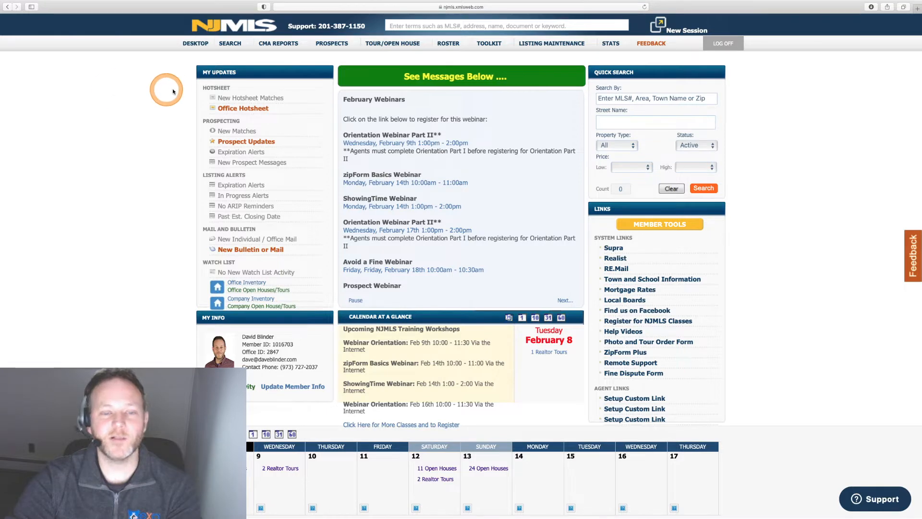
mouse_move(365, 59)
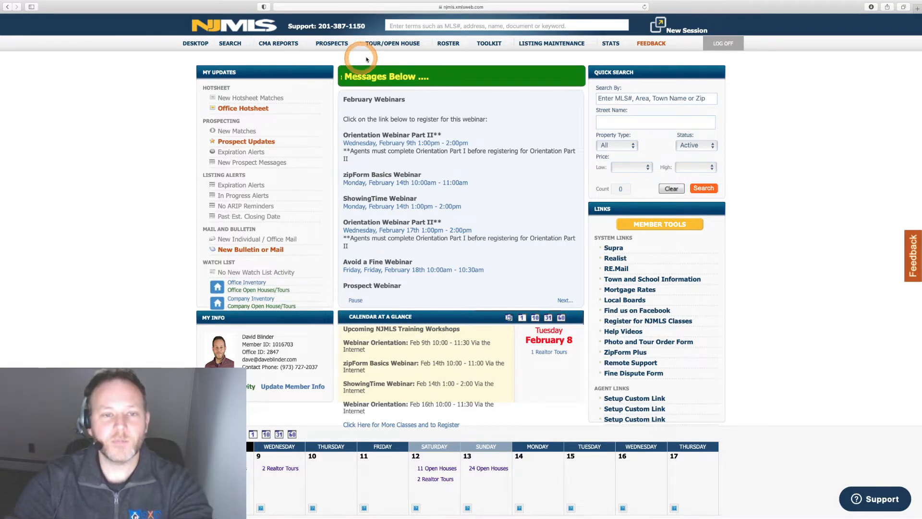
Start a new prospect from the Prospects menu via Add New Prospect
click(331, 44)
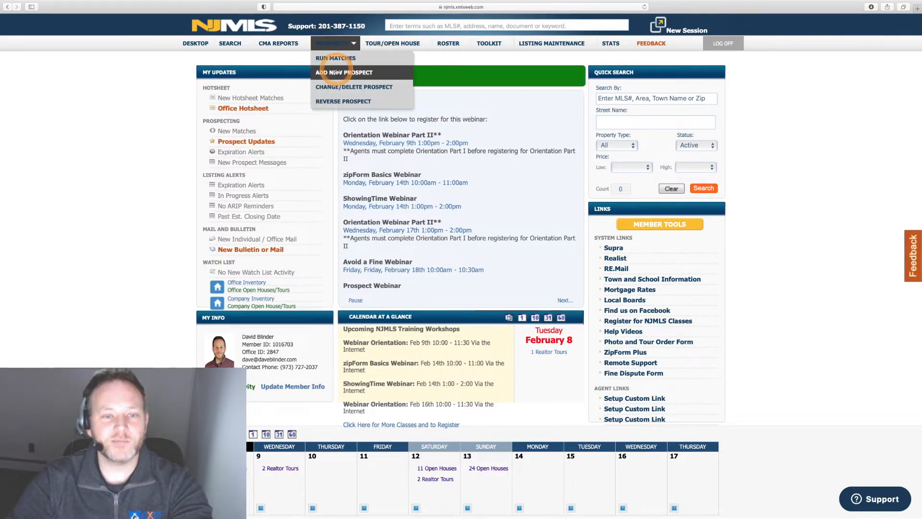
click(344, 72)
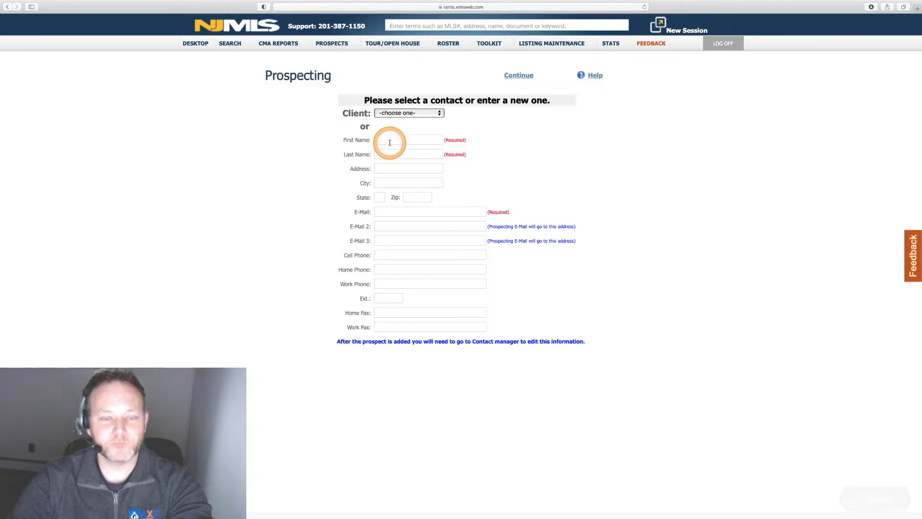
click(406, 140)
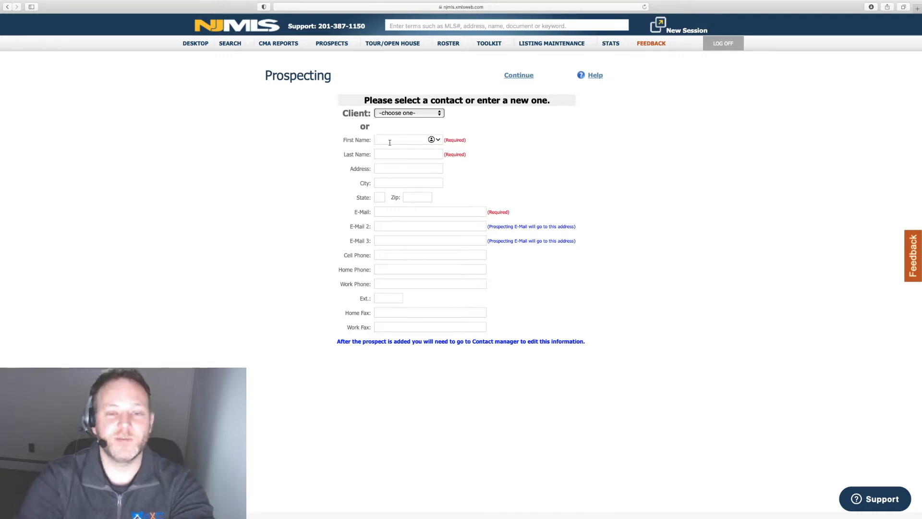
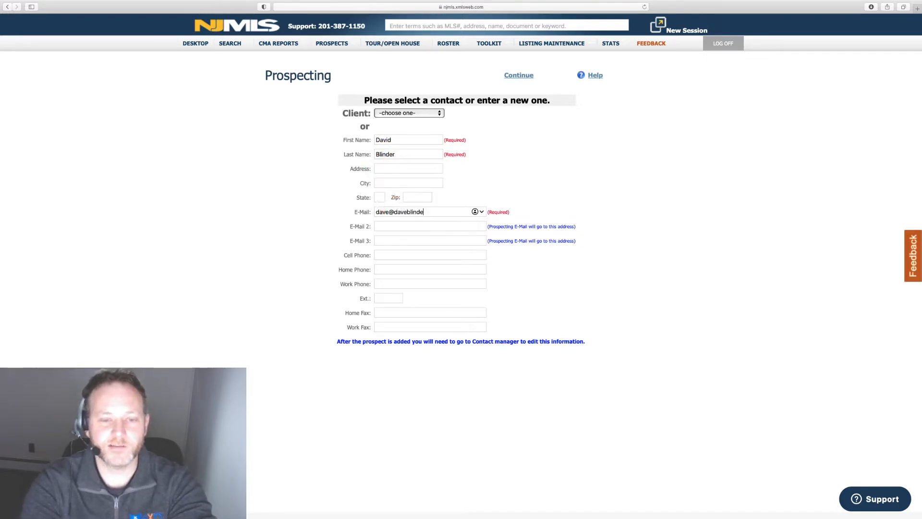
text(r.com)
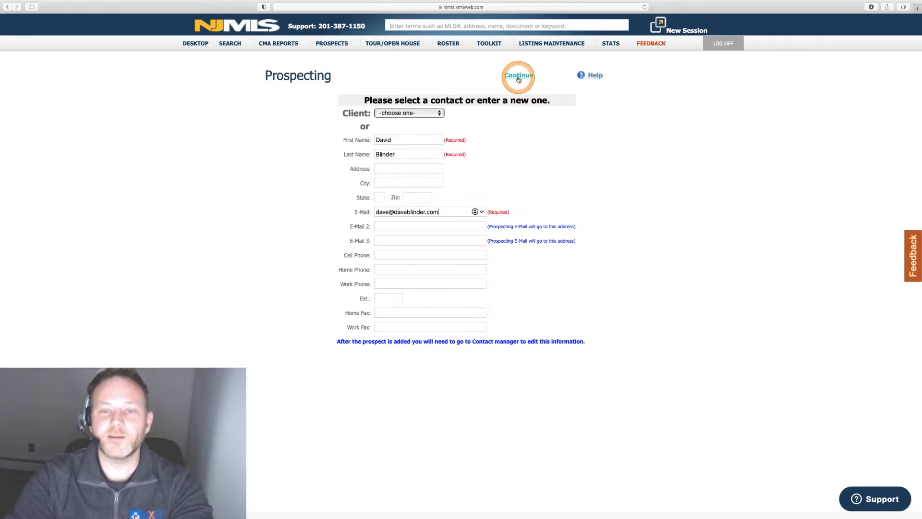
click(518, 75)
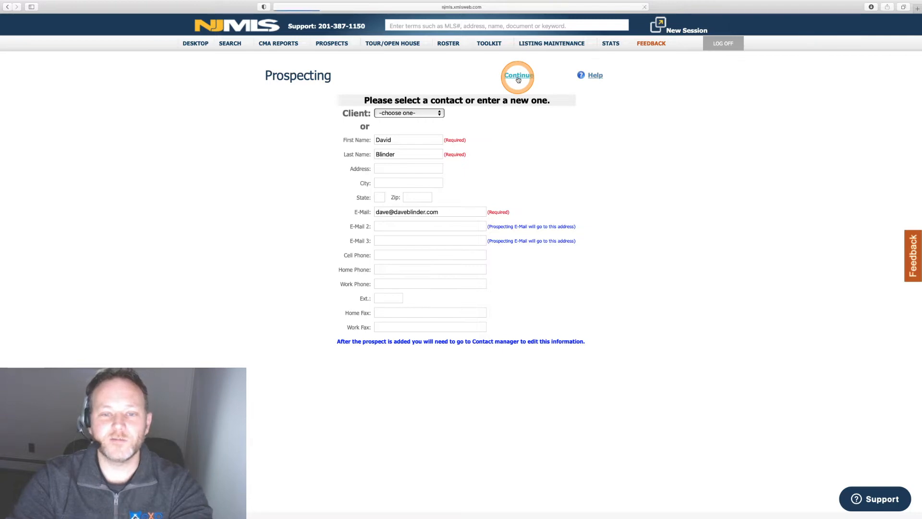
Proceed to the profile settings and turn on Auto E-mail Prospect
click(517, 75)
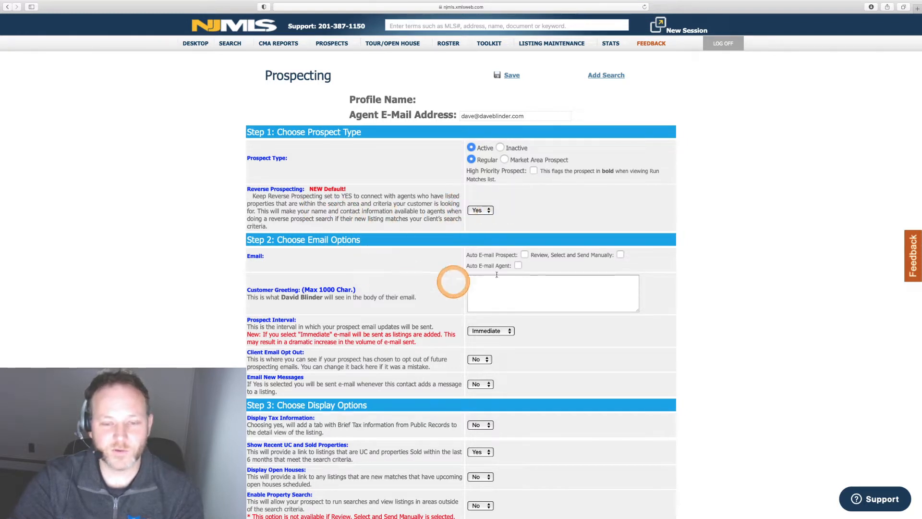
click(525, 253)
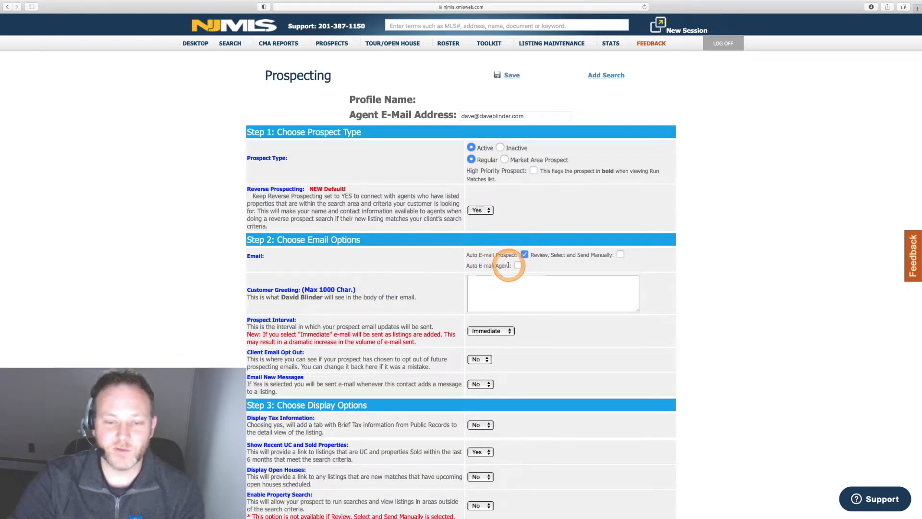
mouse_move(594, 255)
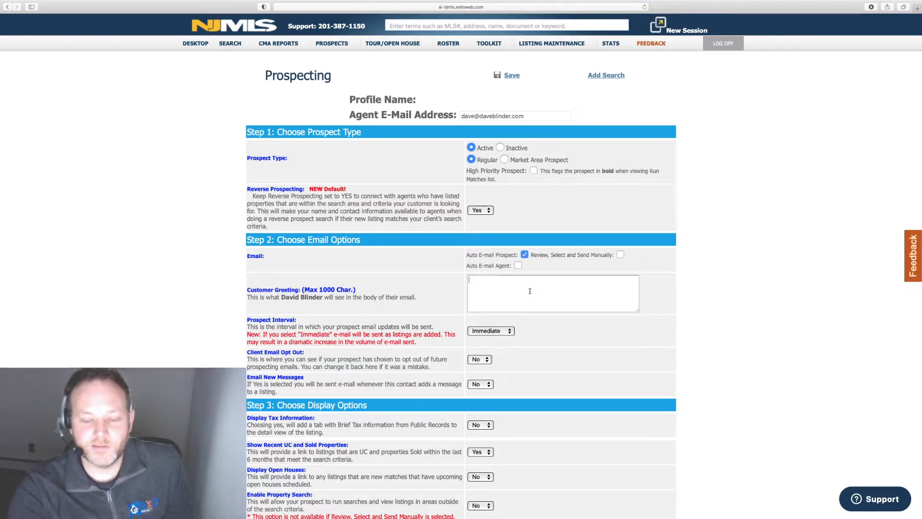
Write a greeting to David sharing the newest listings and offering to schedule visits to the homes
text(Hi David -)
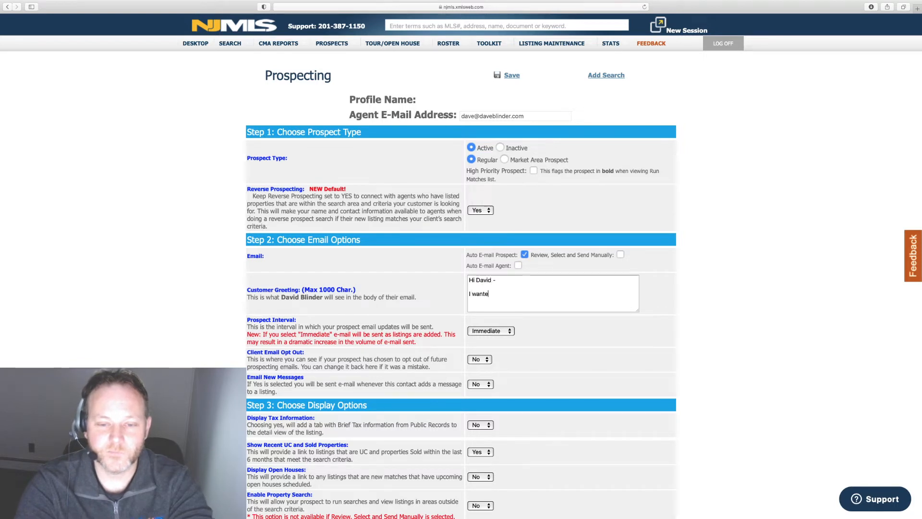
text(d to share t)
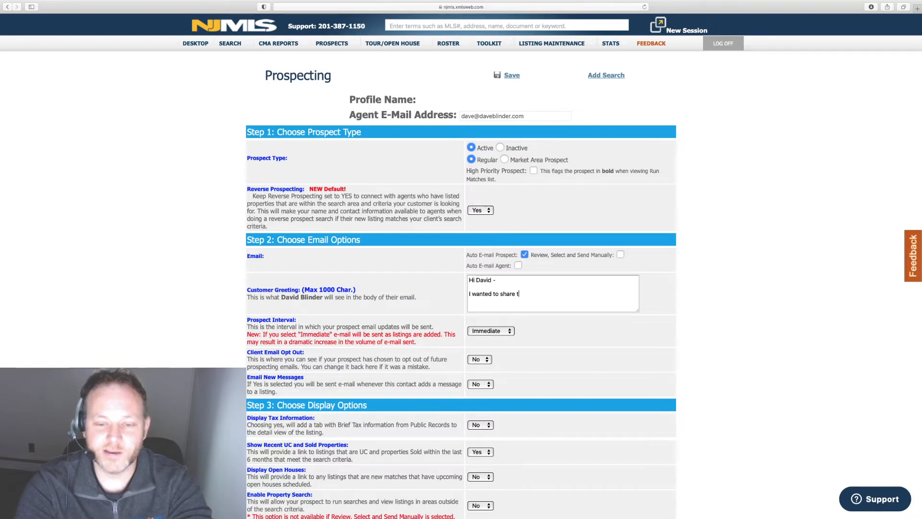
text(he newest listings with you. Are)
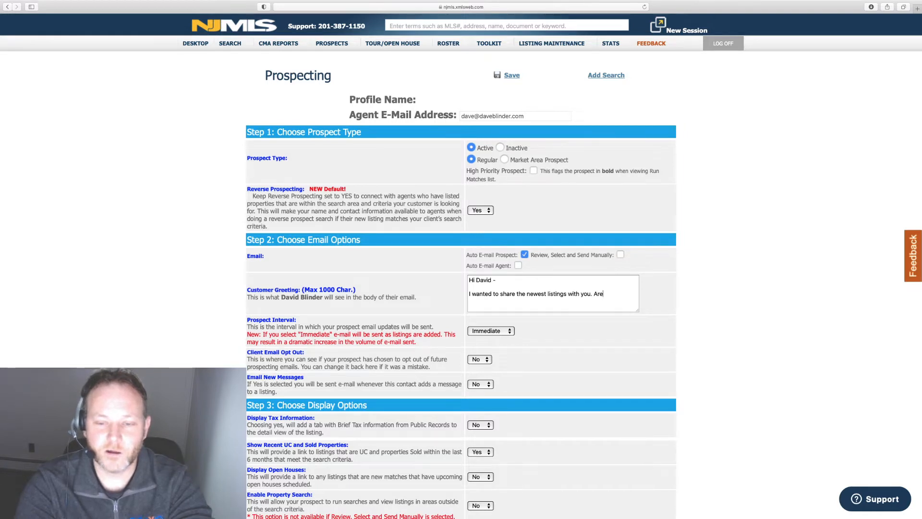
key(Backspace)
text(Do you want to s)
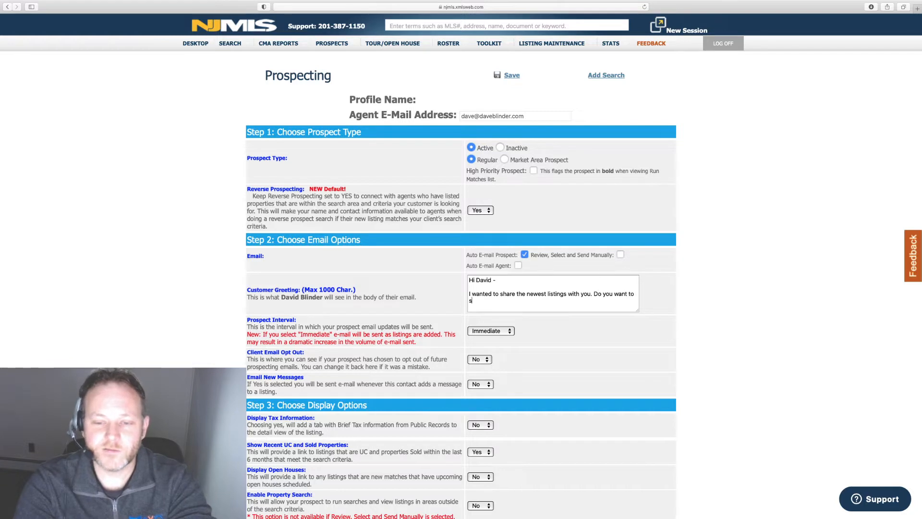
text(chedule to see any)
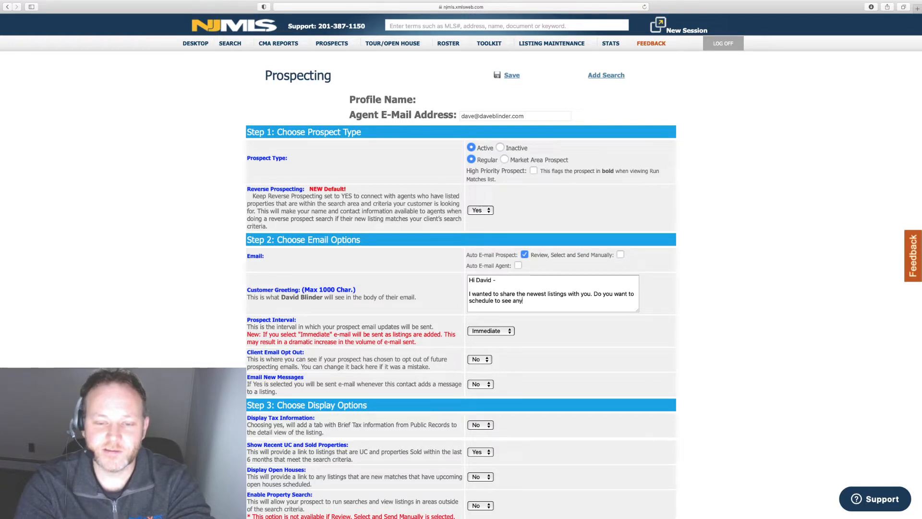
text(of these)
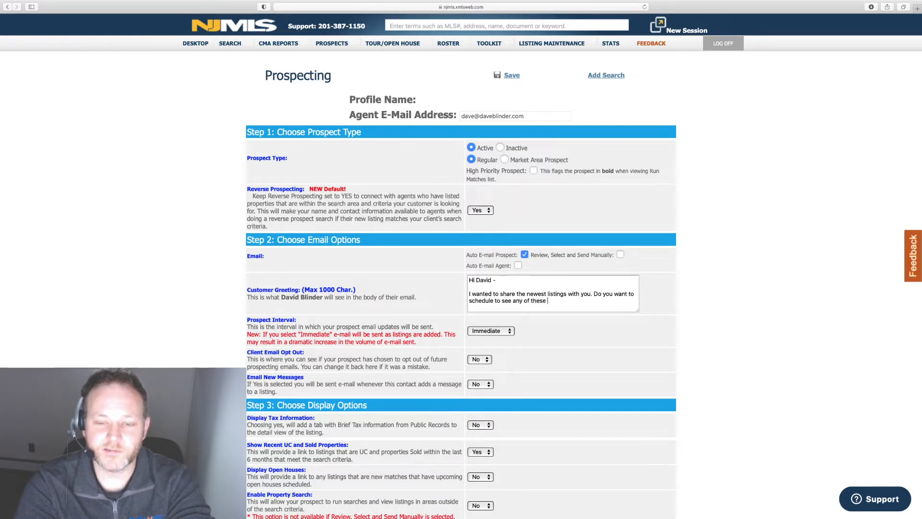
text(homes? I am most happy to assist y)
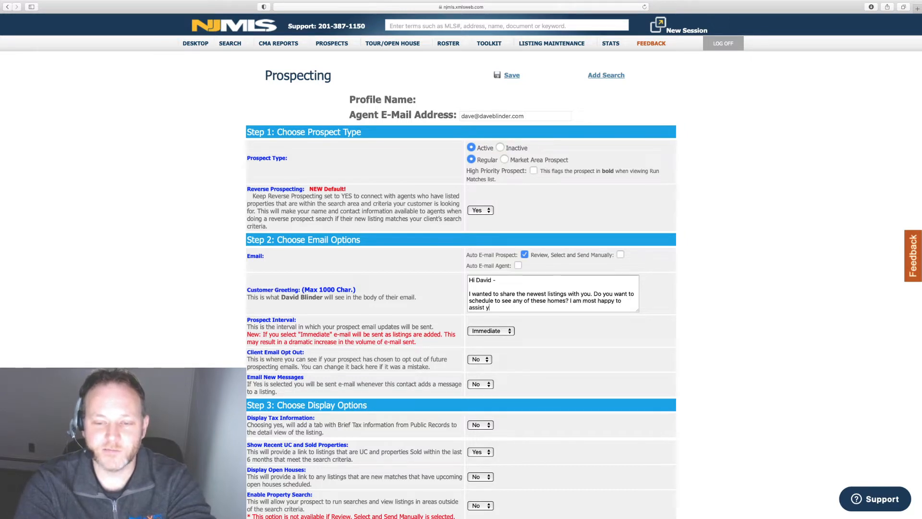
text(ou.)
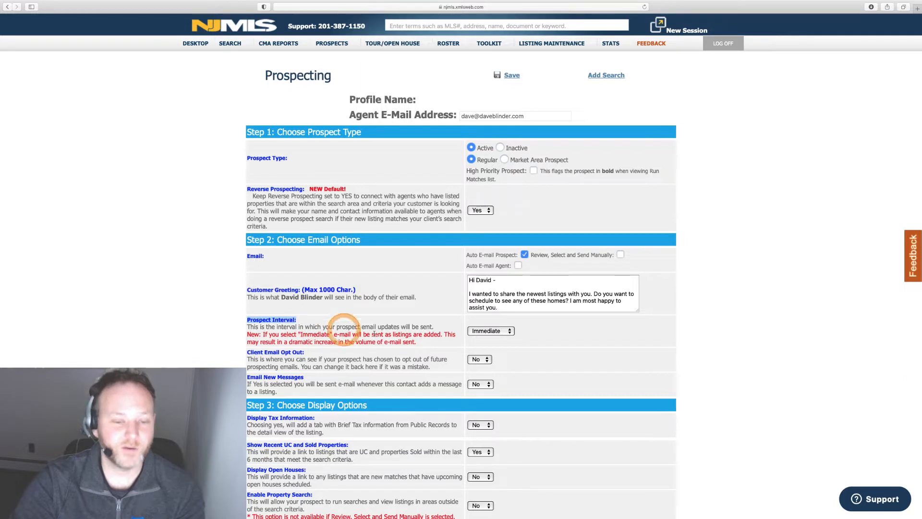
Leave Prospect Interval at Immediate and set Email New Messages to Yes
click(491, 331)
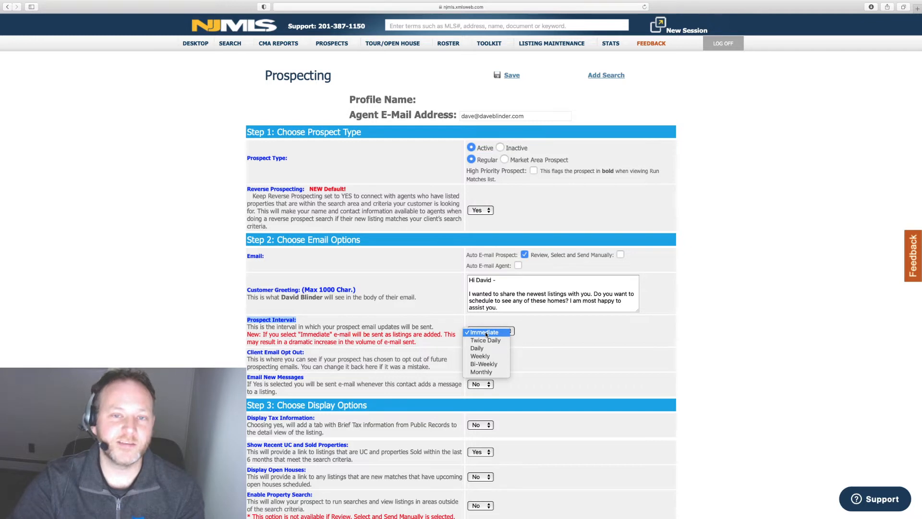
click(483, 332)
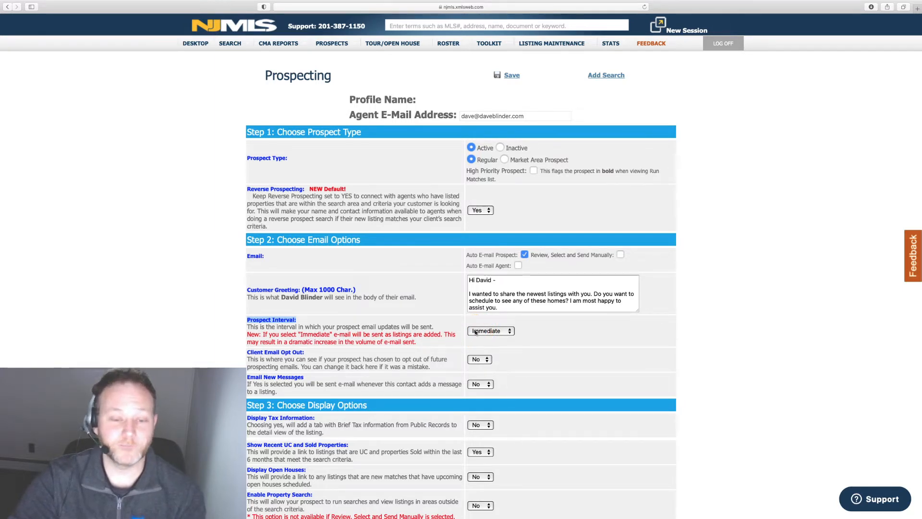
mouse_move(422, 345)
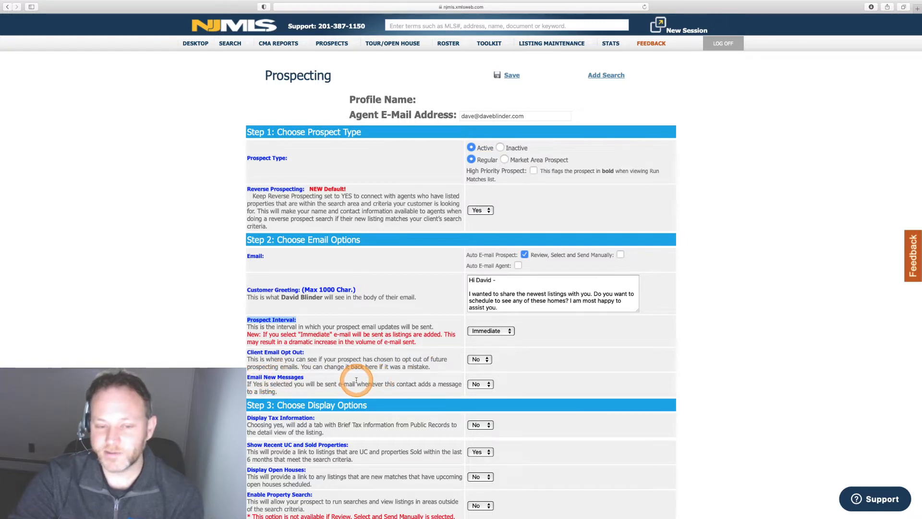
click(481, 384)
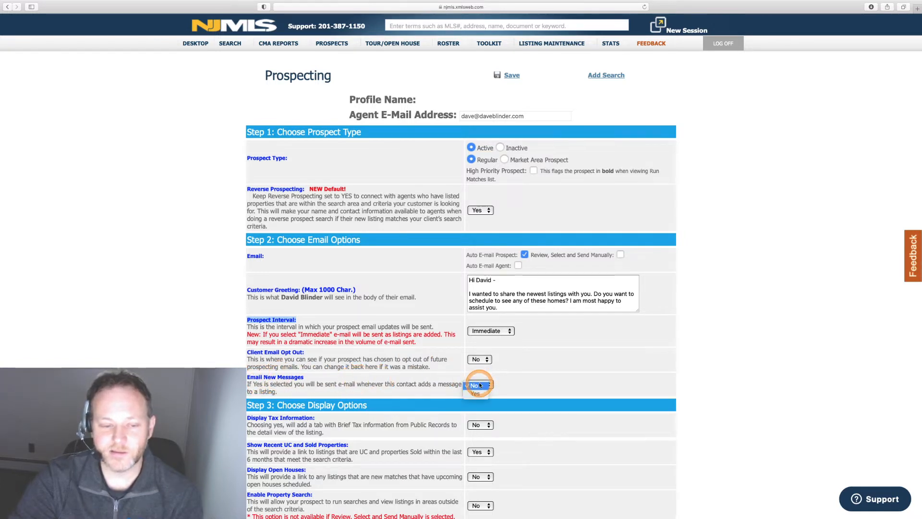
click(476, 393)
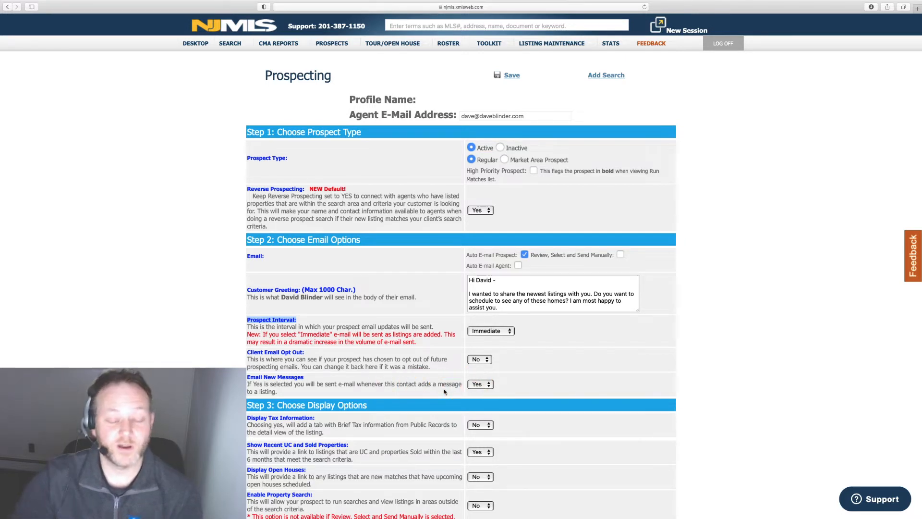
Keep recent UC/sold properties shown and Display Open Houses at No in Display Options
scroll(down, 3)
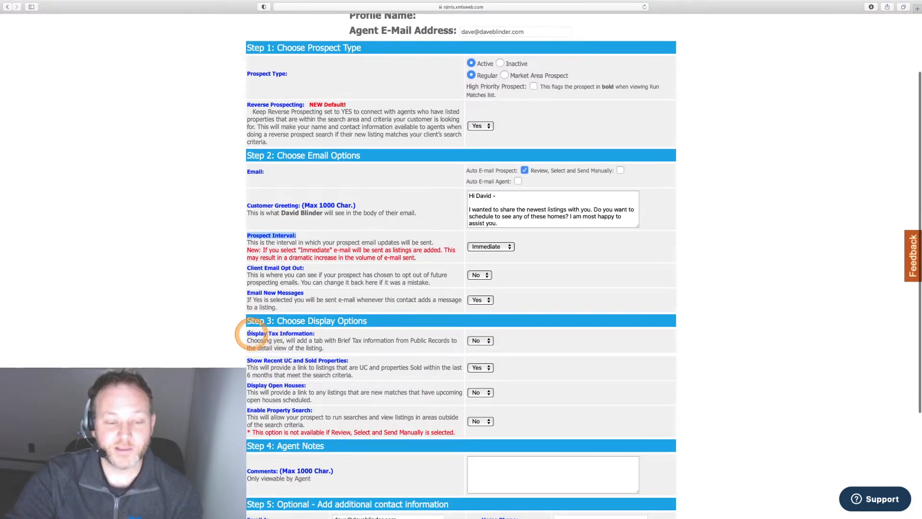
mouse_move(341, 340)
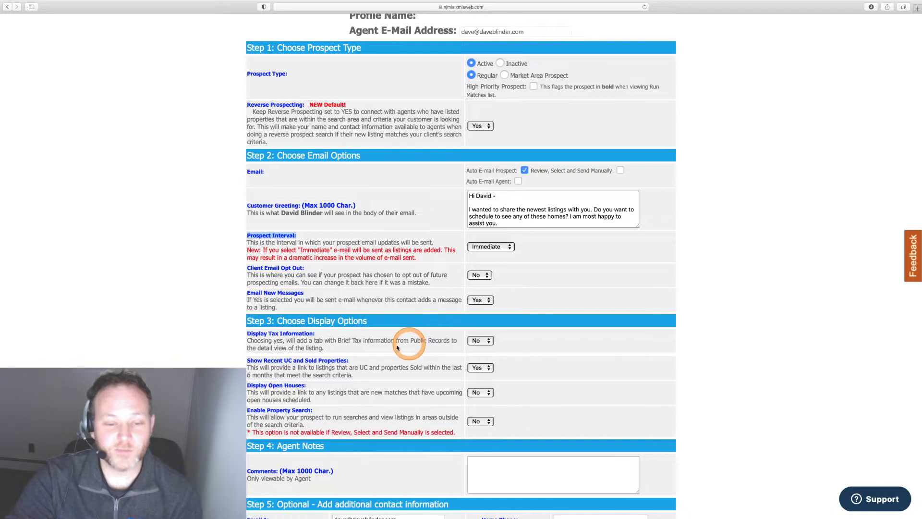
mouse_move(504, 355)
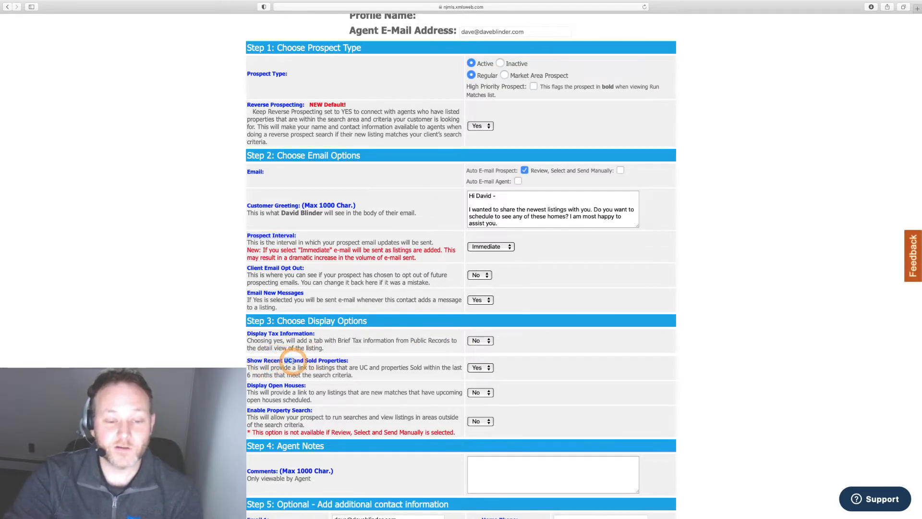
mouse_move(402, 368)
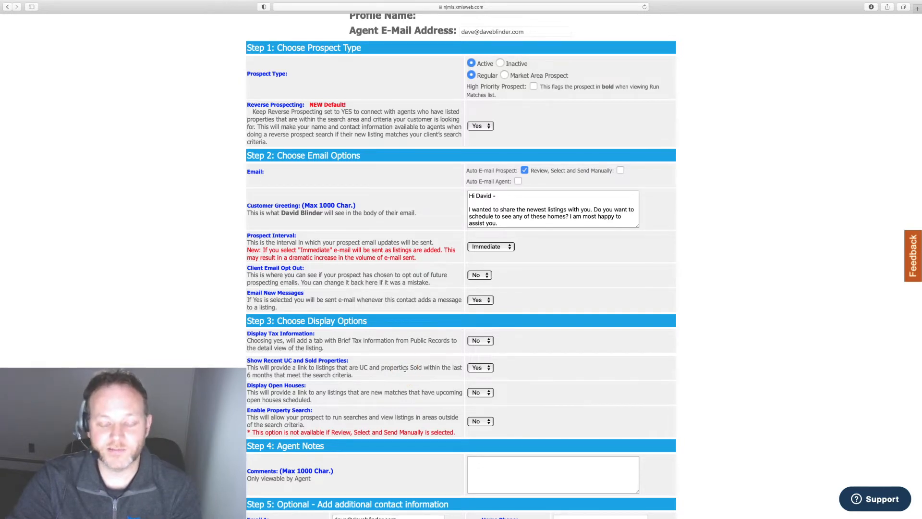
click(480, 367)
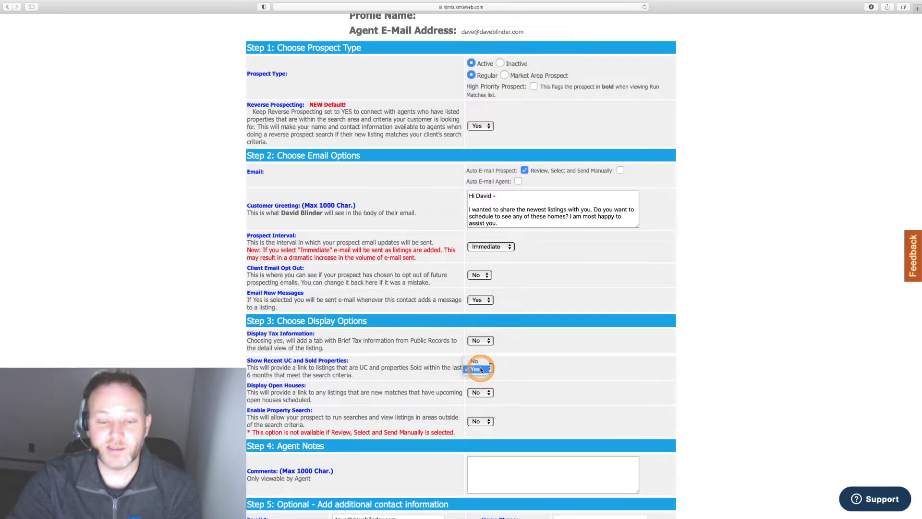
click(479, 367)
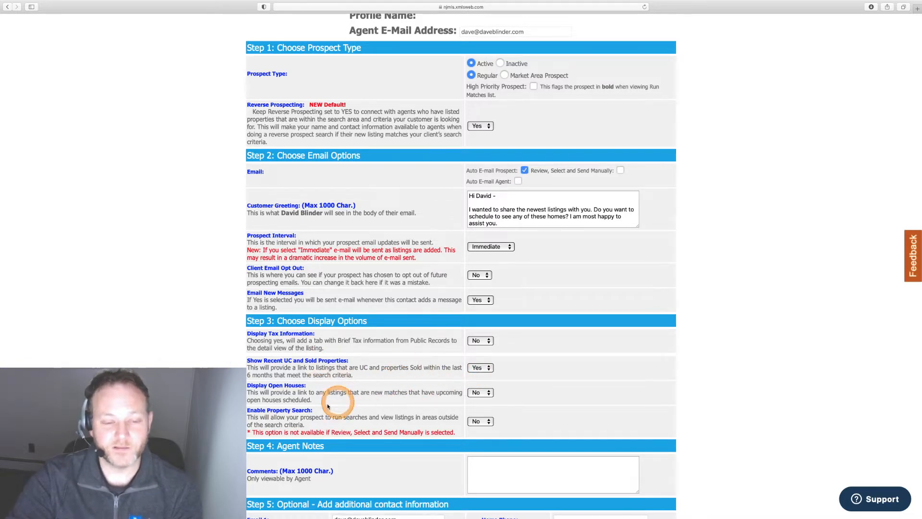
scroll(up, 3)
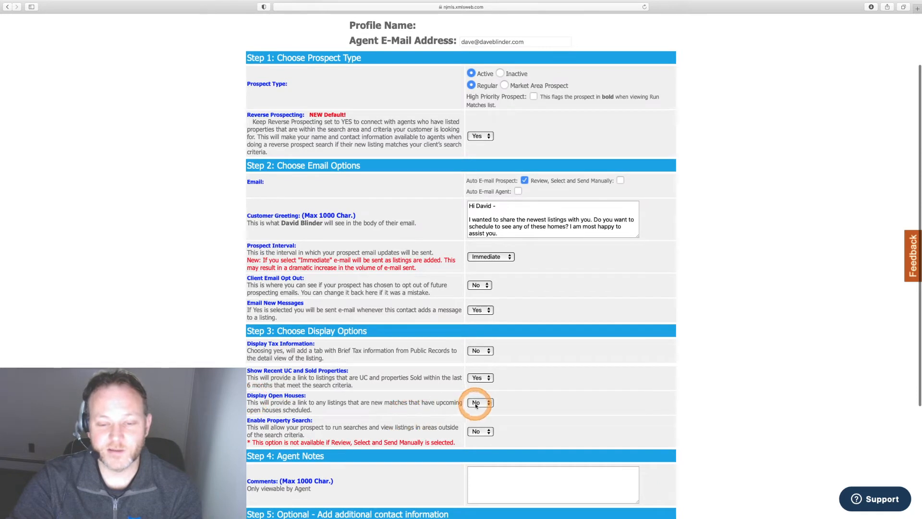
click(480, 403)
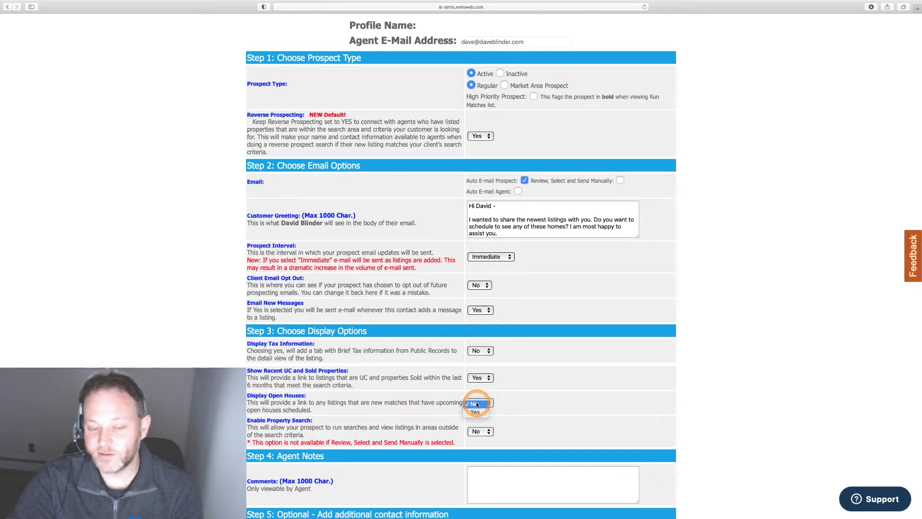
click(480, 403)
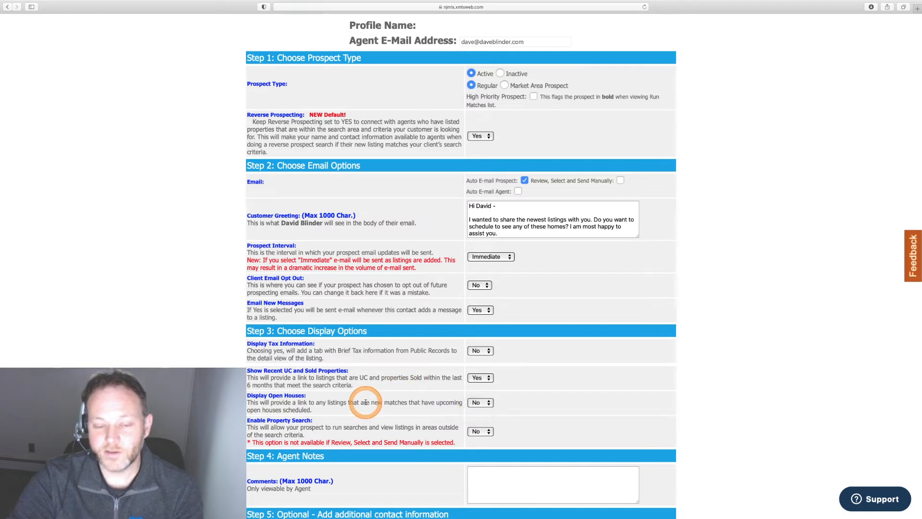
mouse_move(480, 402)
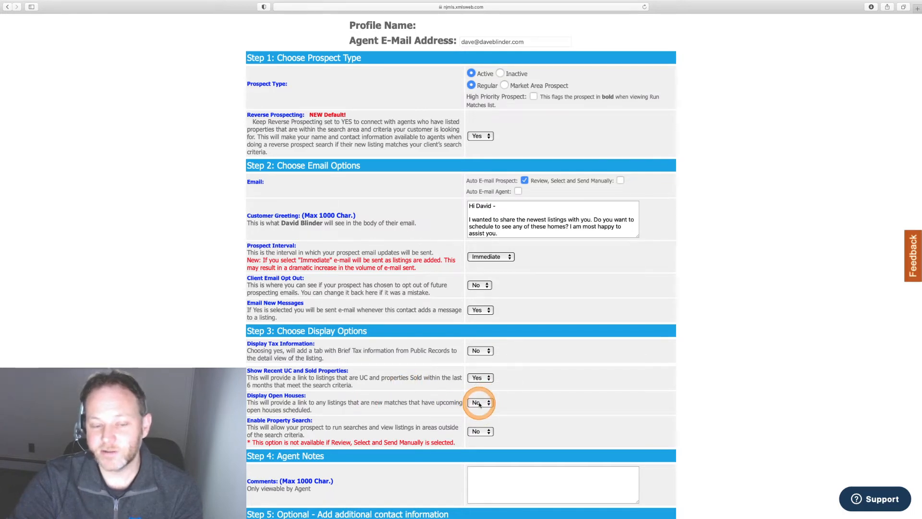
click(480, 403)
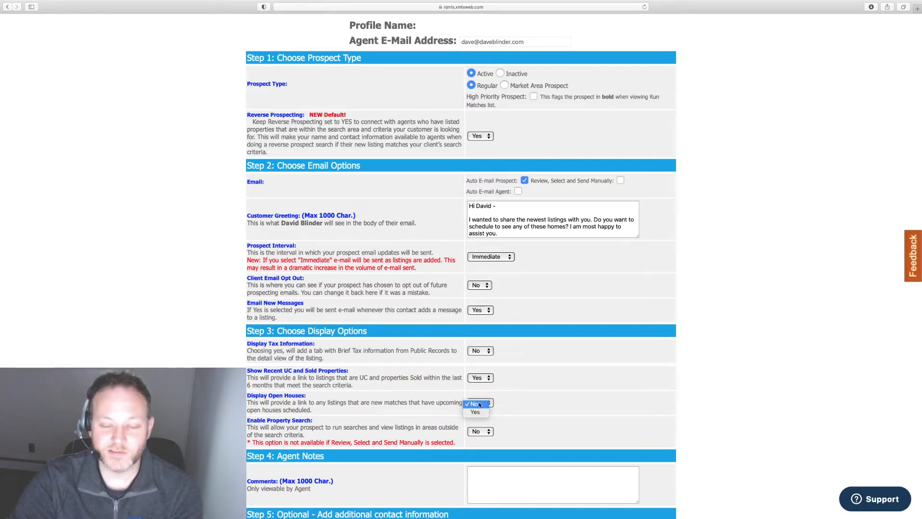
click(481, 404)
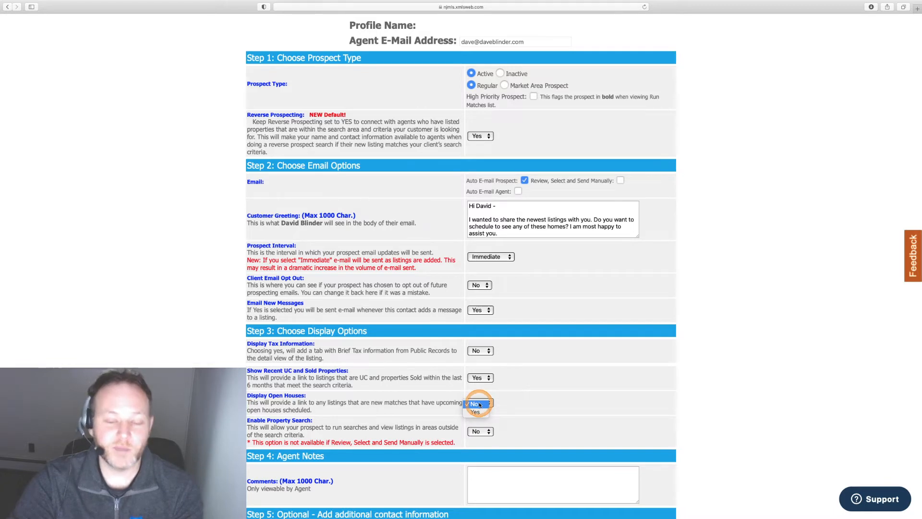
click(480, 405)
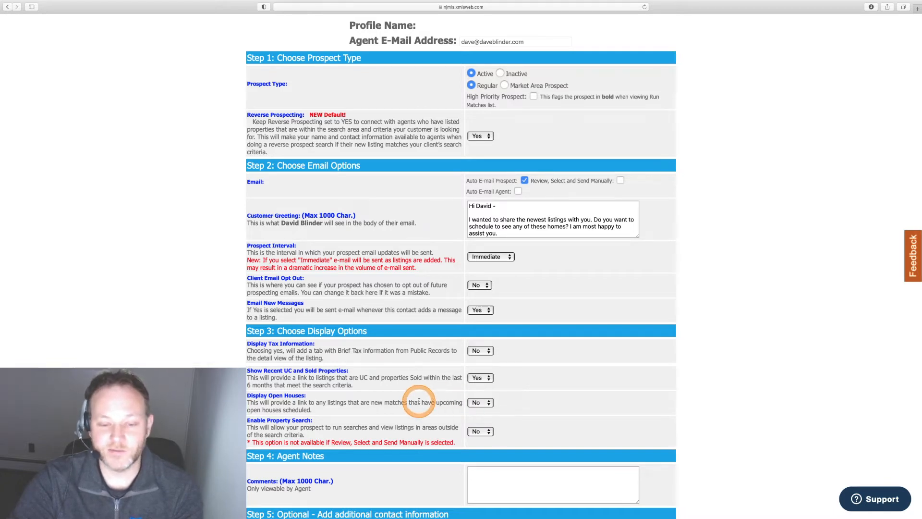
Set Enable Property Search to Yes so the client can run their own searches
scroll(down, 3)
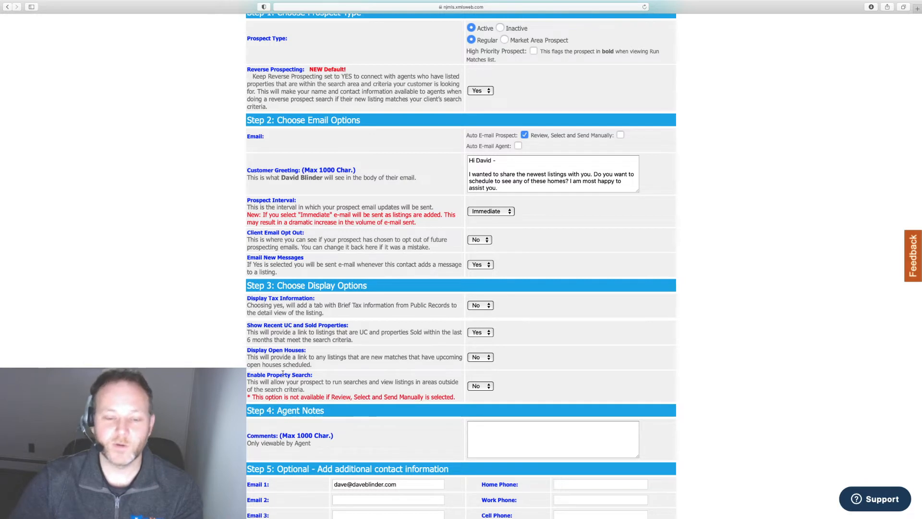
click(480, 386)
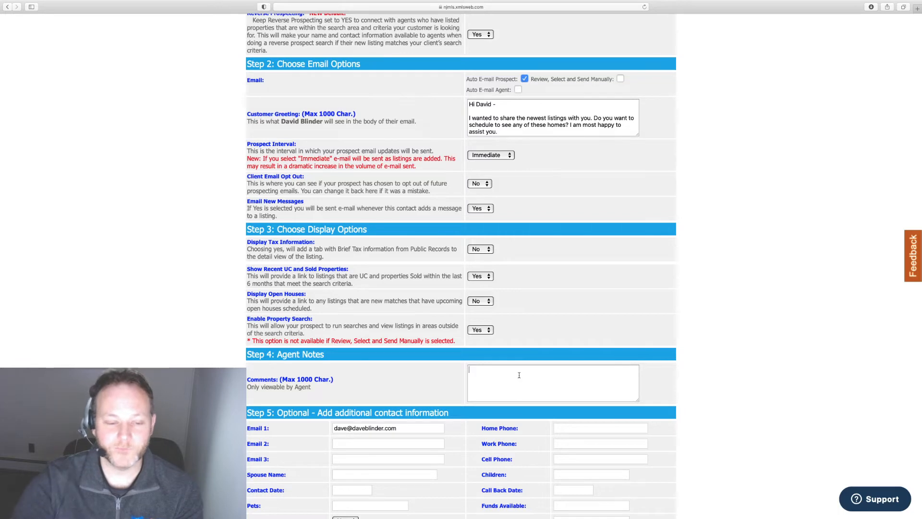
scroll(up, 3)
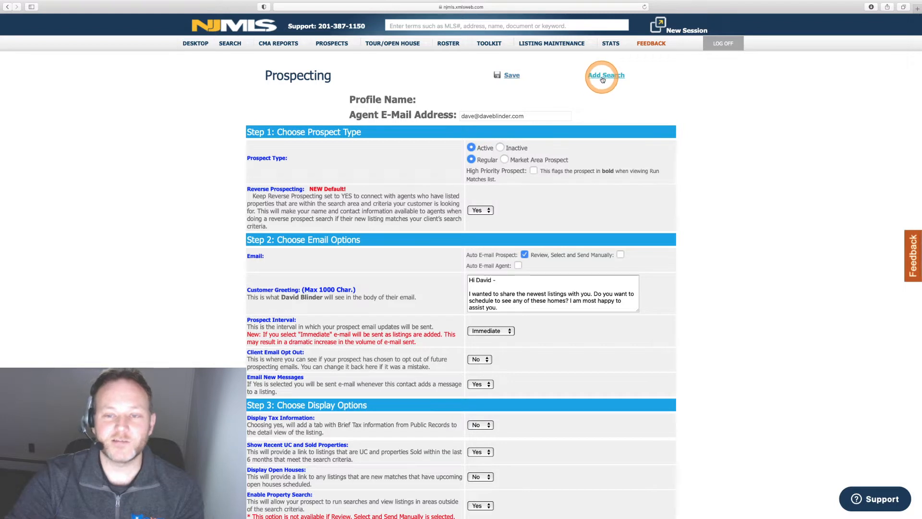
Begin adding a search for the prospect, keeping Residential as the property category
click(604, 75)
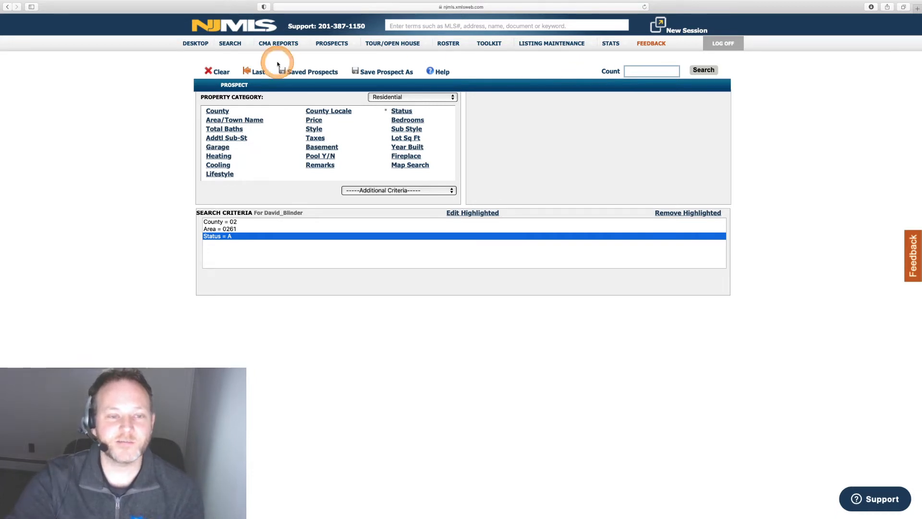
mouse_move(252, 97)
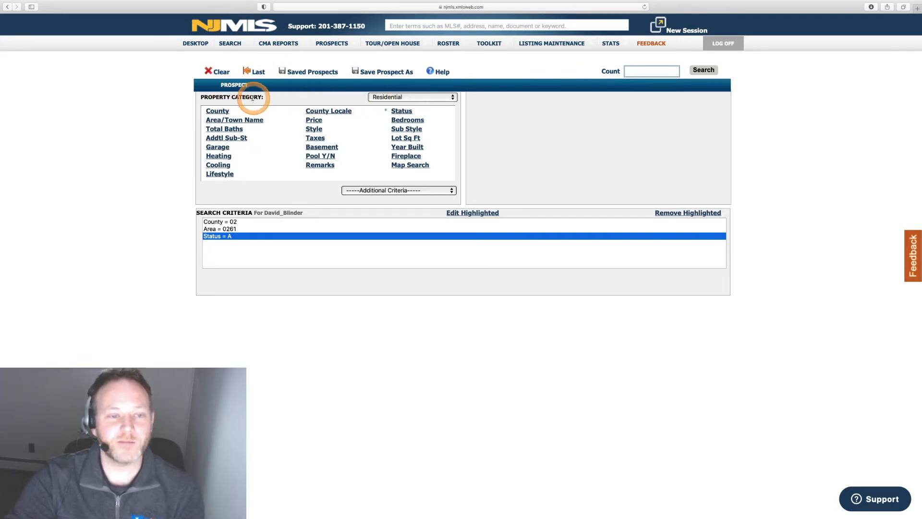
click(412, 97)
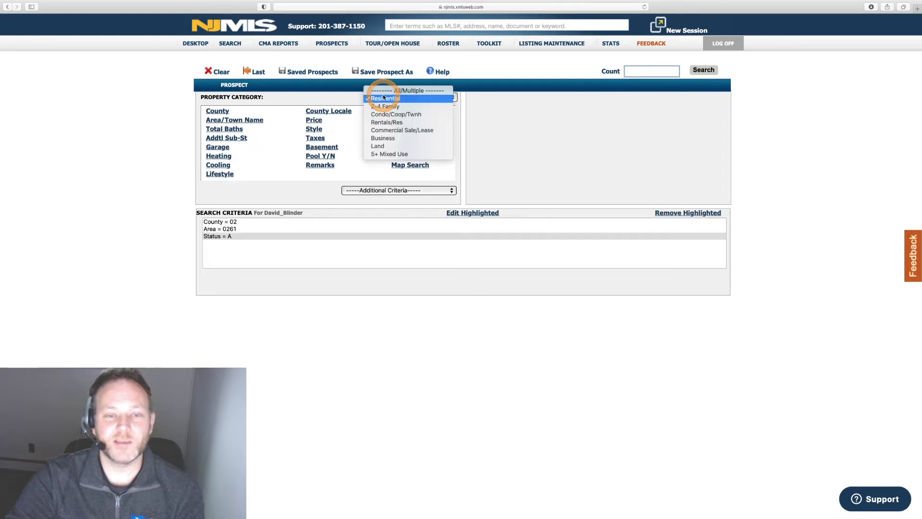
click(384, 98)
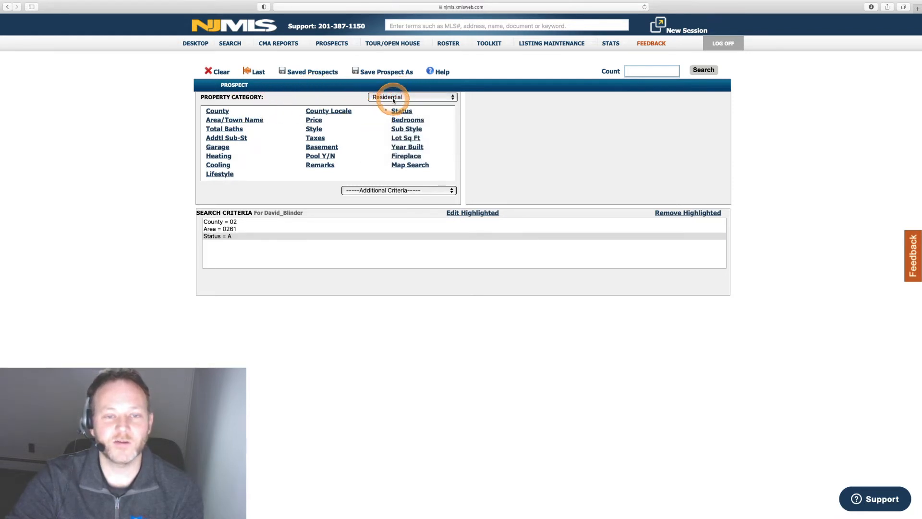
click(410, 97)
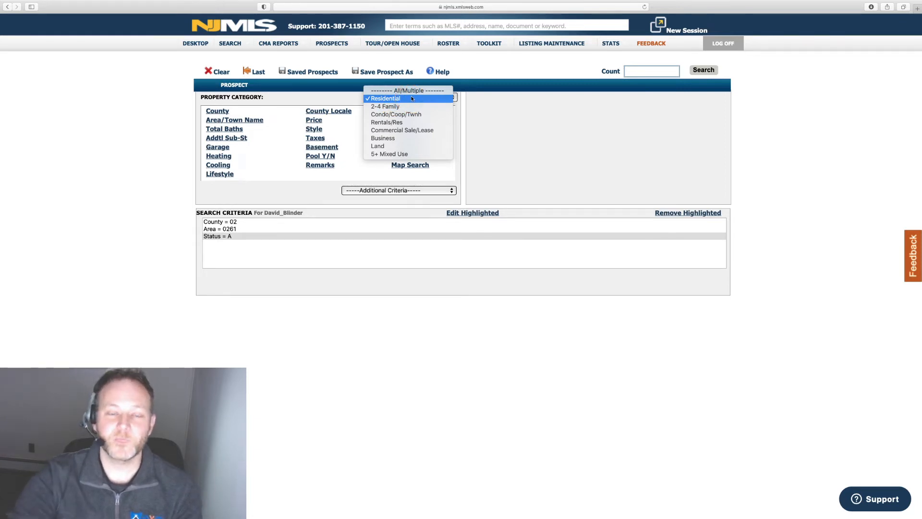
mouse_move(396, 114)
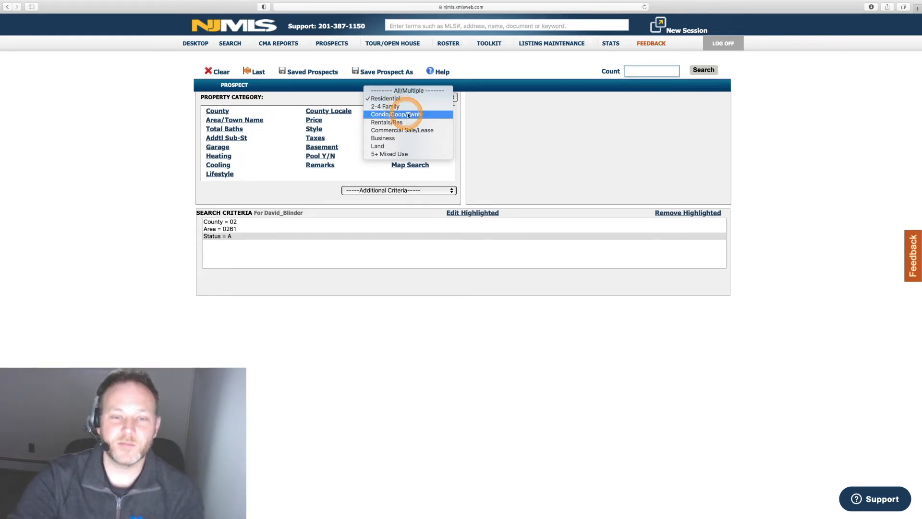
mouse_move(386, 122)
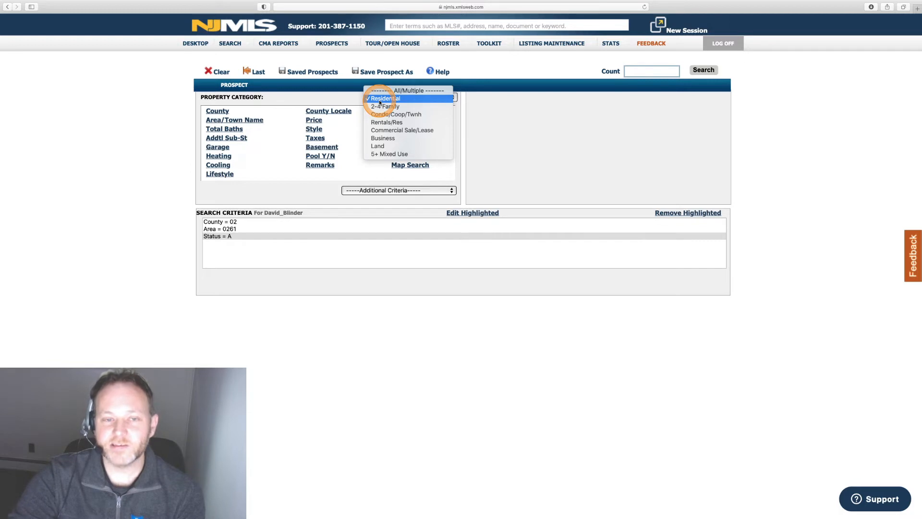
mouse_move(379, 98)
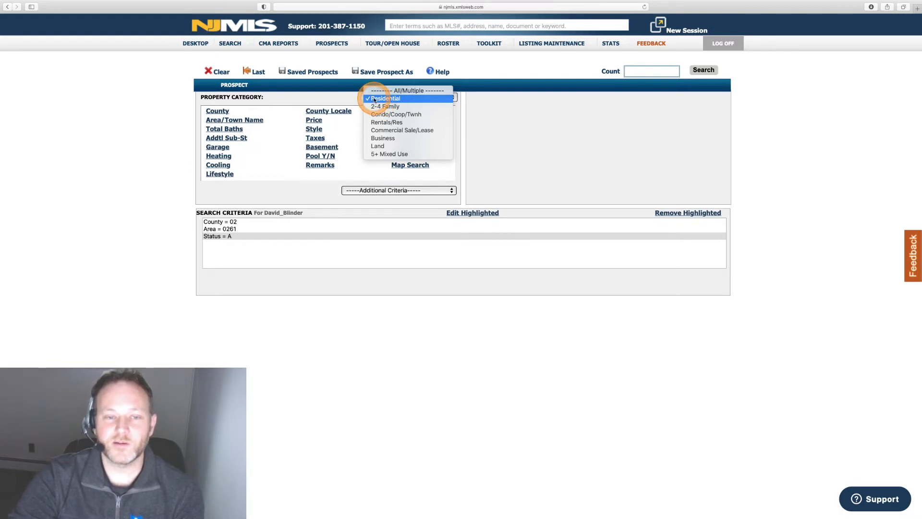
click(384, 98)
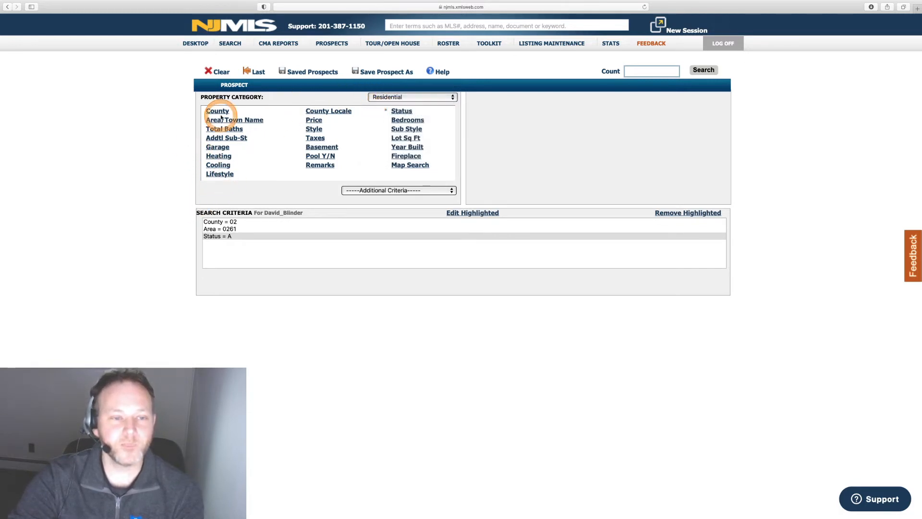
Set the County criterion to Bergen (2) from the county lookup list
click(217, 110)
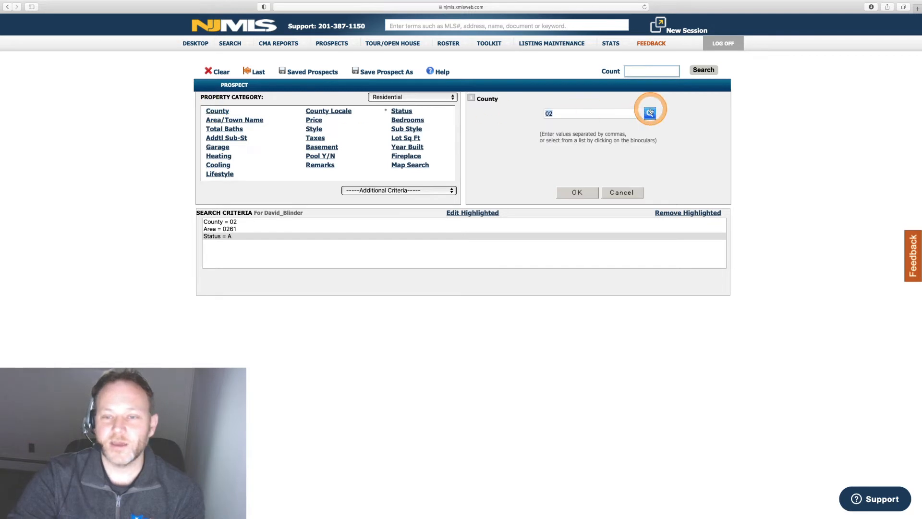
click(649, 113)
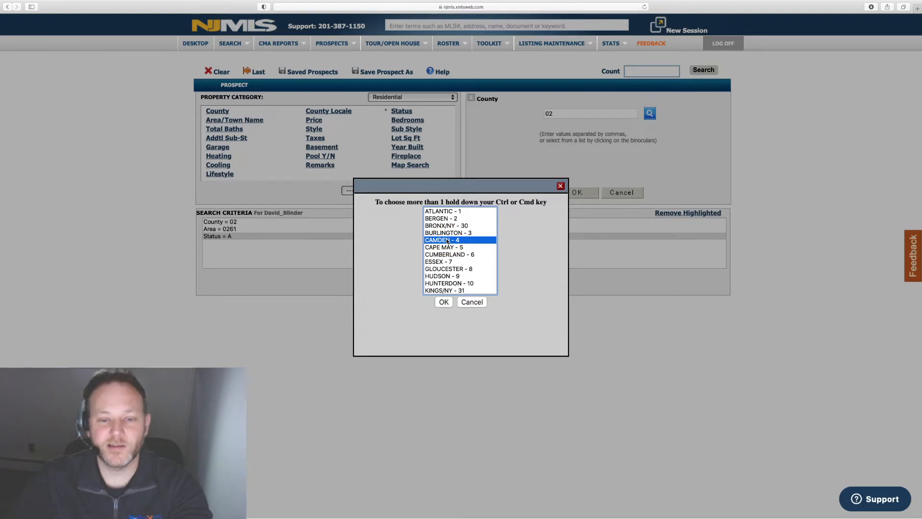
click(438, 261)
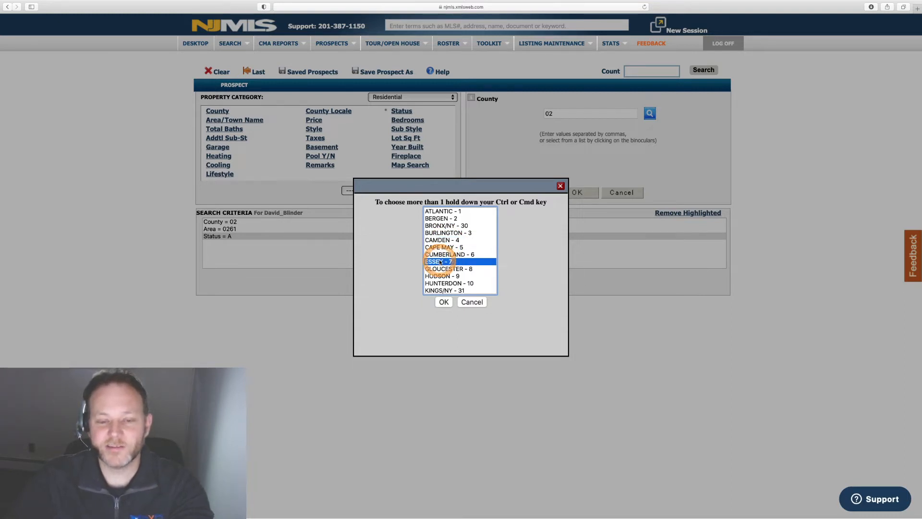
scroll(down, 3)
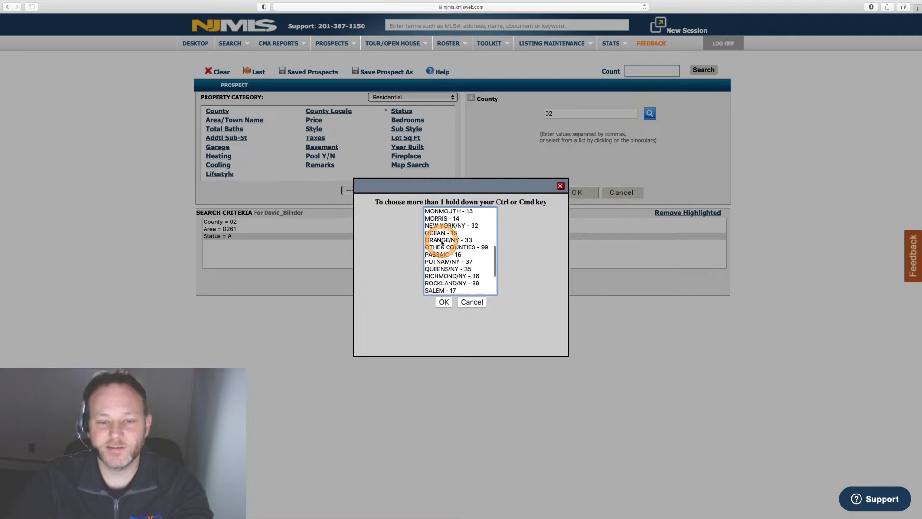
click(438, 261)
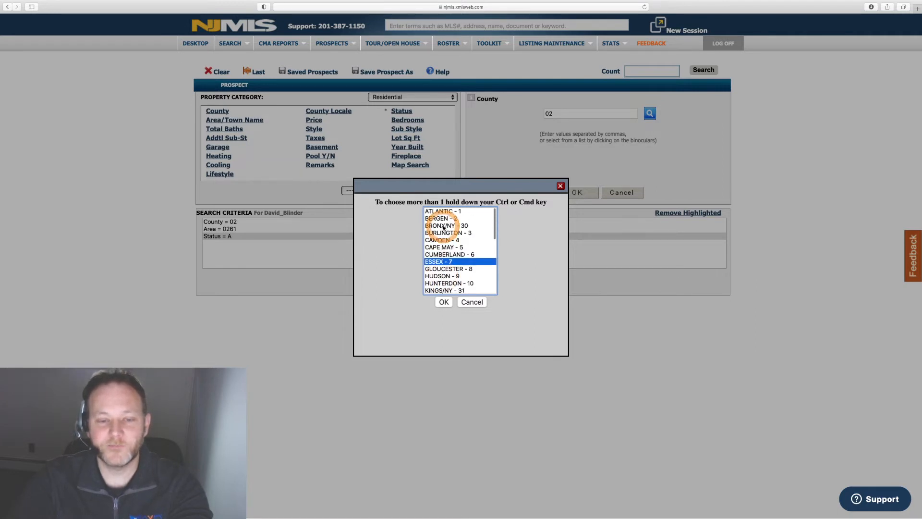
click(440, 218)
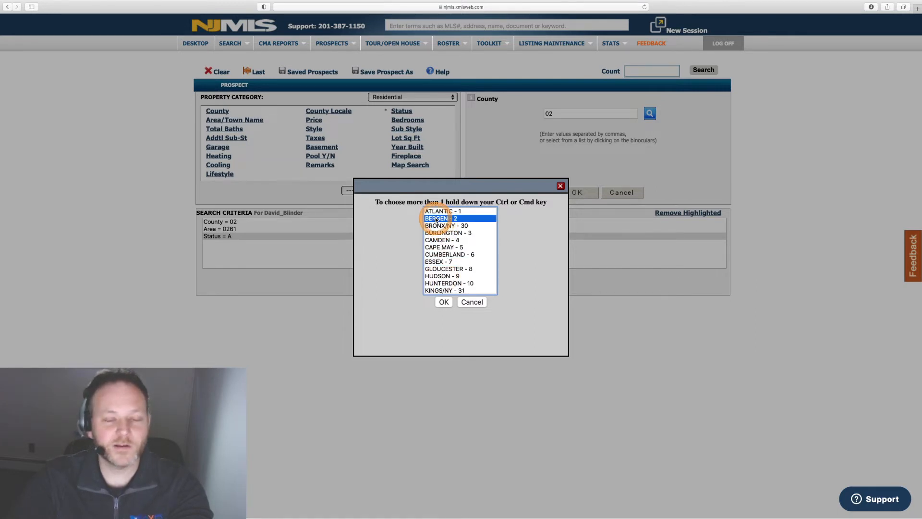
click(444, 302)
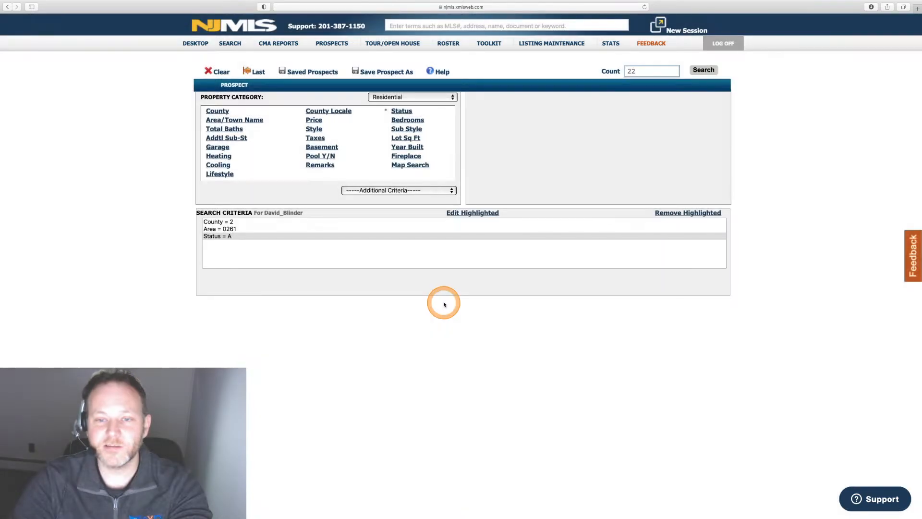
click(219, 228)
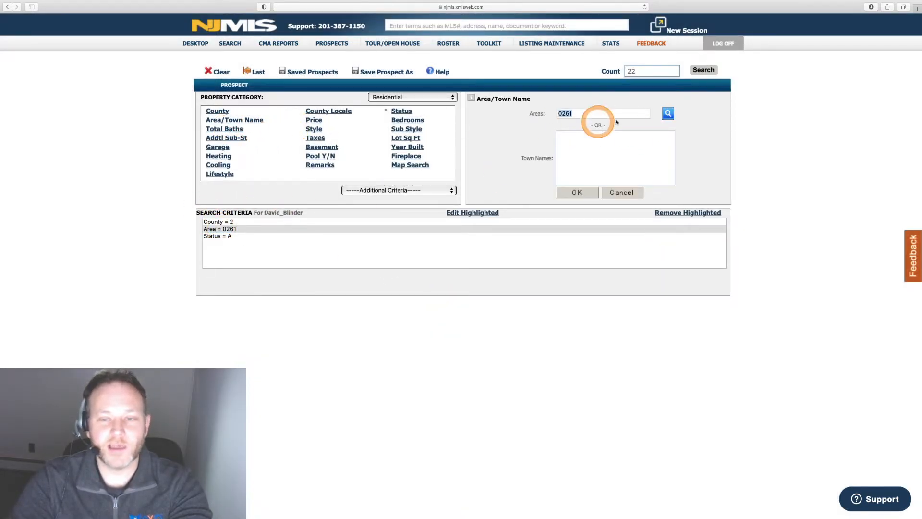
Replace the area criterion with Mahwah (0233) from the Bergen towns lookup
click(667, 113)
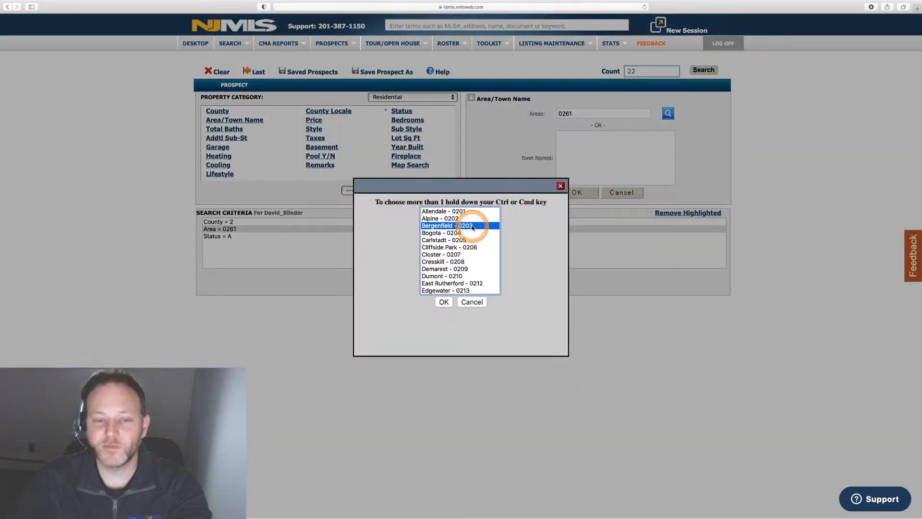
click(442, 276)
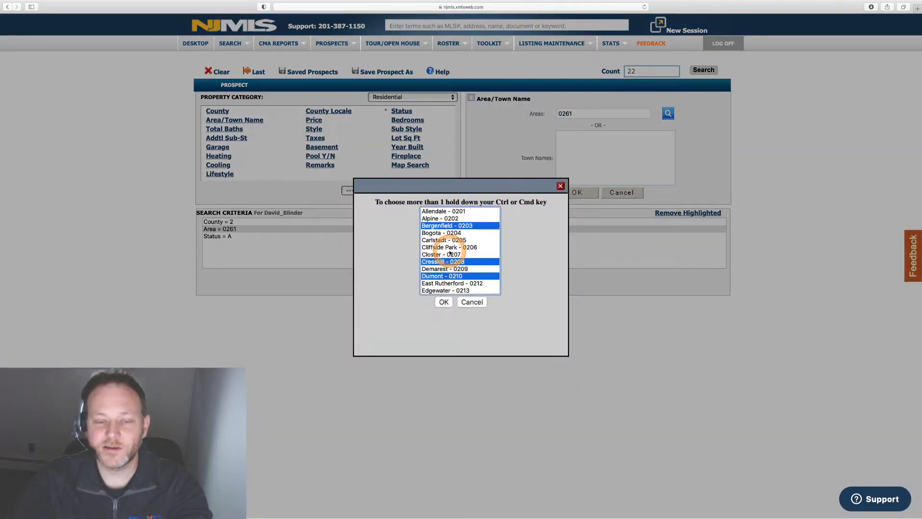
click(443, 210)
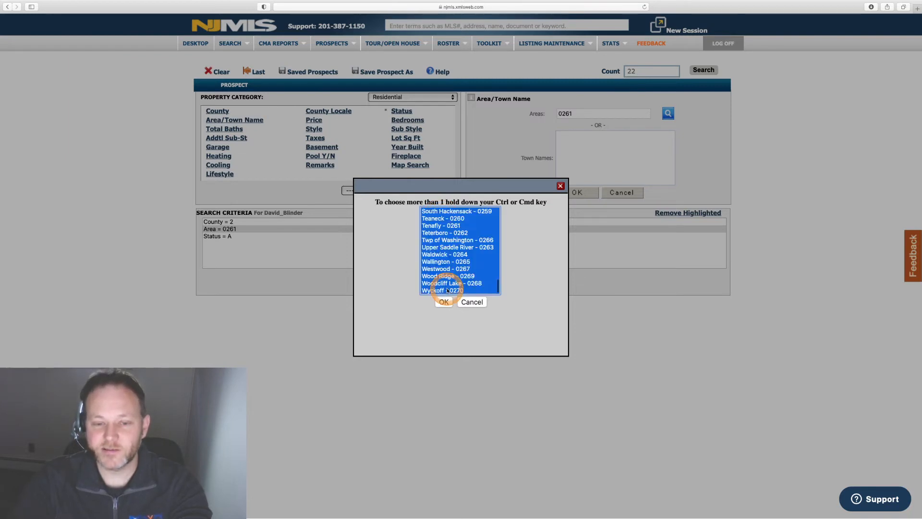
scroll(up, 3)
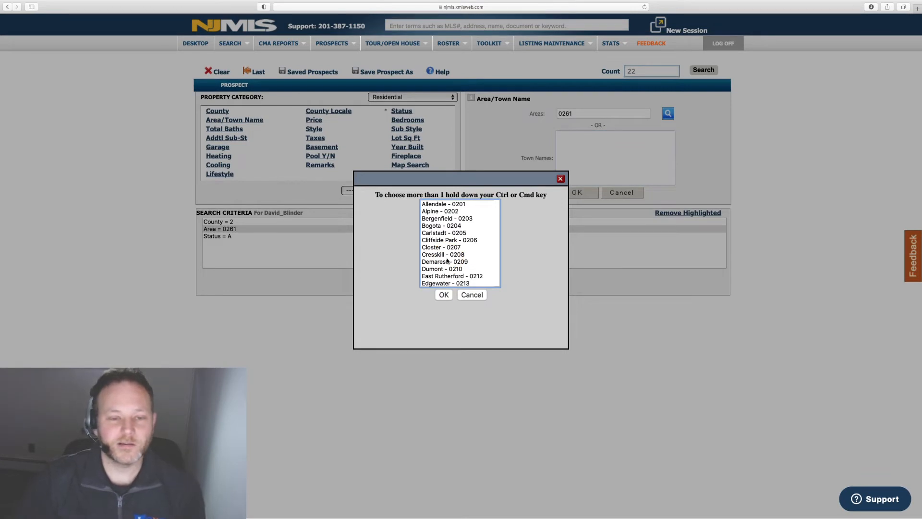
scroll(down, 3)
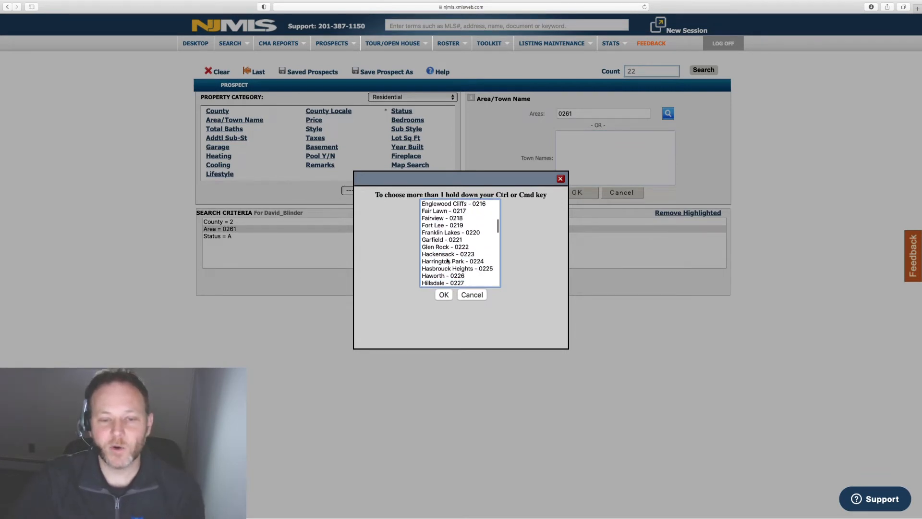
scroll(down, 3)
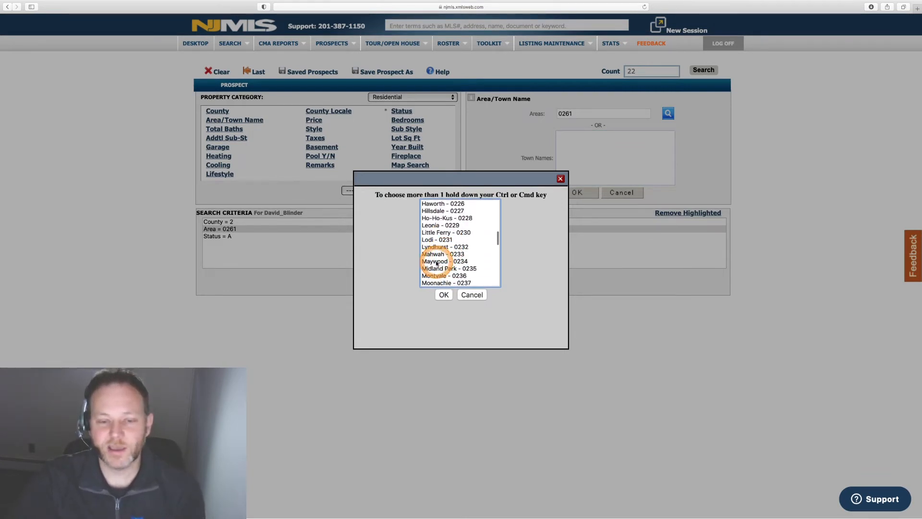
click(444, 254)
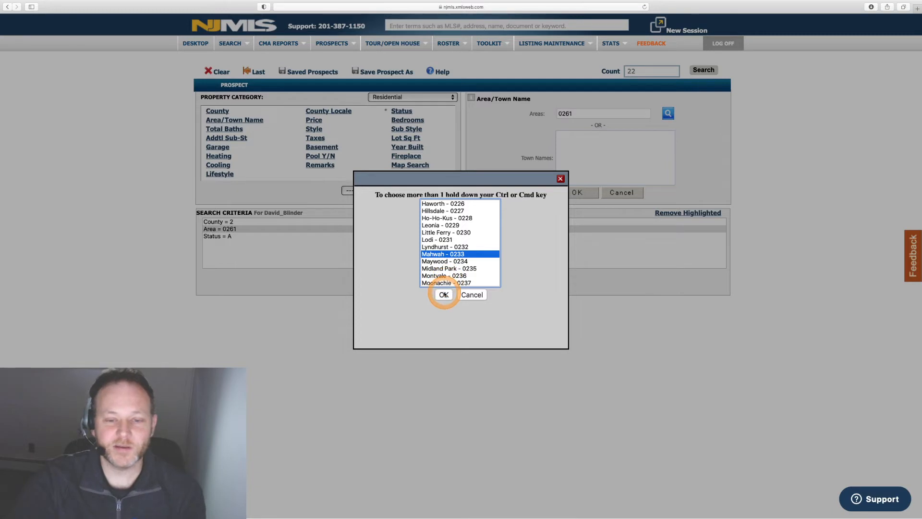
click(441, 294)
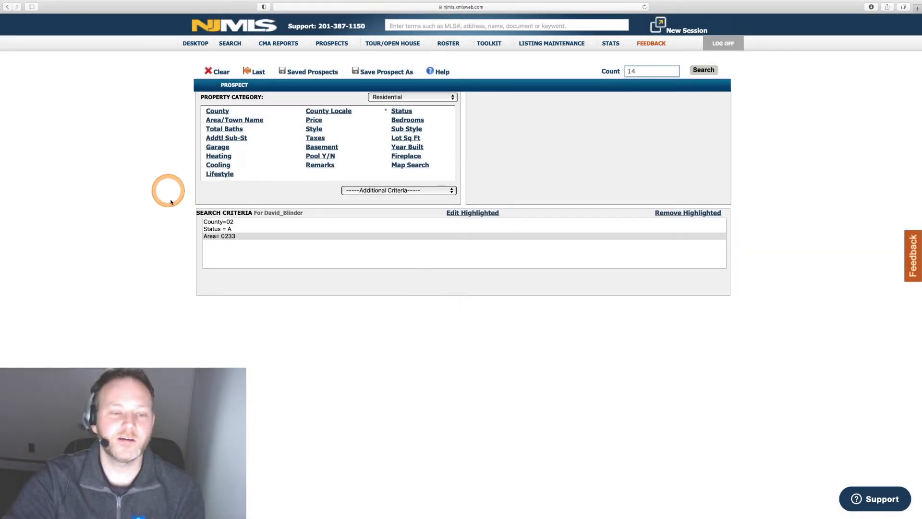
mouse_move(226, 229)
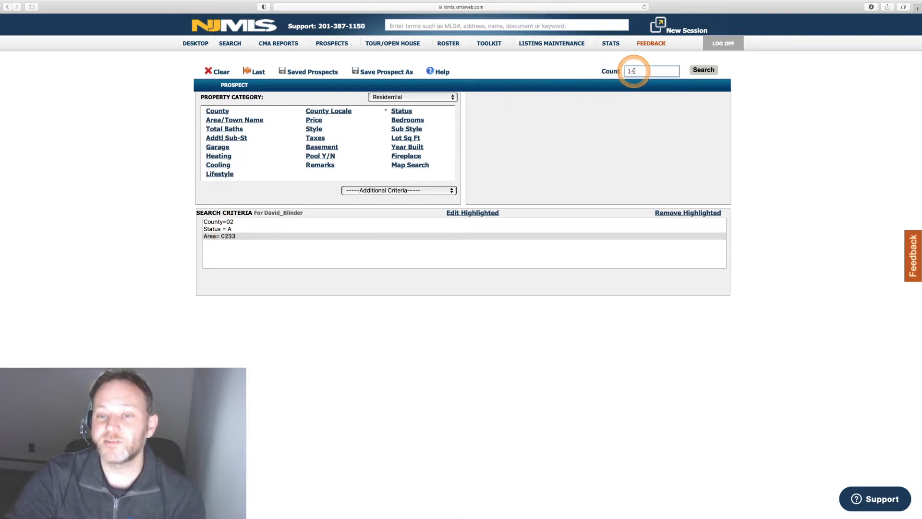
mouse_move(608, 71)
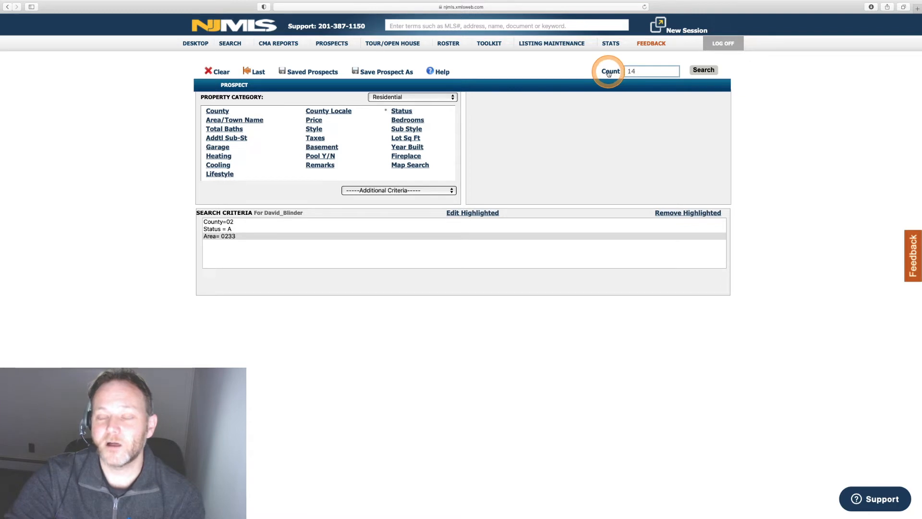
mouse_move(529, 107)
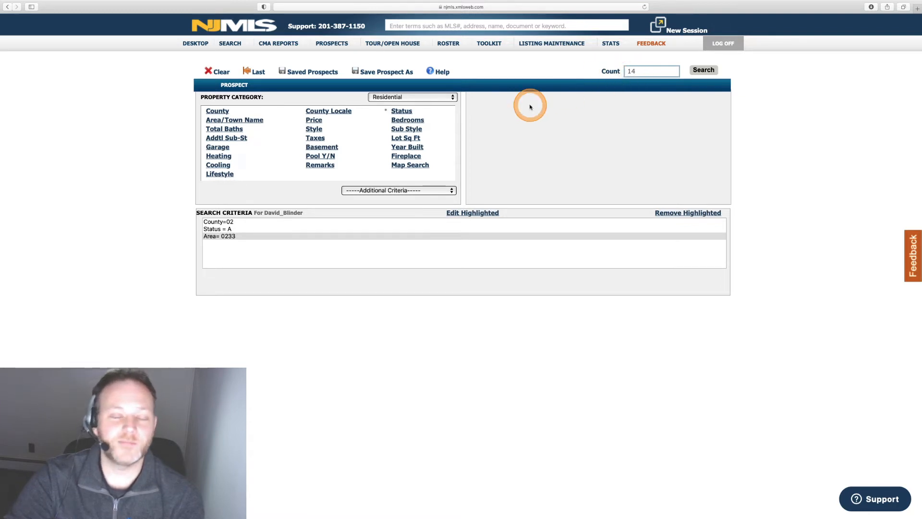
mouse_move(261, 155)
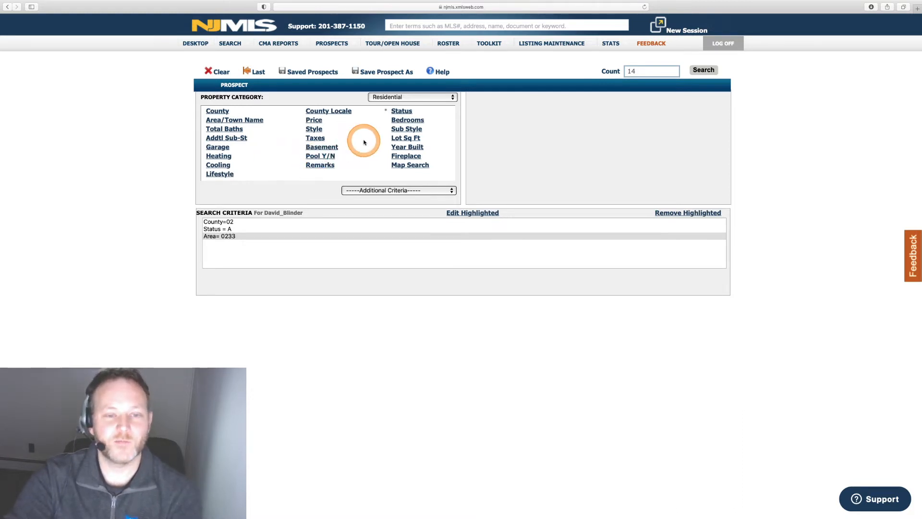
mouse_move(358, 125)
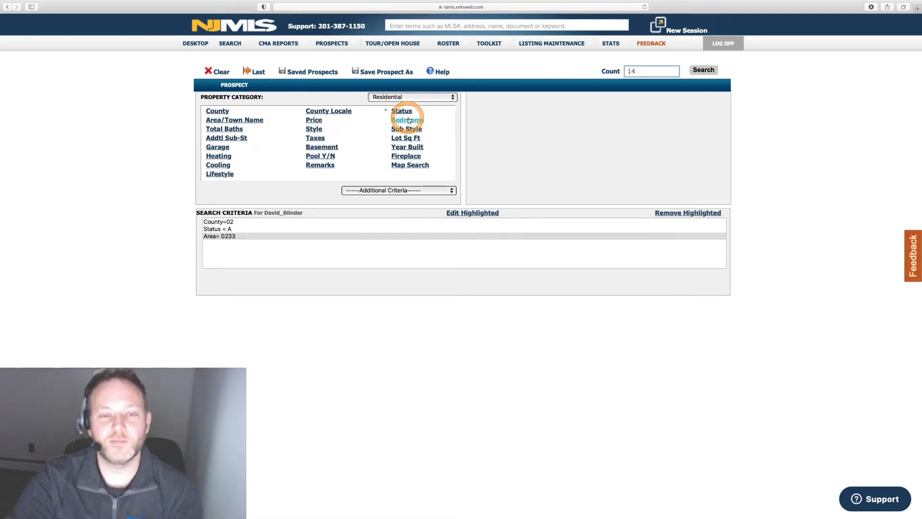
Require a minimum of 3 bedrooms (3 to 99) in the search criteria
click(405, 121)
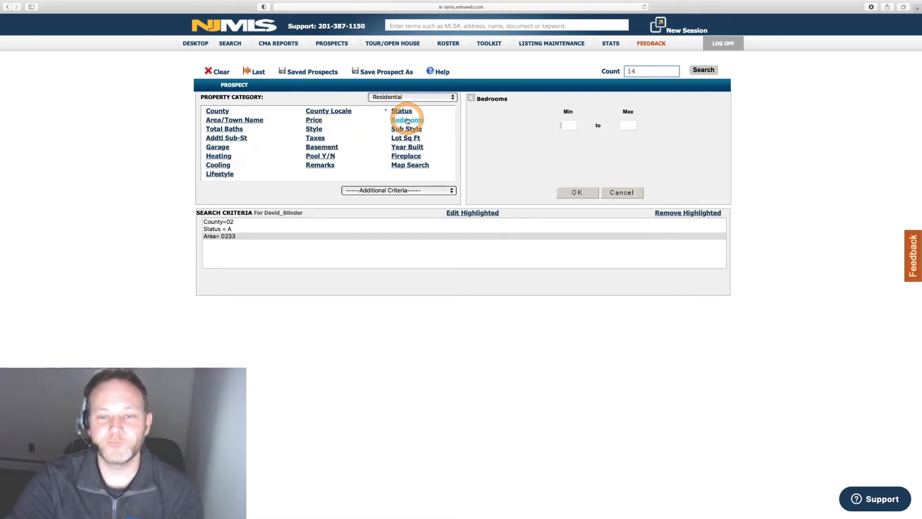
click(568, 125)
text(3)
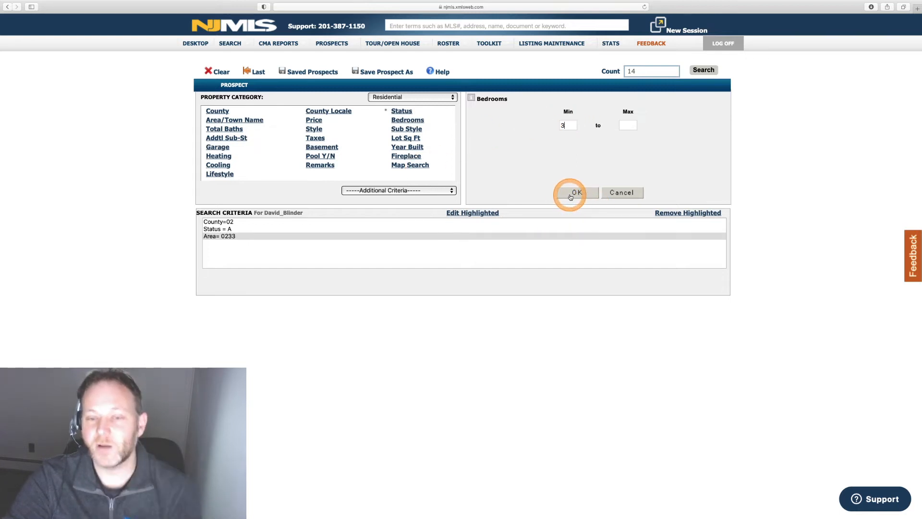
click(576, 193)
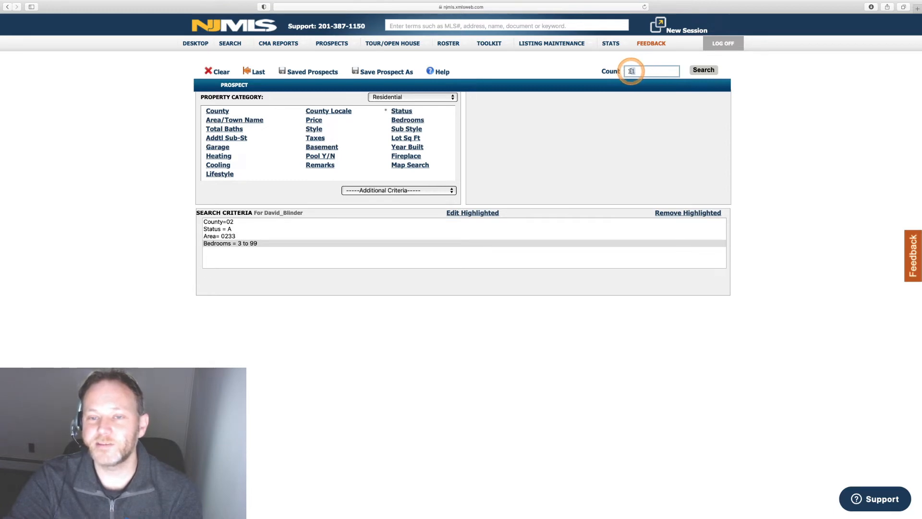
click(224, 129)
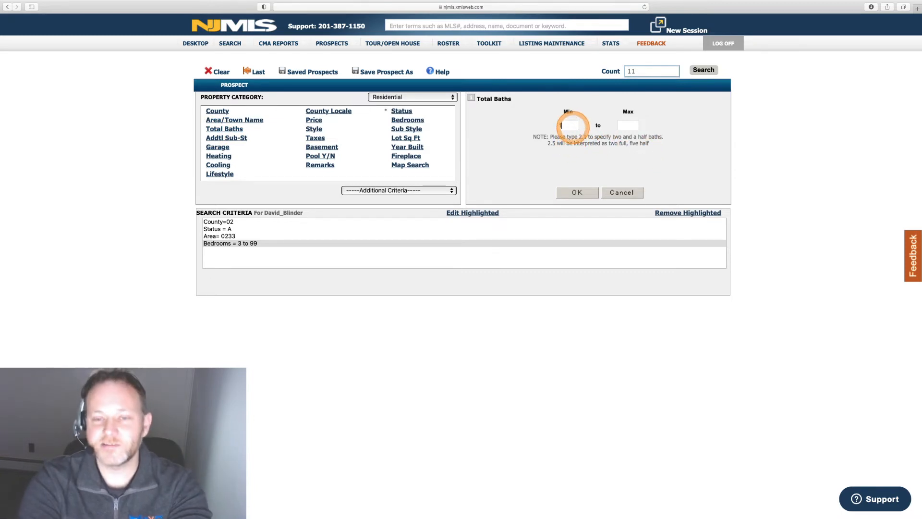
Add a Total Baths minimum of 1.1 to the criteria, giving 1.1 to 99.99
text(1.1)
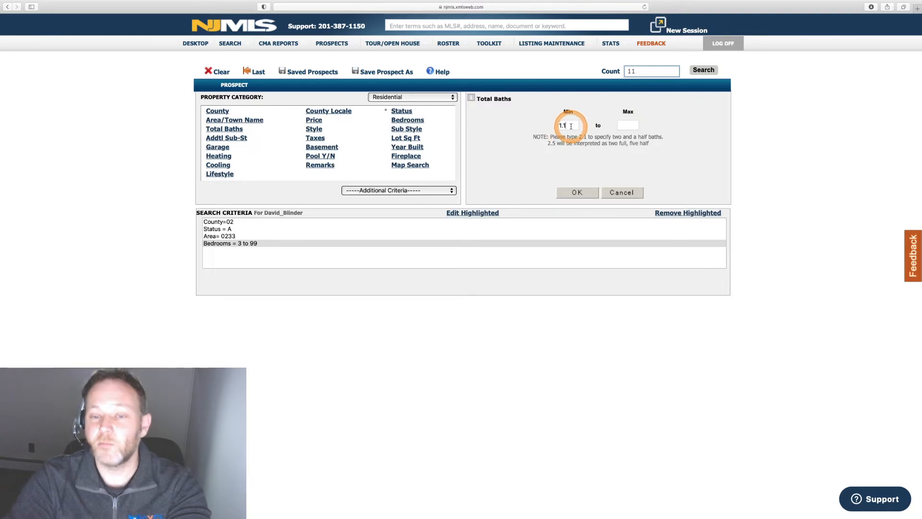
mouse_move(593, 162)
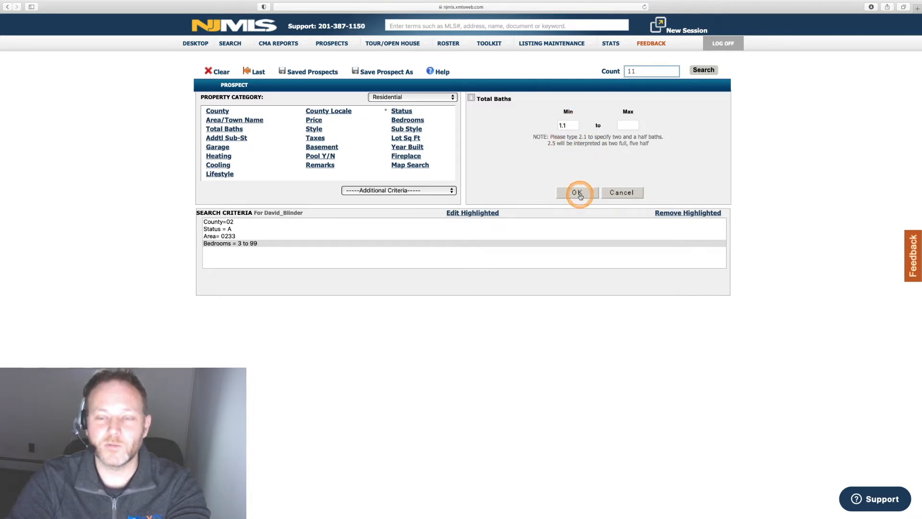
click(576, 193)
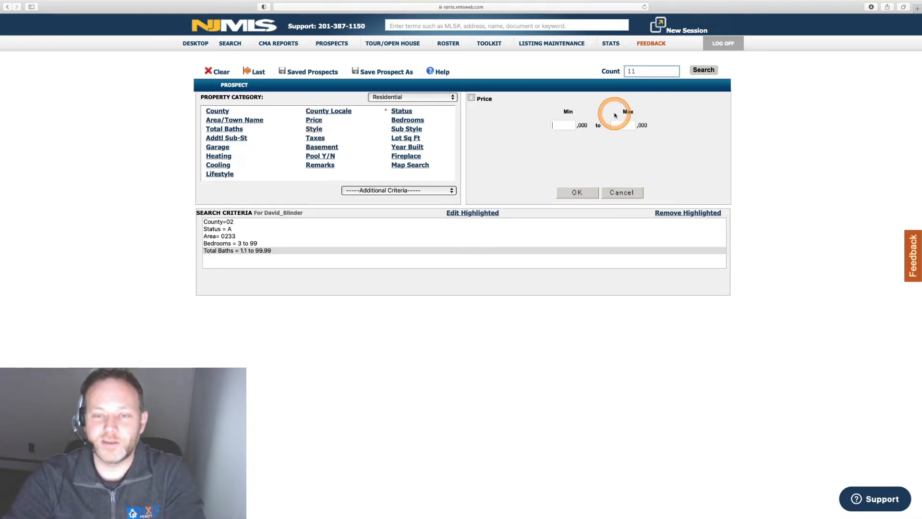
mouse_move(659, 116)
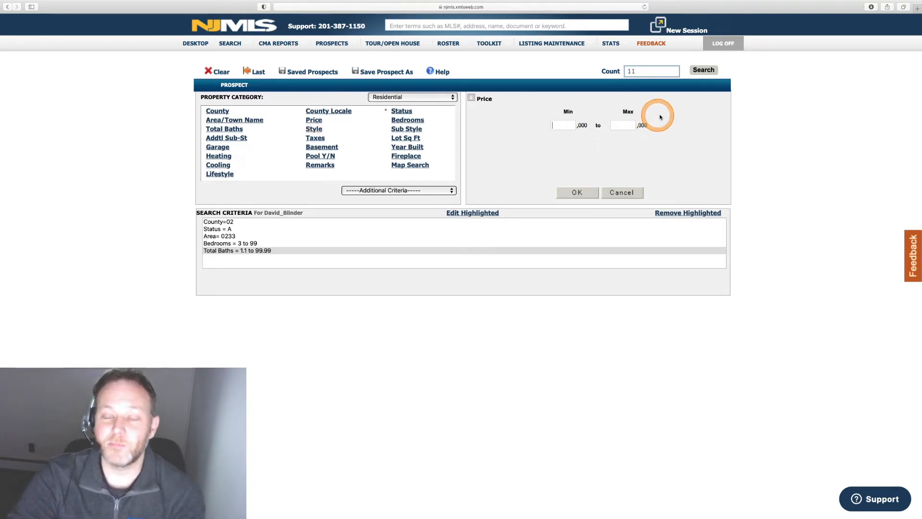
mouse_move(471, 147)
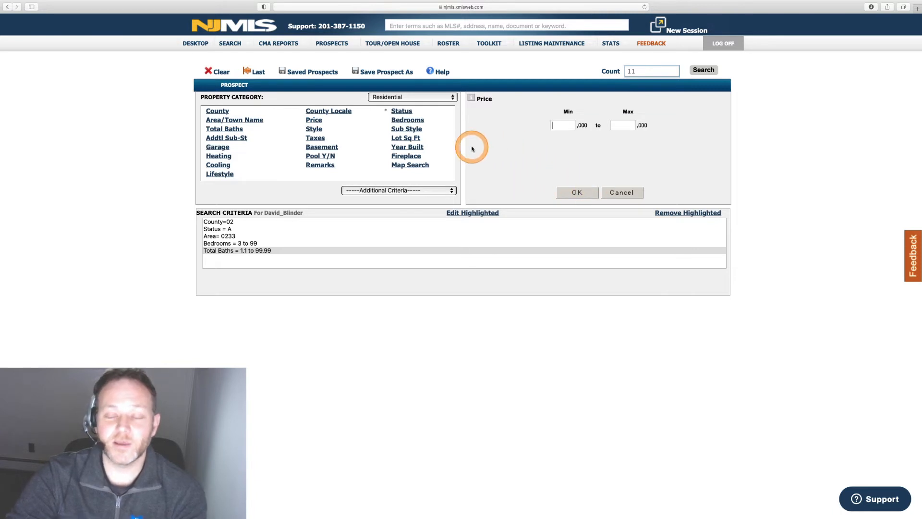
mouse_move(471, 148)
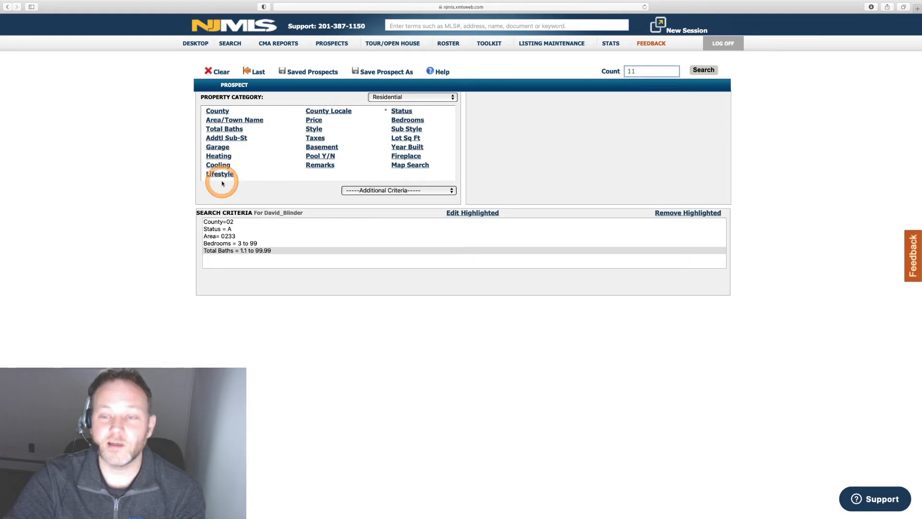
mouse_move(272, 138)
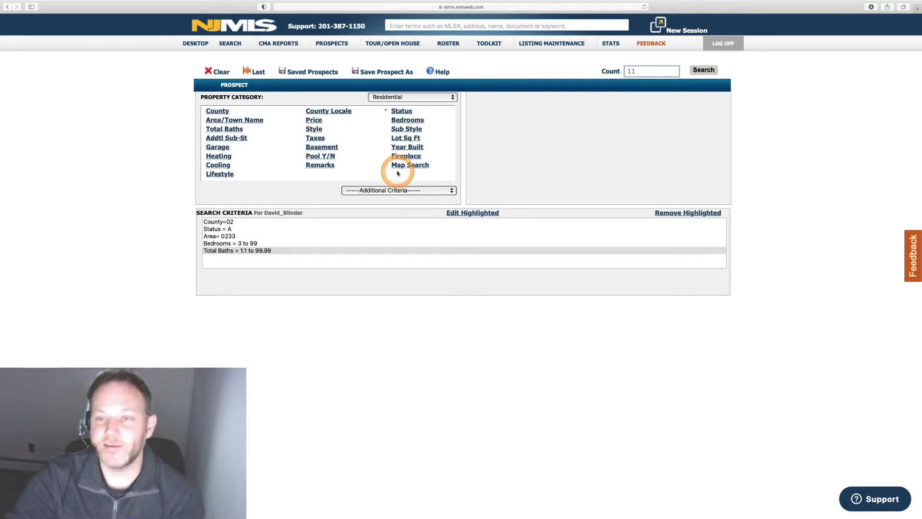
mouse_move(371, 187)
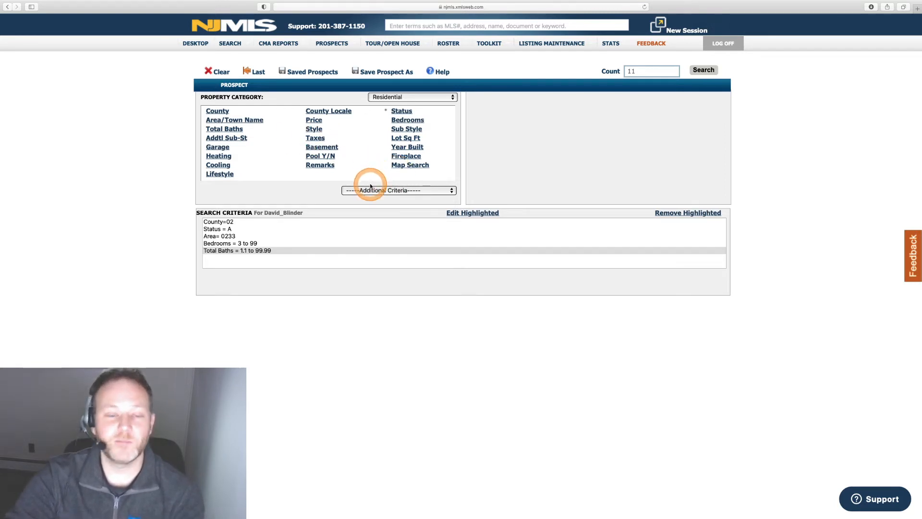
mouse_move(358, 190)
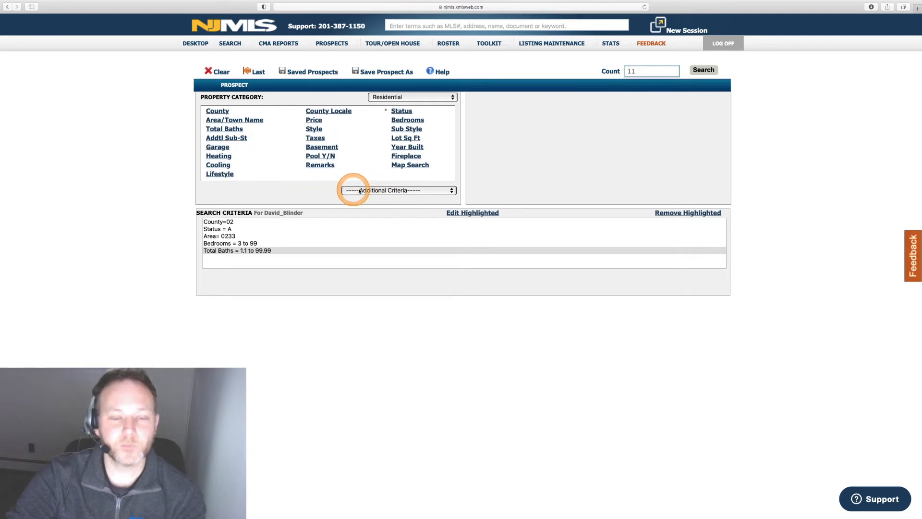
Add Flood Plain = None from Additional Criteria, count staying at 11
click(397, 191)
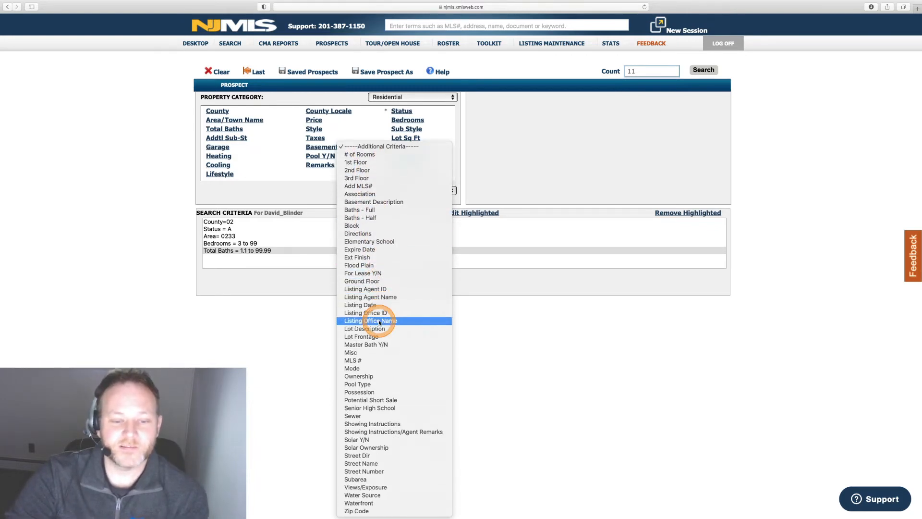
mouse_move(388, 248)
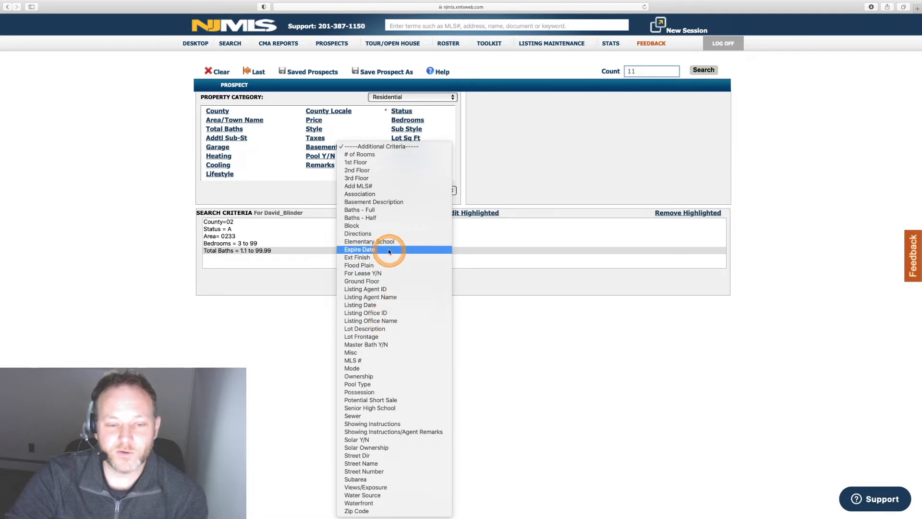
mouse_move(358, 265)
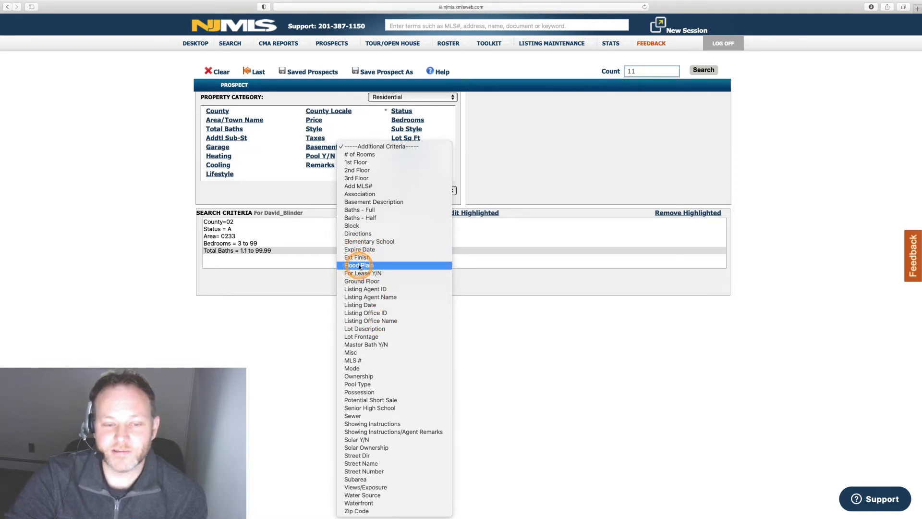
click(358, 265)
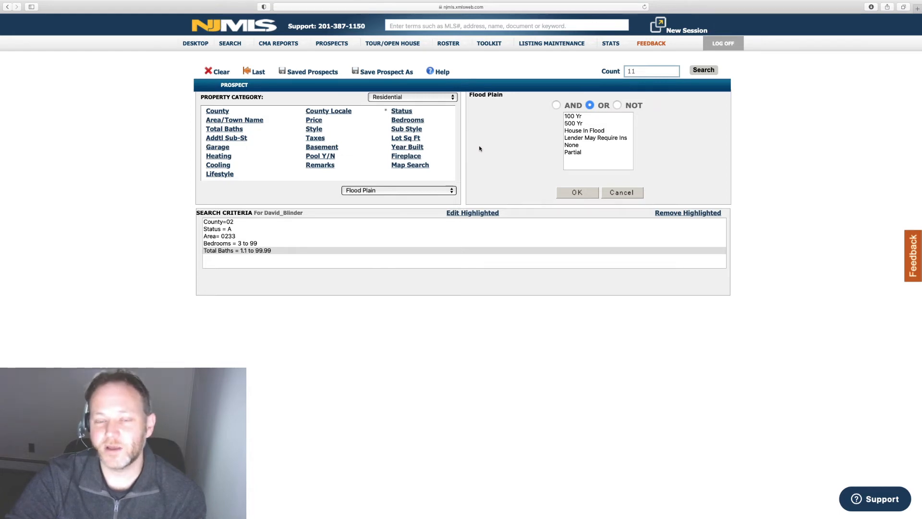
click(571, 145)
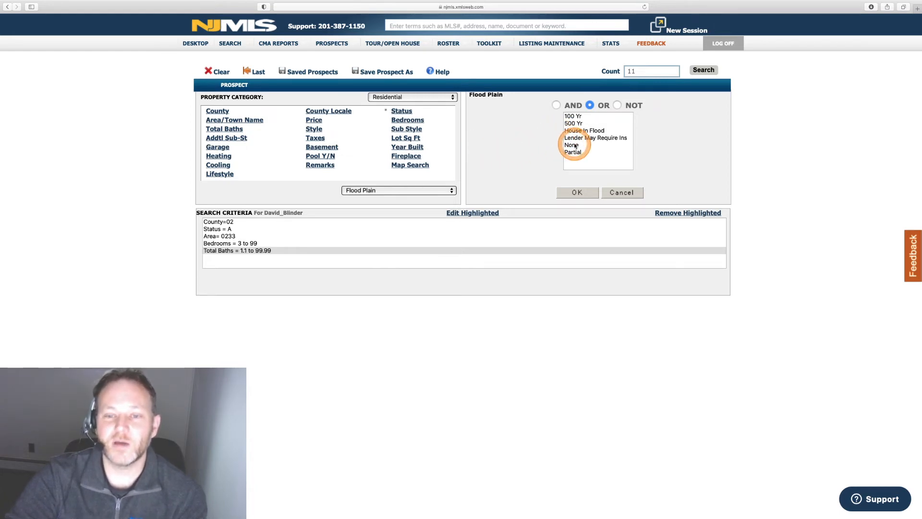
click(571, 145)
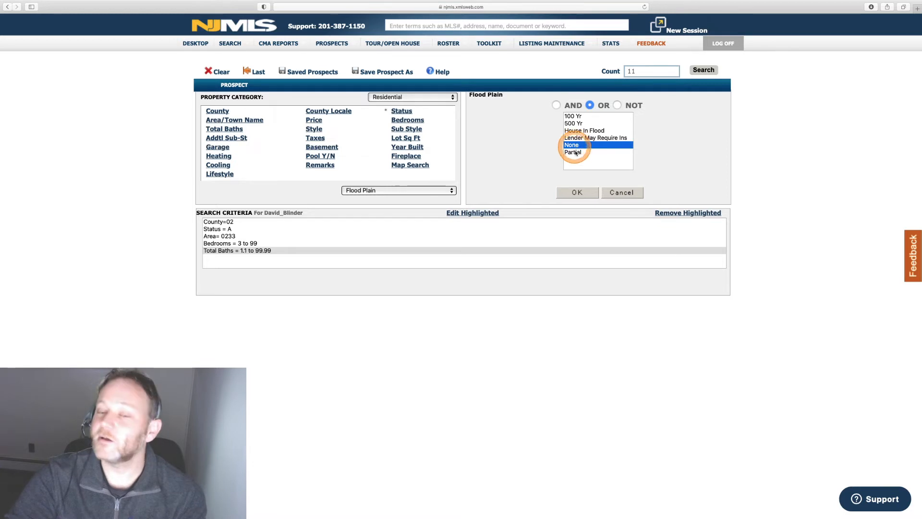
click(576, 192)
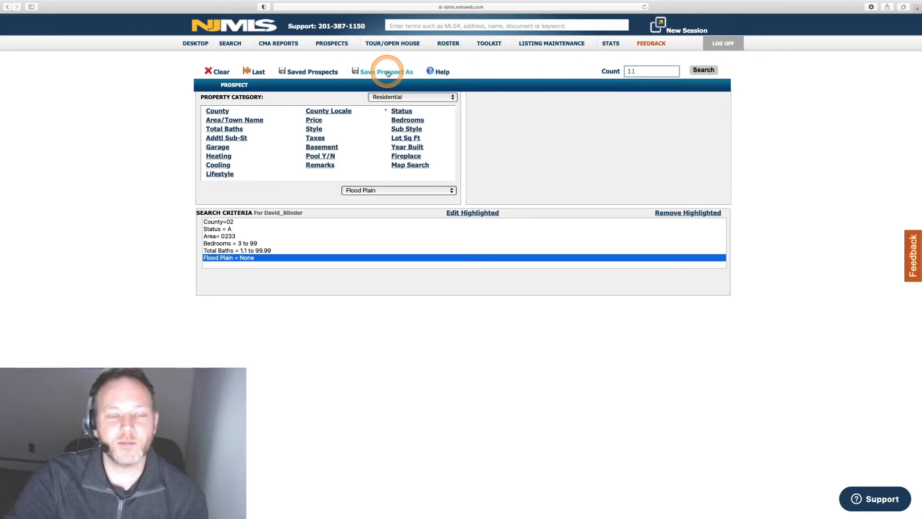
click(386, 71)
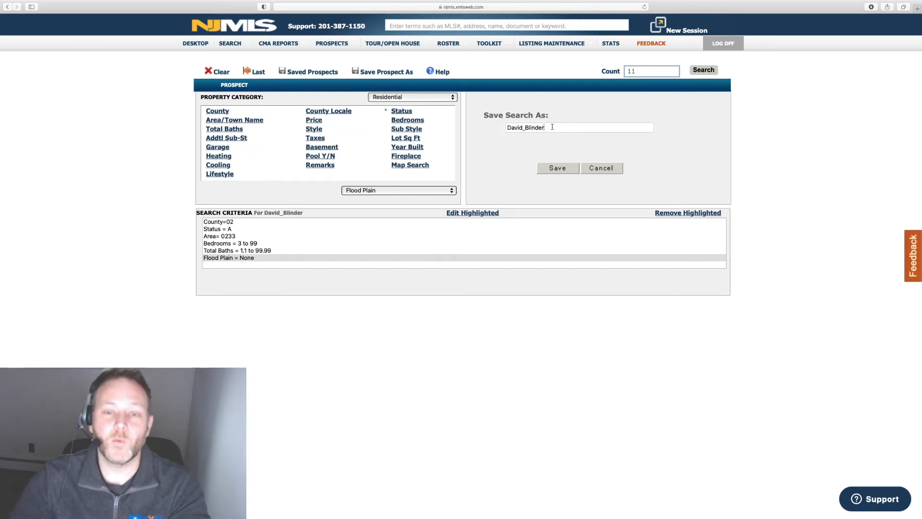
text(_)
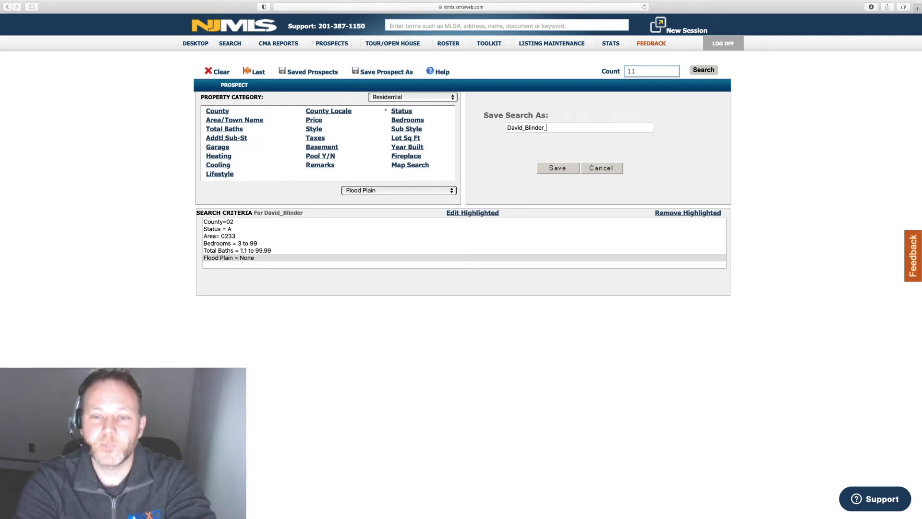
text(Mahwah)
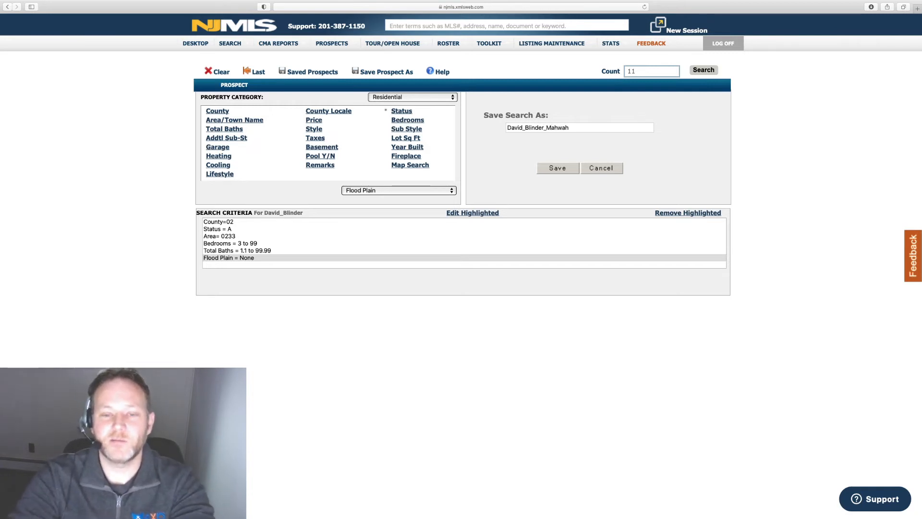
click(557, 167)
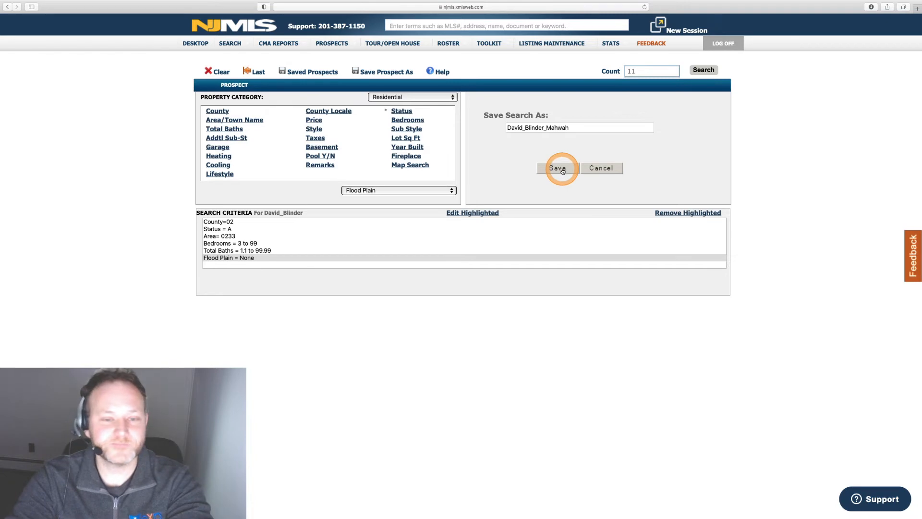
click(557, 167)
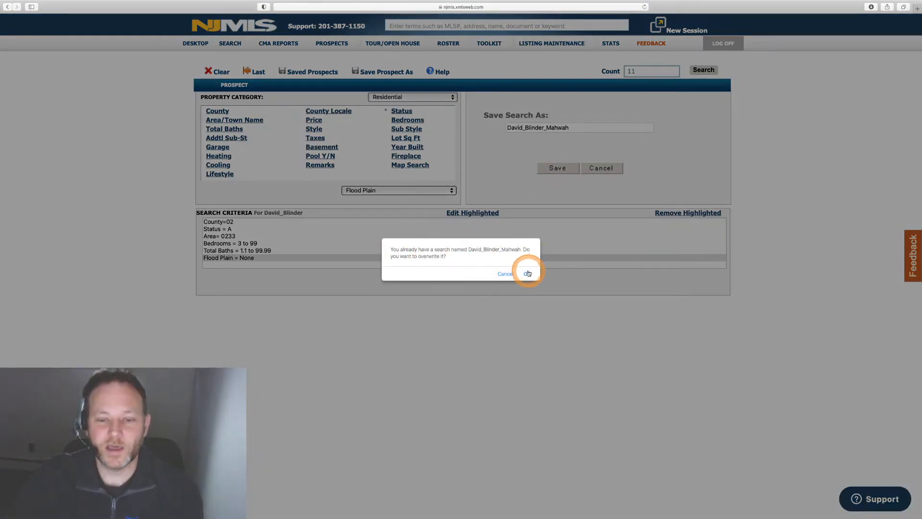
click(527, 272)
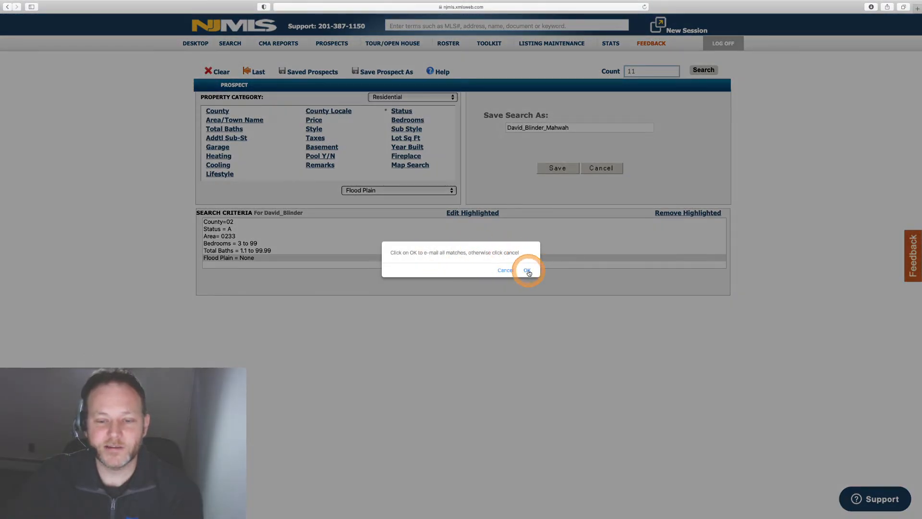
click(526, 271)
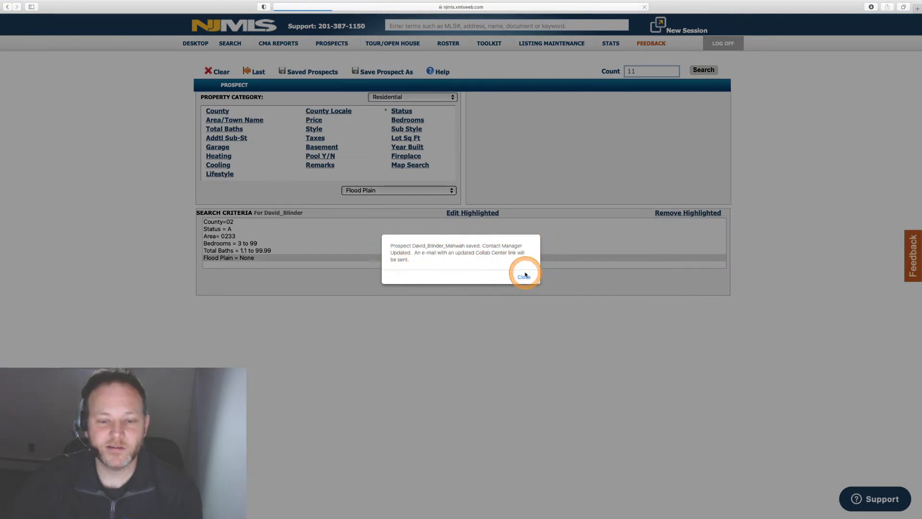
Close the saved-prospect confirmation and save the prospect's e-mail and display settings
click(522, 277)
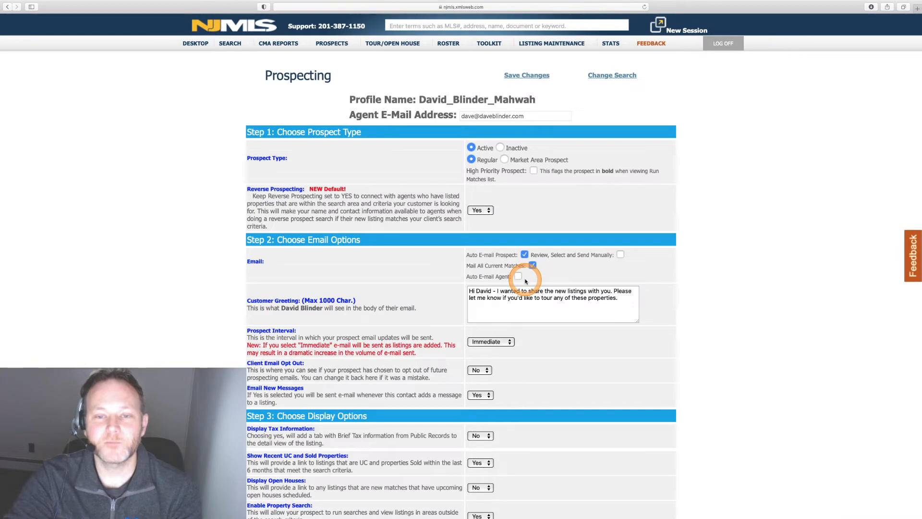
mouse_move(556, 190)
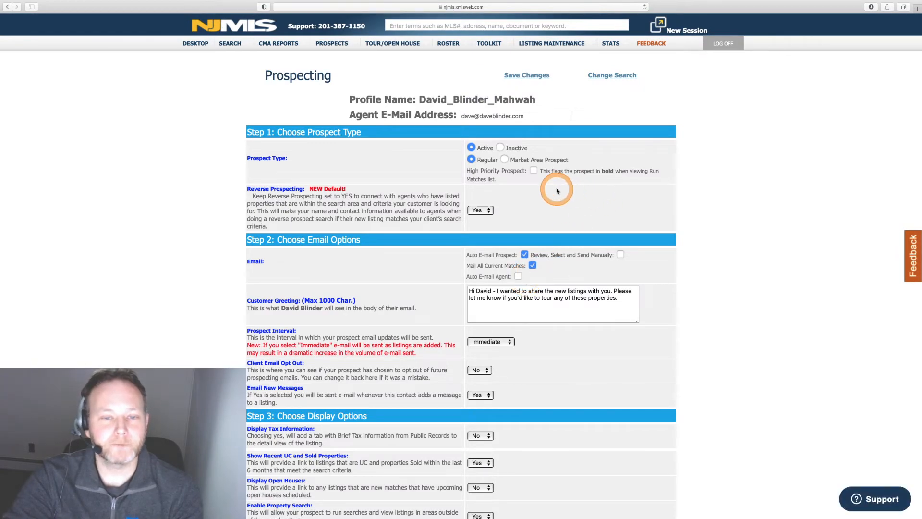
mouse_move(540, 72)
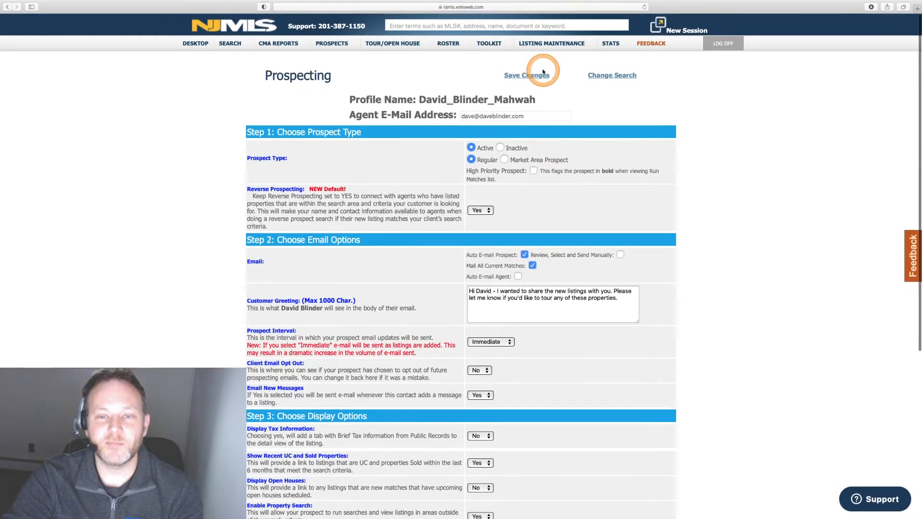
click(525, 75)
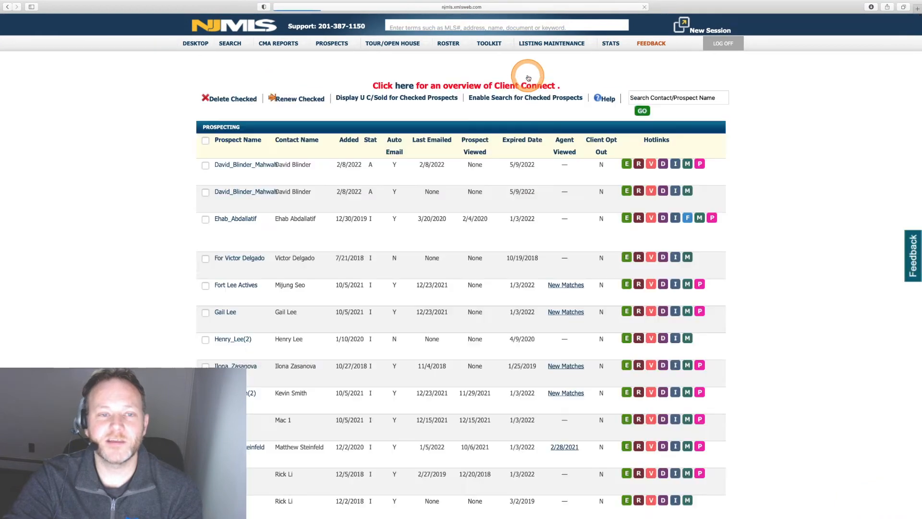
mouse_move(250, 171)
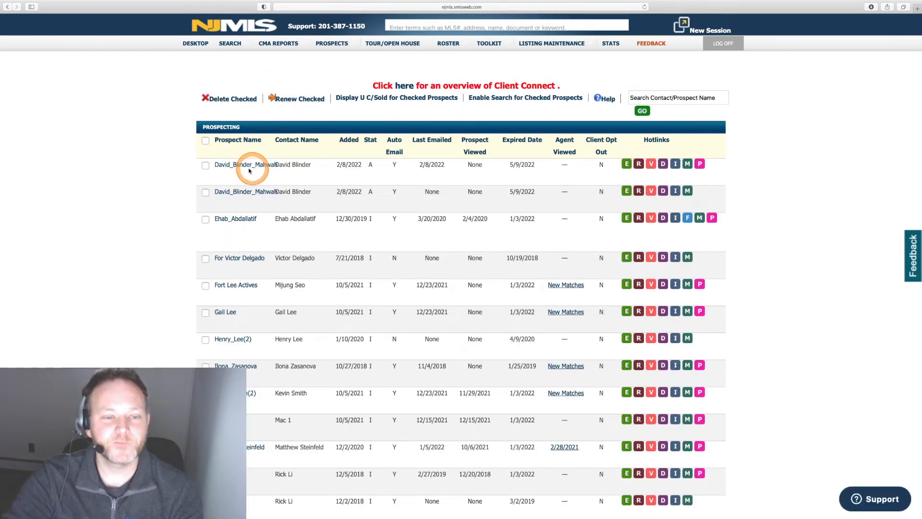
mouse_move(195, 43)
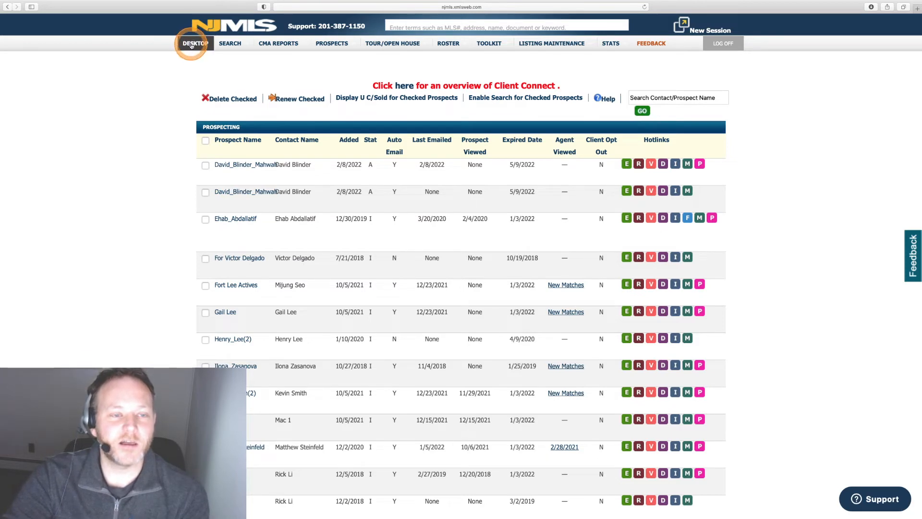
Go to the Desktop dashboard and return to the Prospects list
click(195, 43)
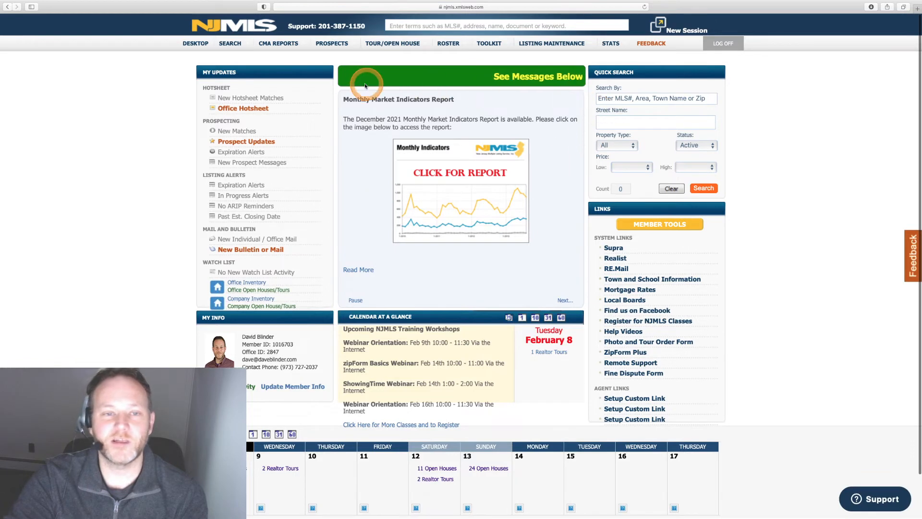
click(331, 43)
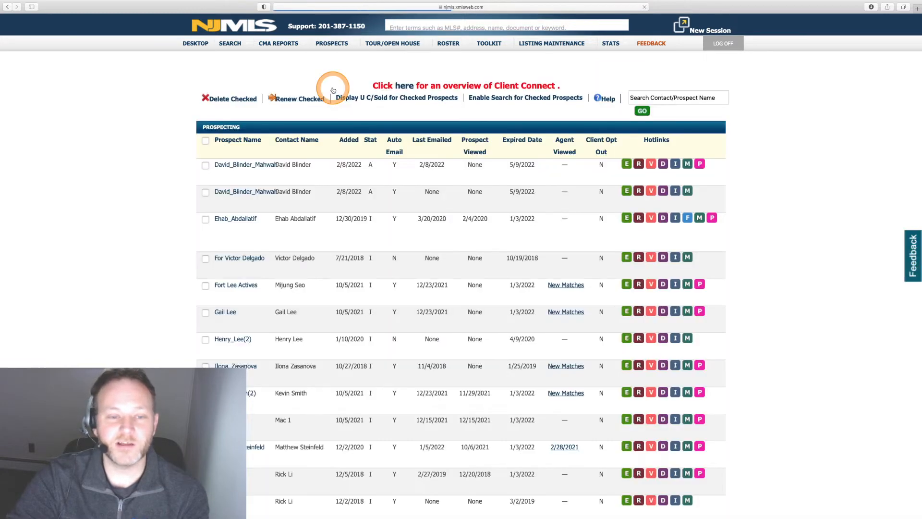
mouse_move(309, 164)
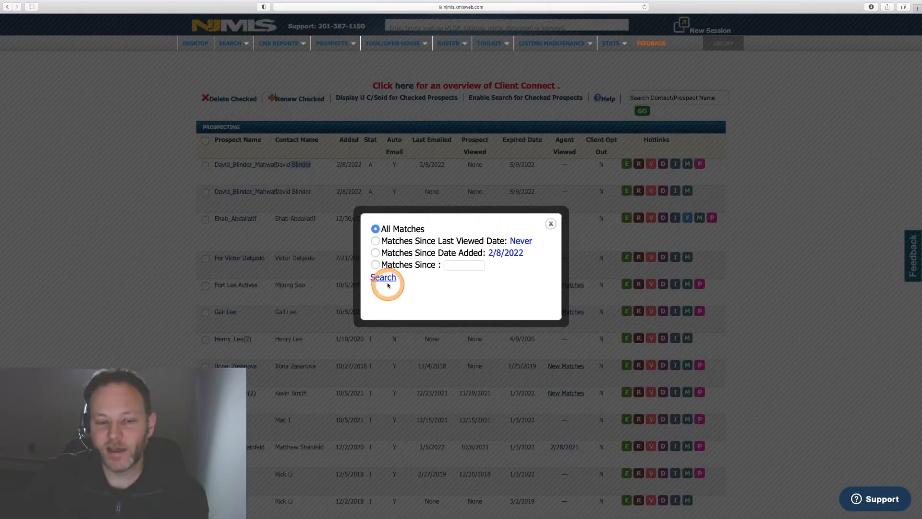
Run the all-matches search, listing 10 active Mahwah listings as a Full Report
click(383, 276)
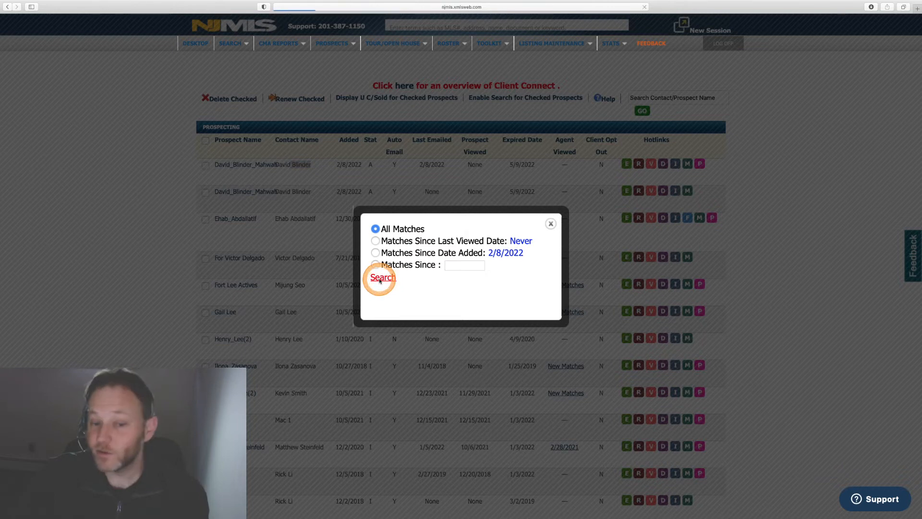
click(383, 277)
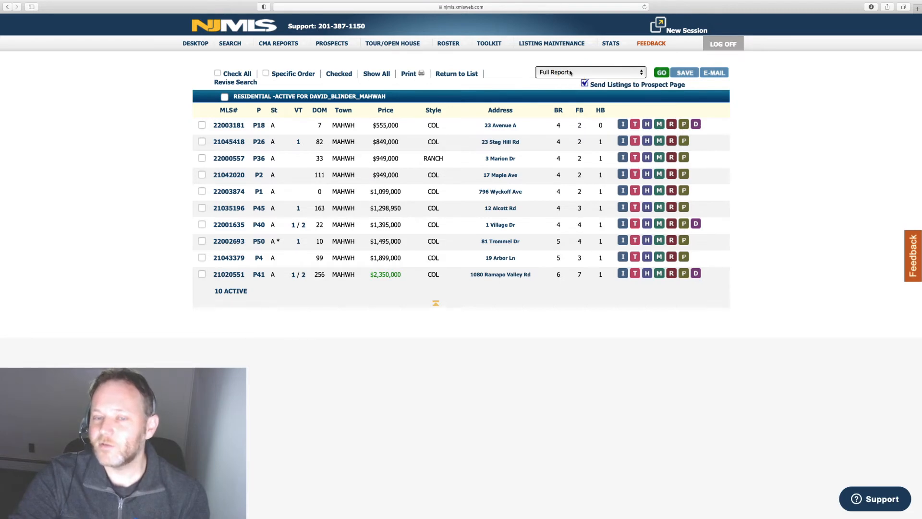
click(588, 72)
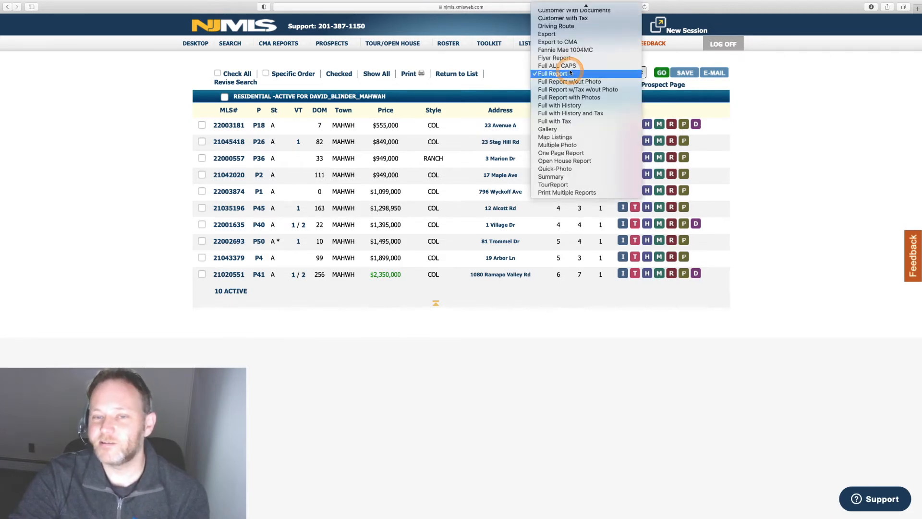
click(552, 74)
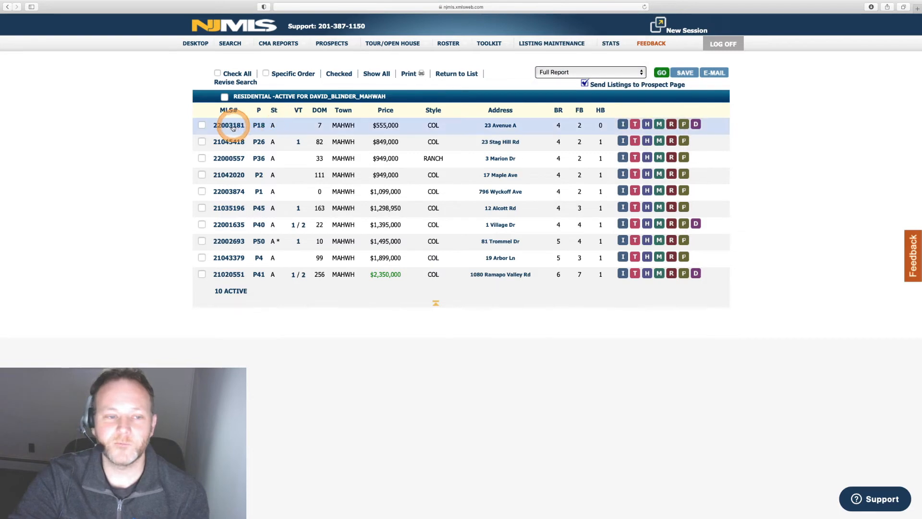
click(229, 124)
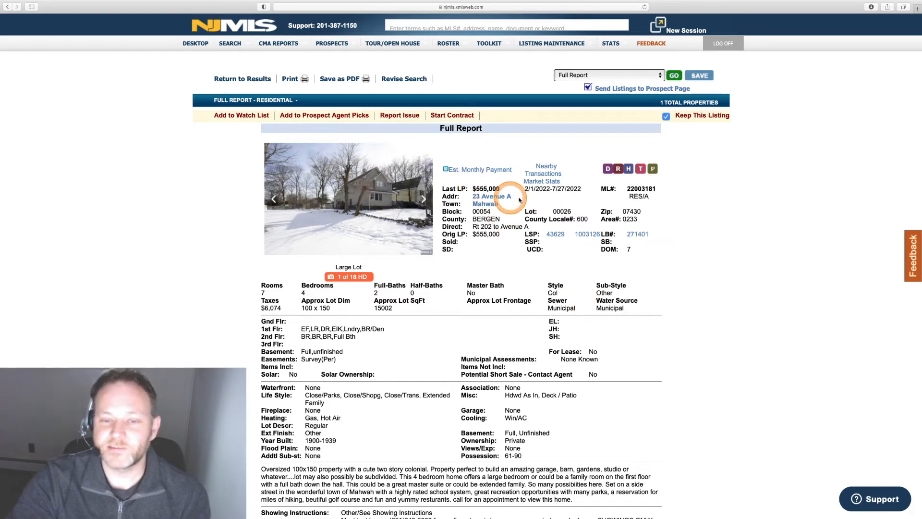
scroll(down, 3)
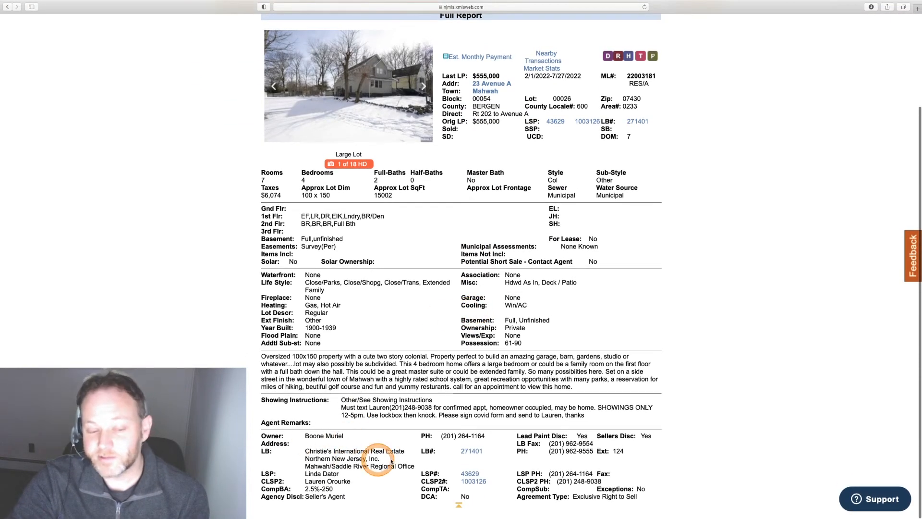
mouse_move(308, 474)
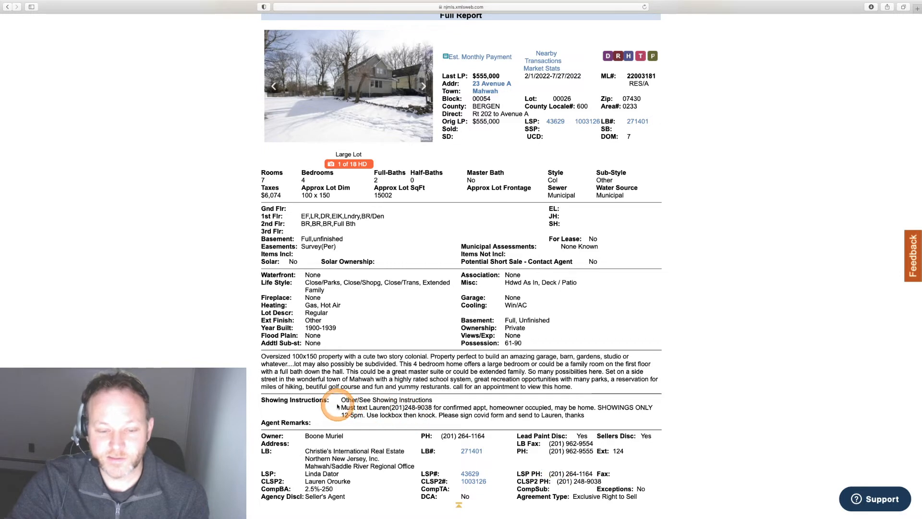
mouse_move(391, 408)
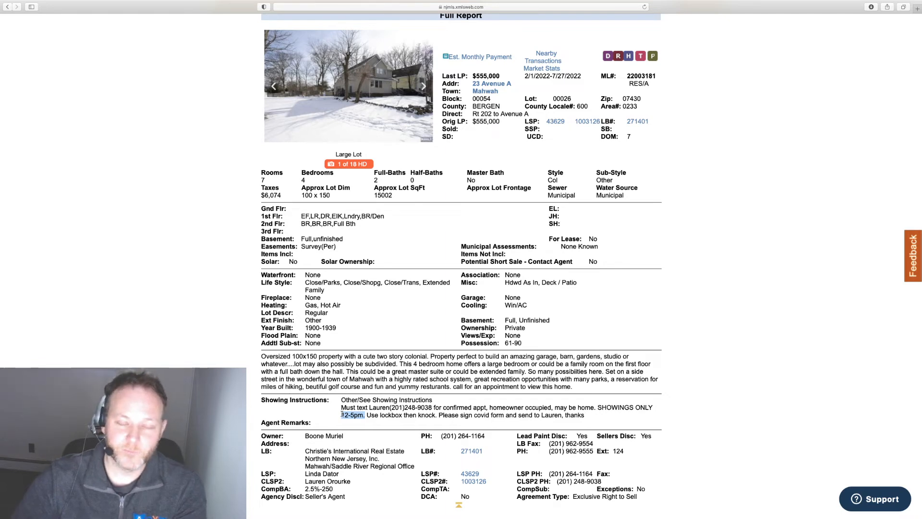
click(344, 412)
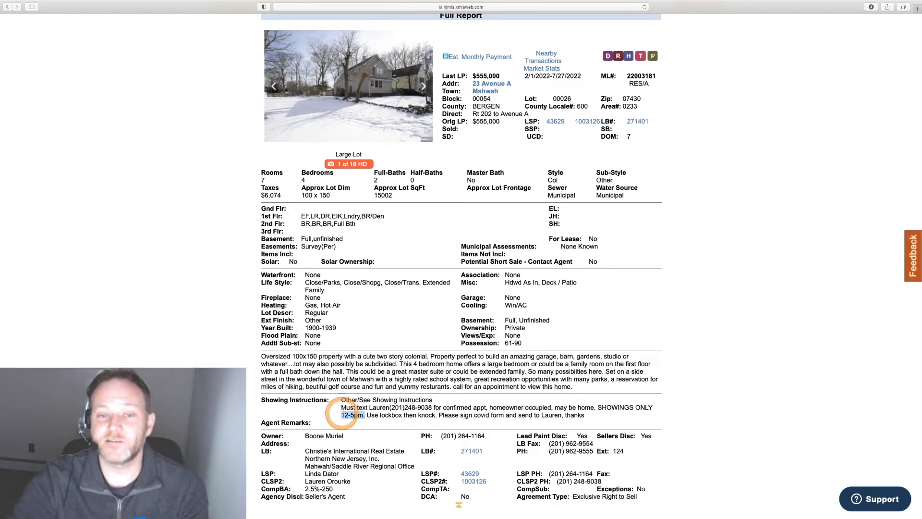
scroll(up, 3)
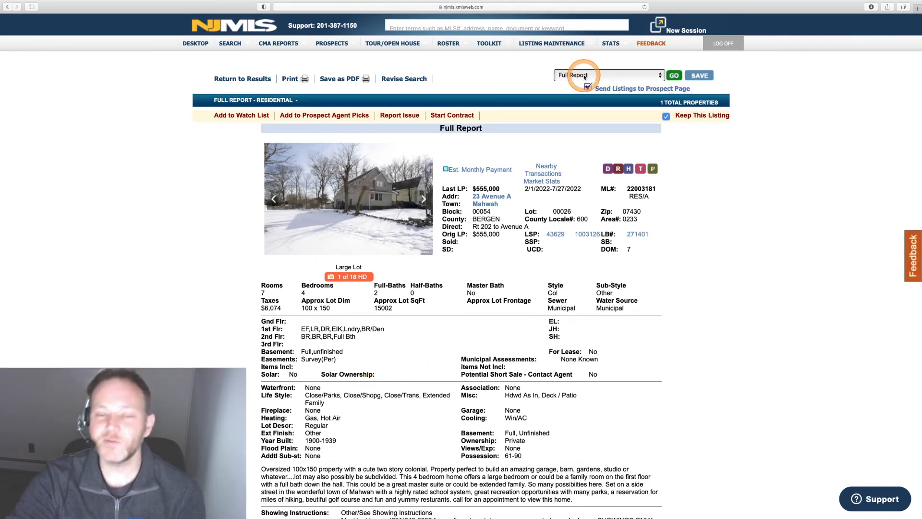
click(606, 74)
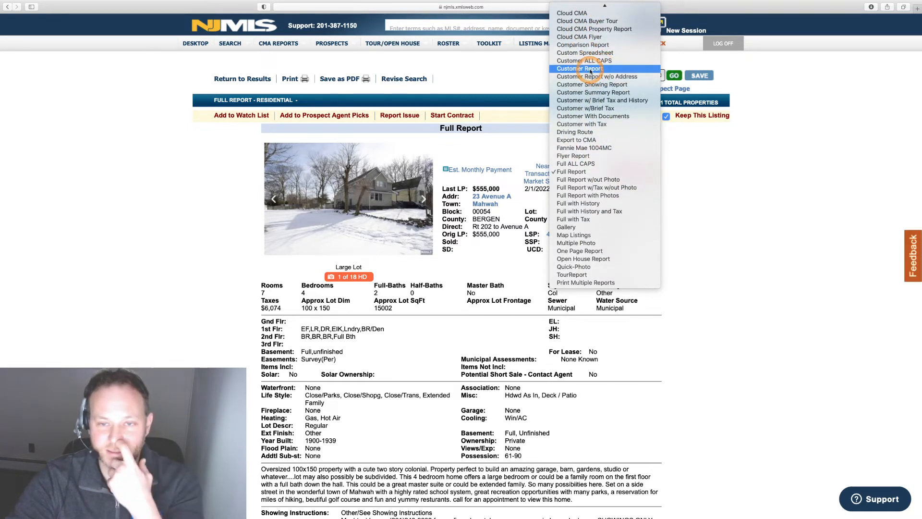
click(582, 68)
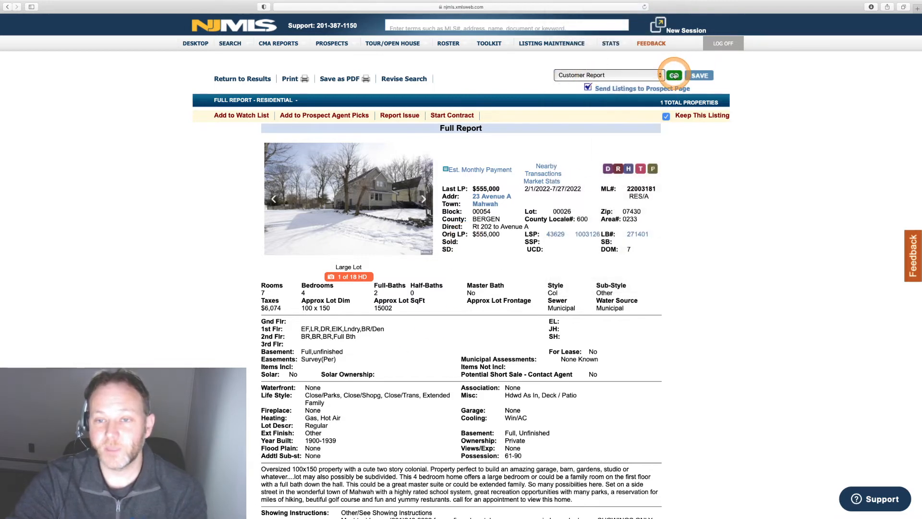
click(672, 75)
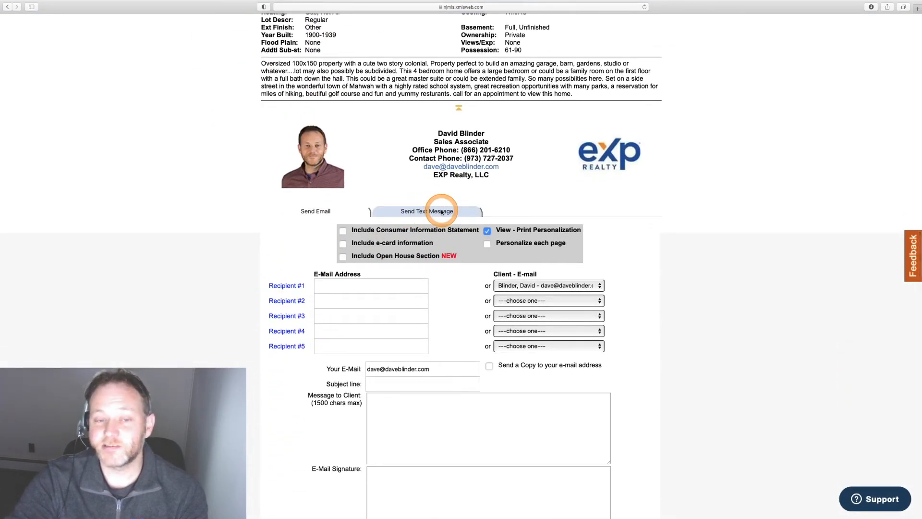
scroll(down, 3)
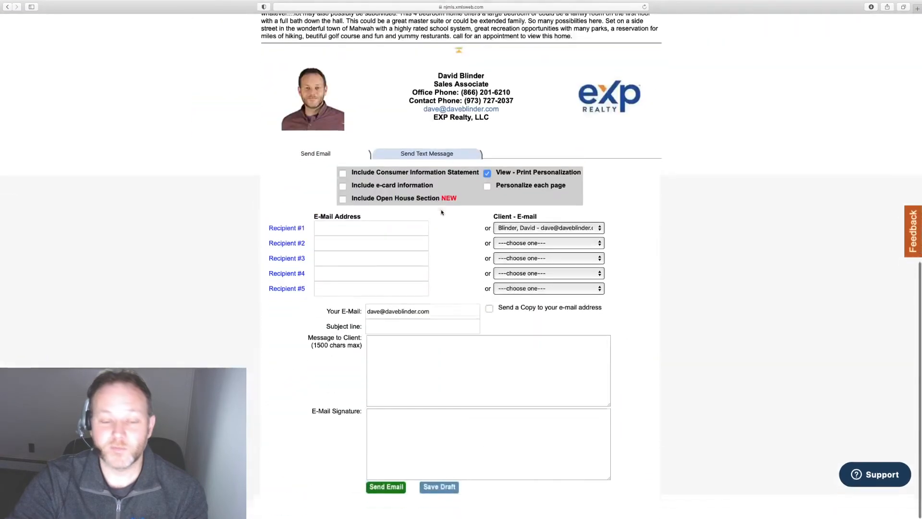
scroll(up, 3)
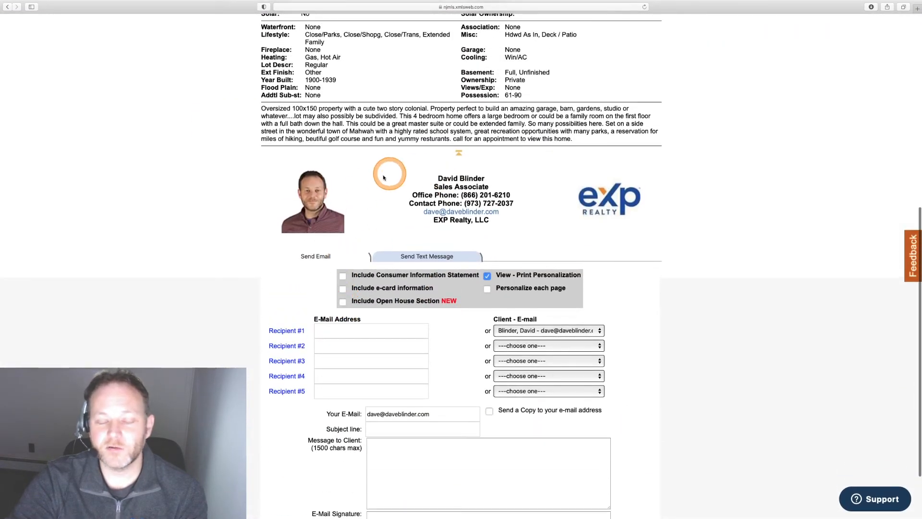
scroll(up, 3)
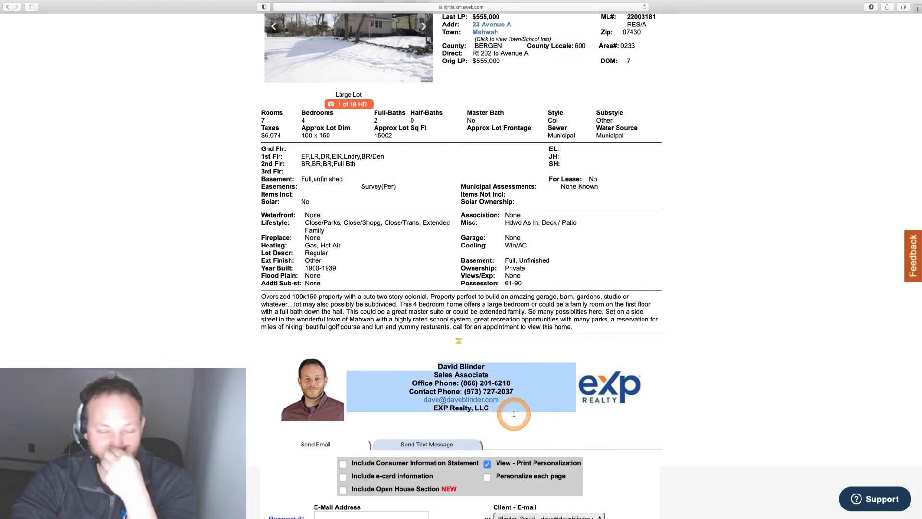
mouse_move(401, 333)
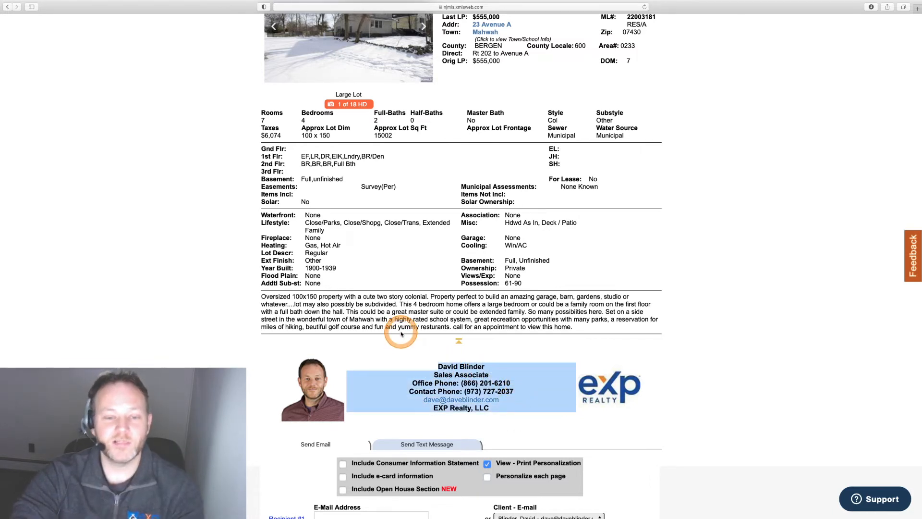
scroll(up, 3)
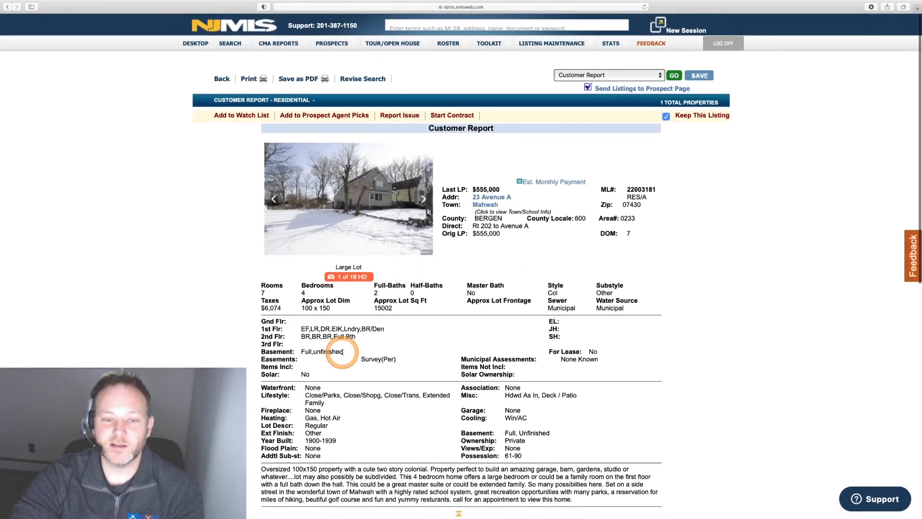
mouse_move(349, 362)
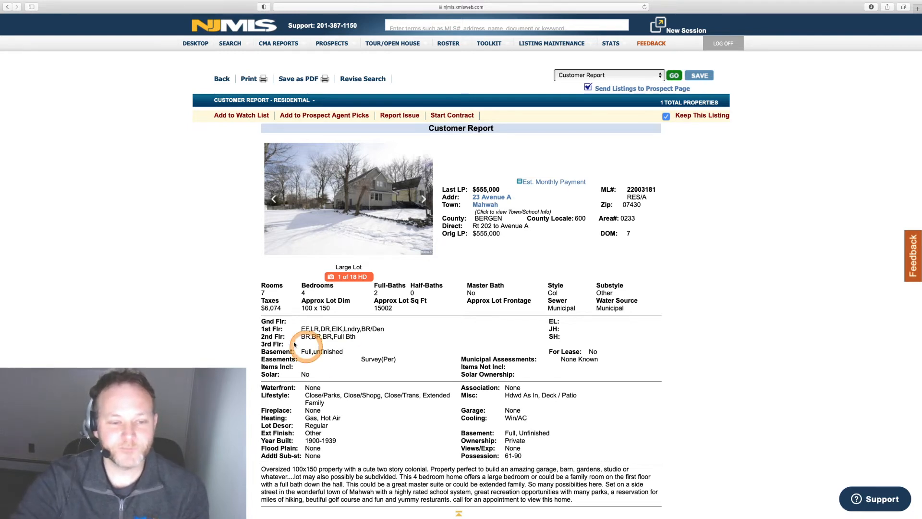
mouse_move(271, 308)
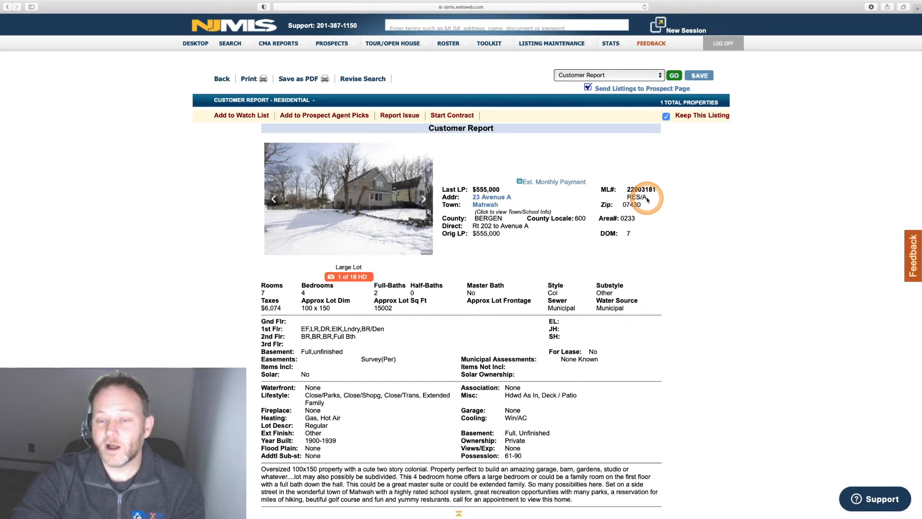
mouse_move(646, 198)
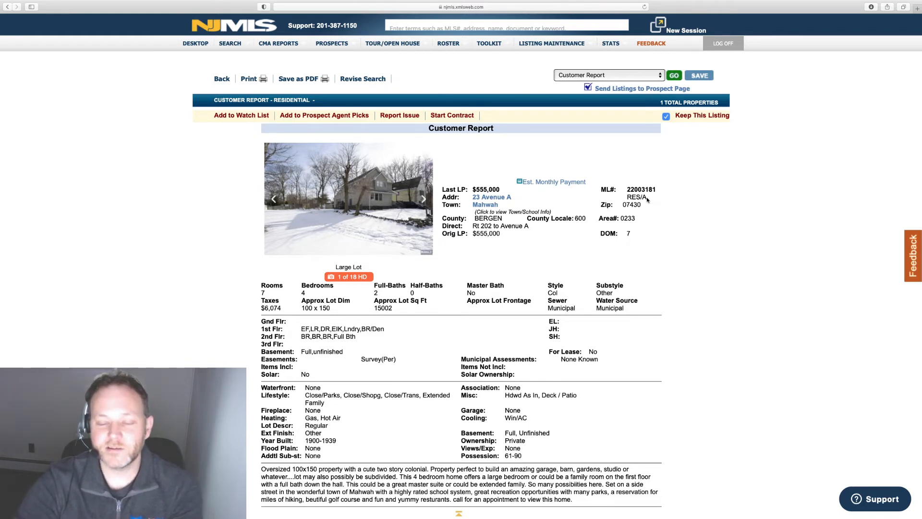
Scroll through the $555,000 Customer Report details and e-mail form, then back to top
scroll(down, 3)
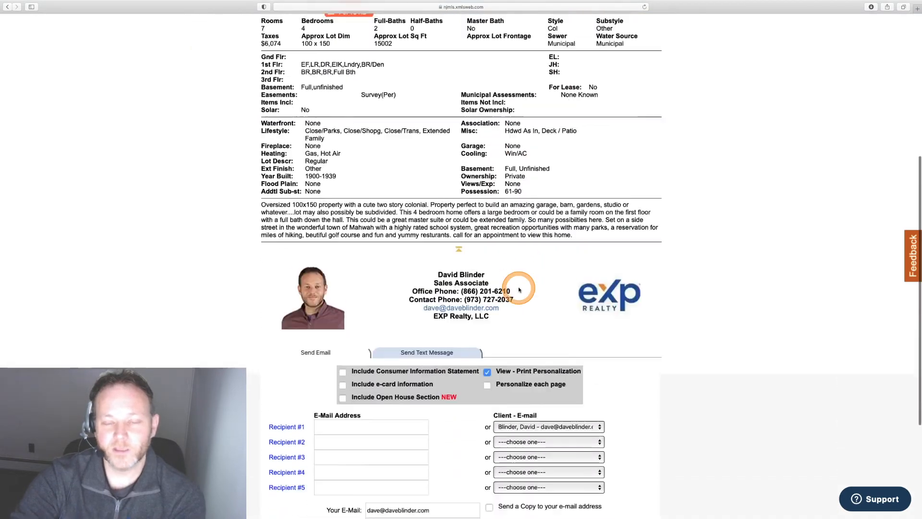
scroll(up, 3)
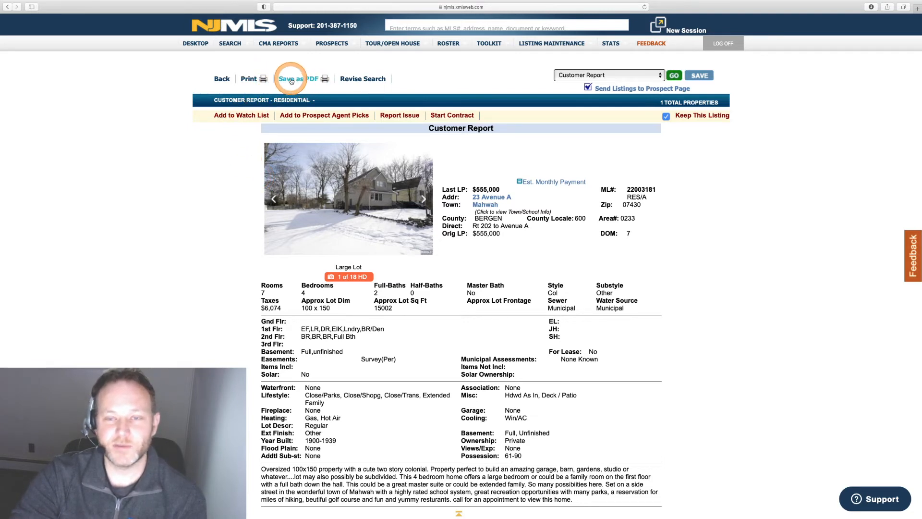
mouse_move(482, 76)
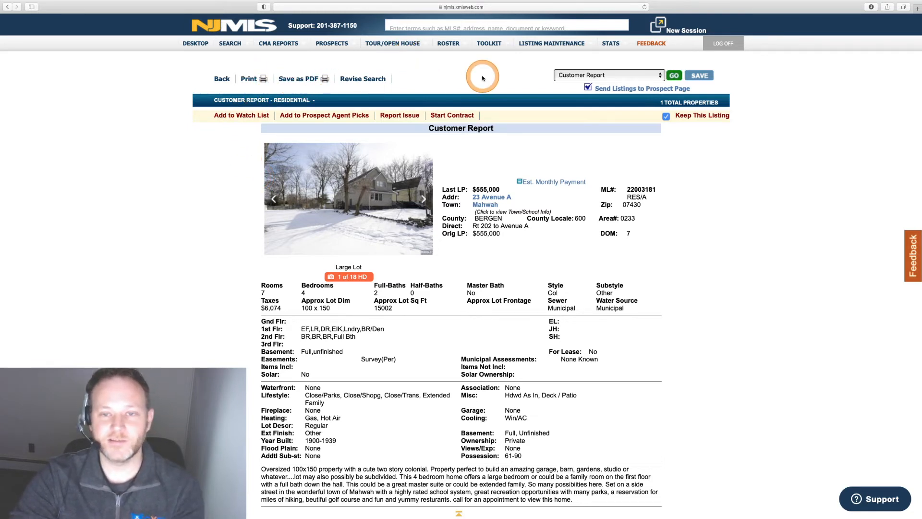
mouse_move(393, 43)
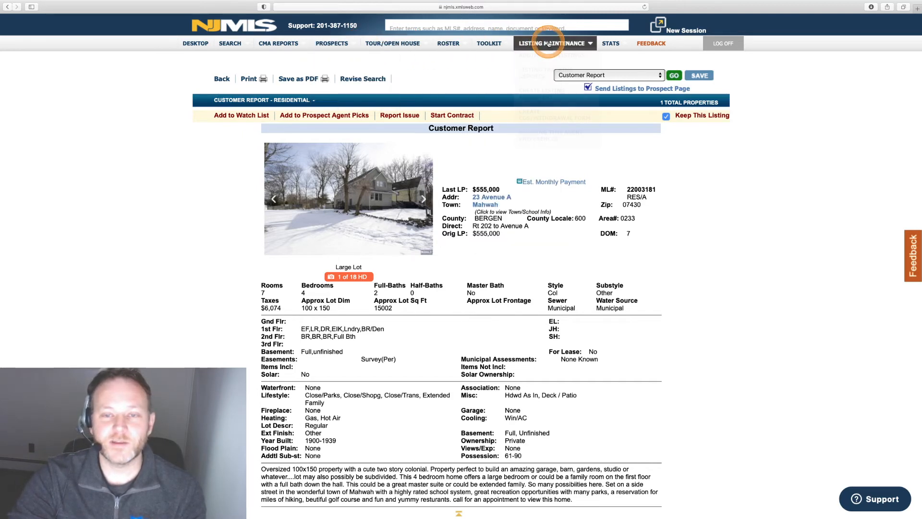
Review the Mahwah prospect's sent match e-mails and listing messages, then return to the prospect list
click(331, 43)
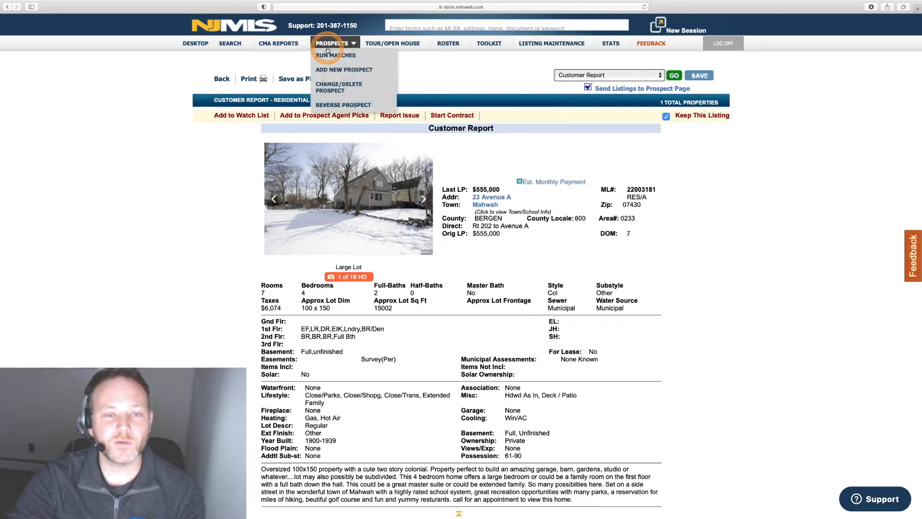
mouse_move(335, 55)
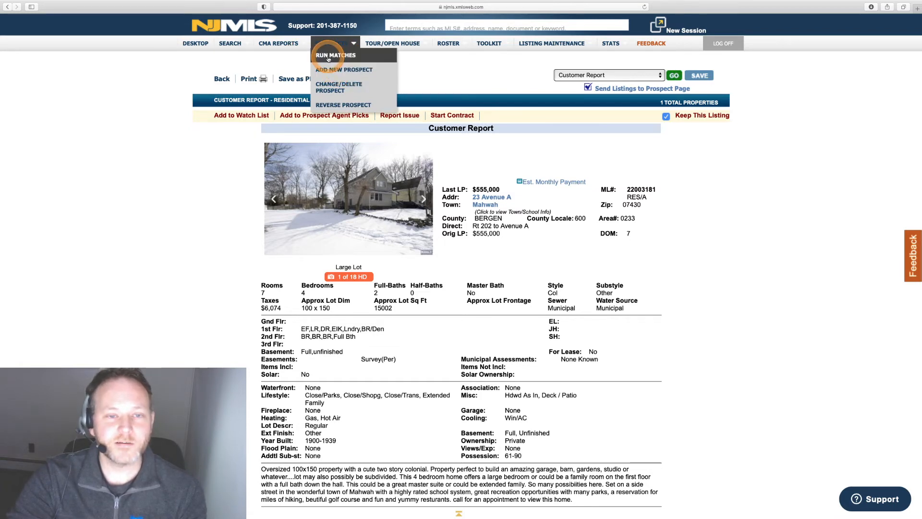
click(335, 54)
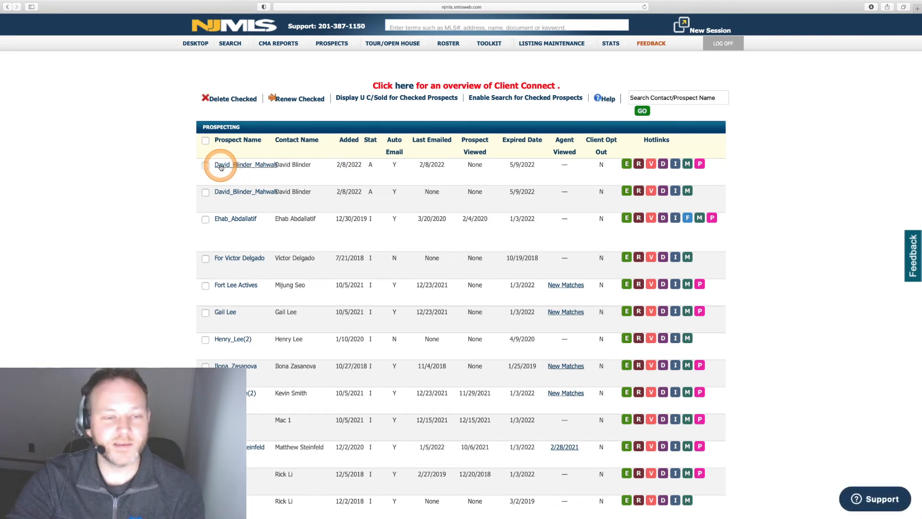
mouse_move(491, 181)
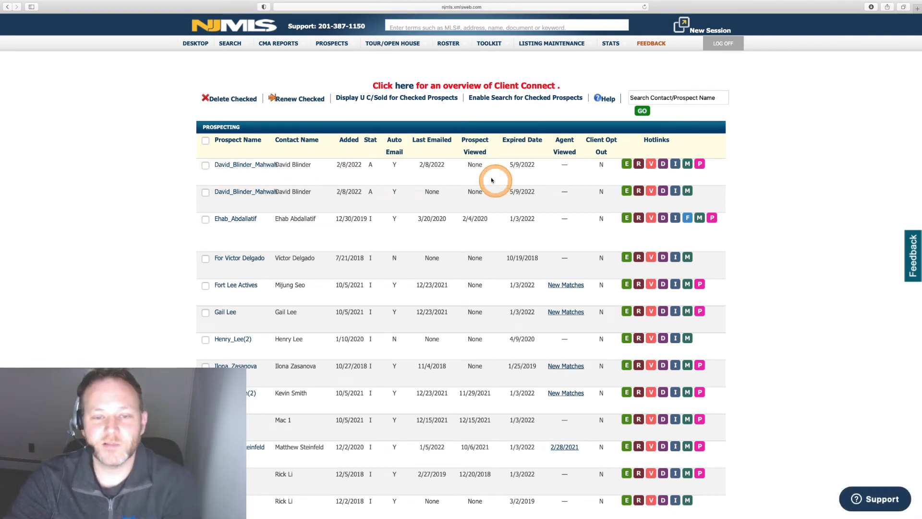
mouse_move(465, 164)
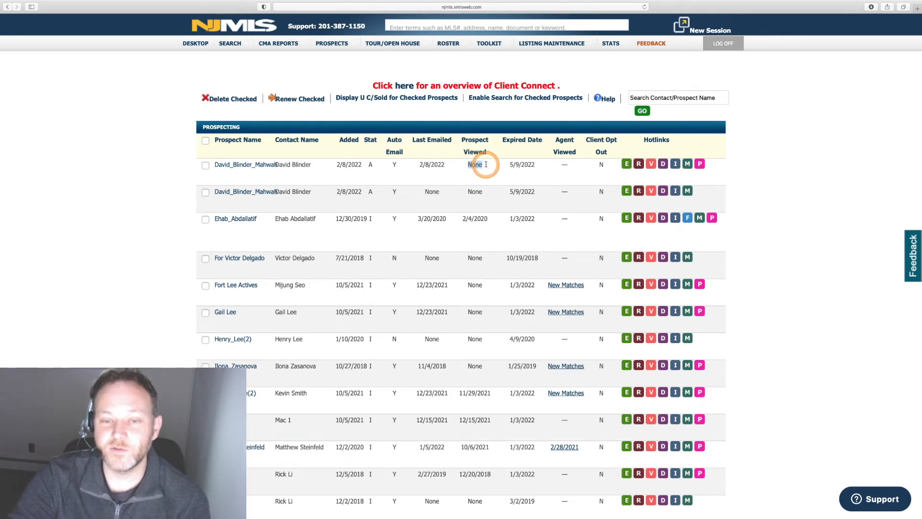
mouse_move(559, 165)
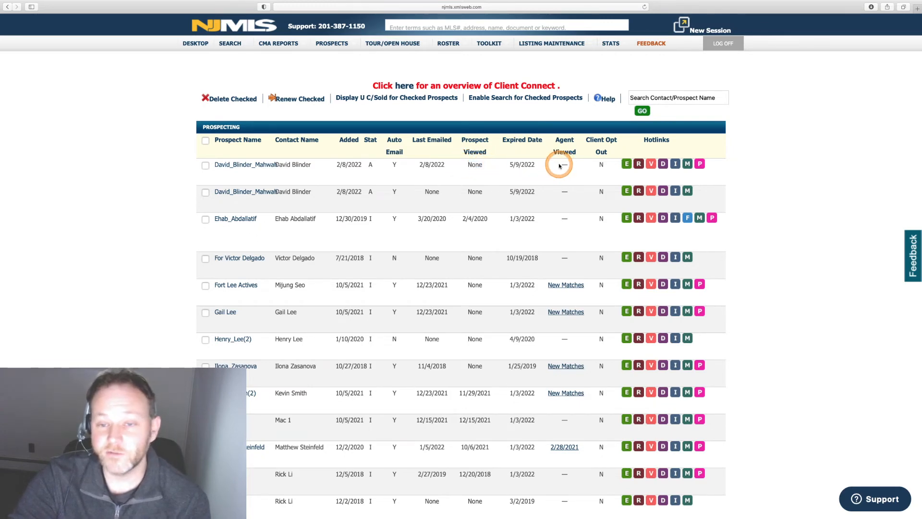
mouse_move(590, 159)
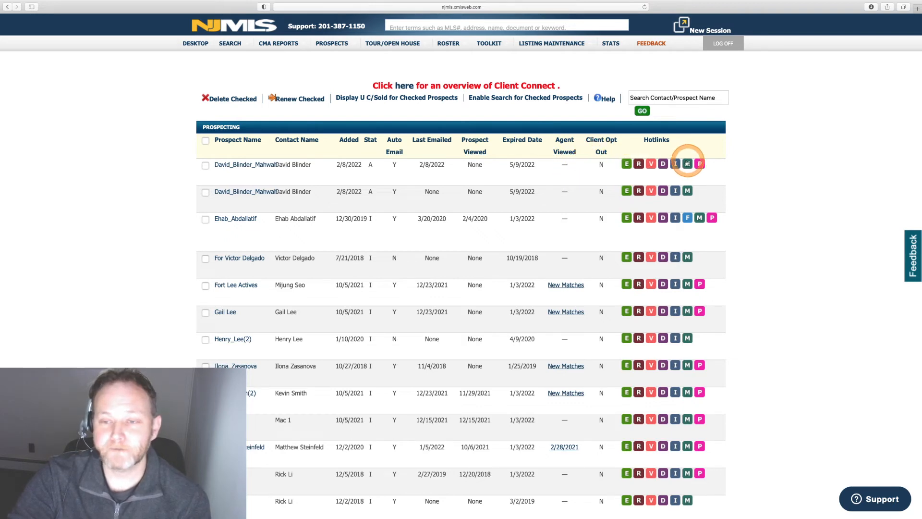
mouse_move(627, 165)
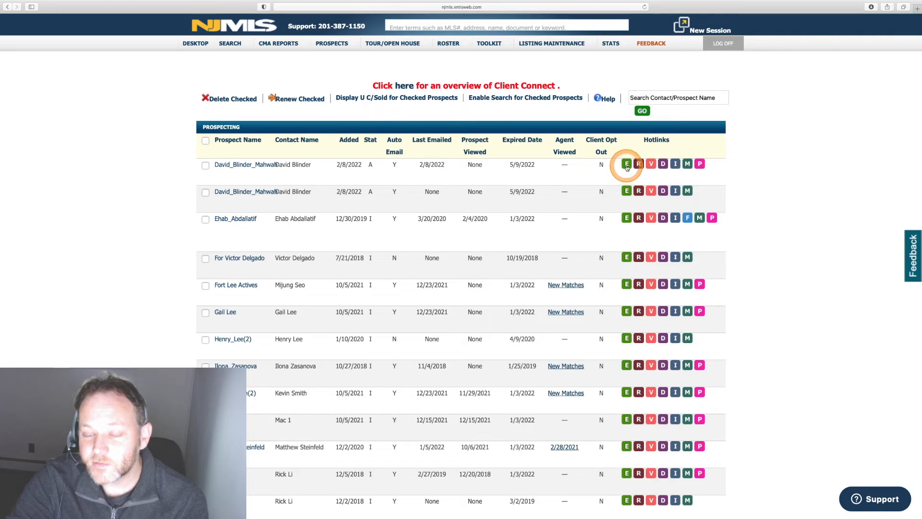
mouse_move(638, 164)
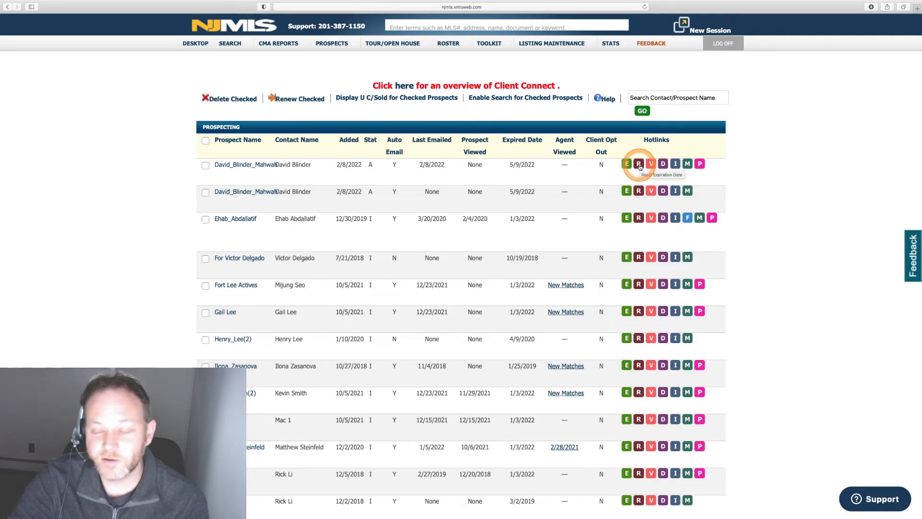
mouse_move(637, 163)
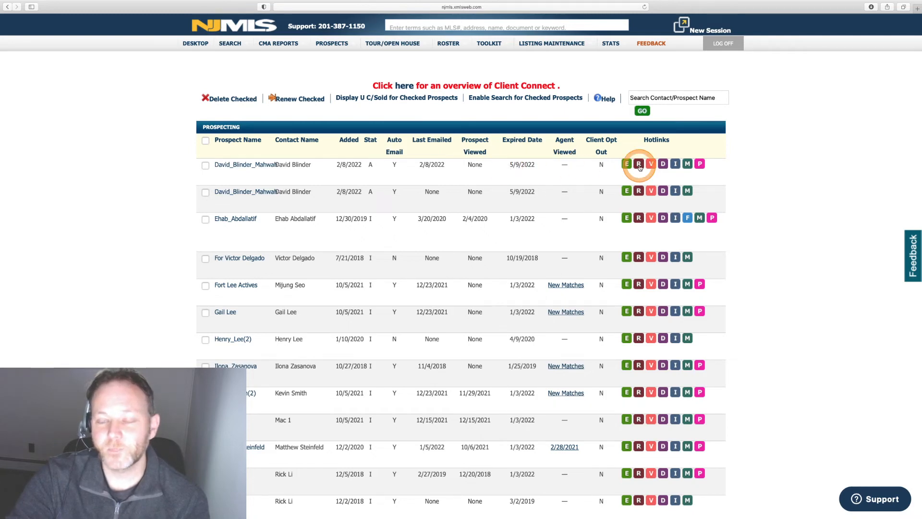
mouse_move(650, 165)
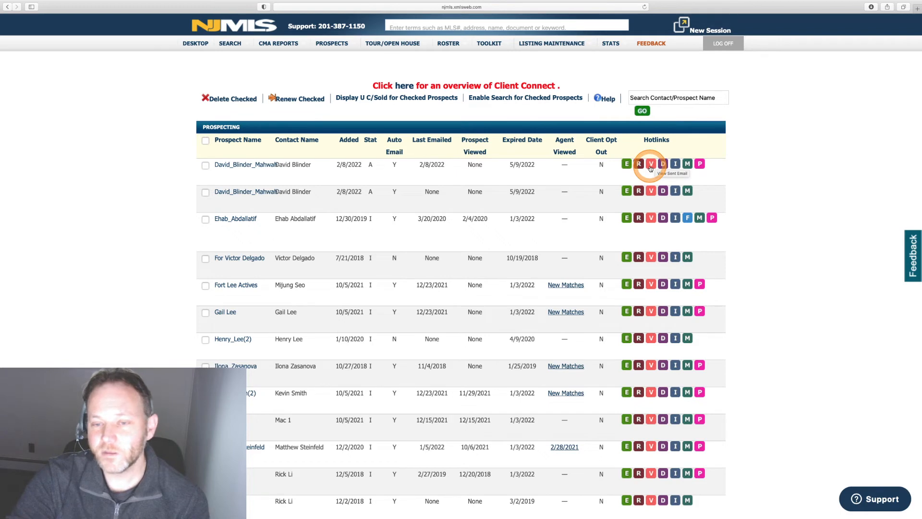
mouse_move(281, 186)
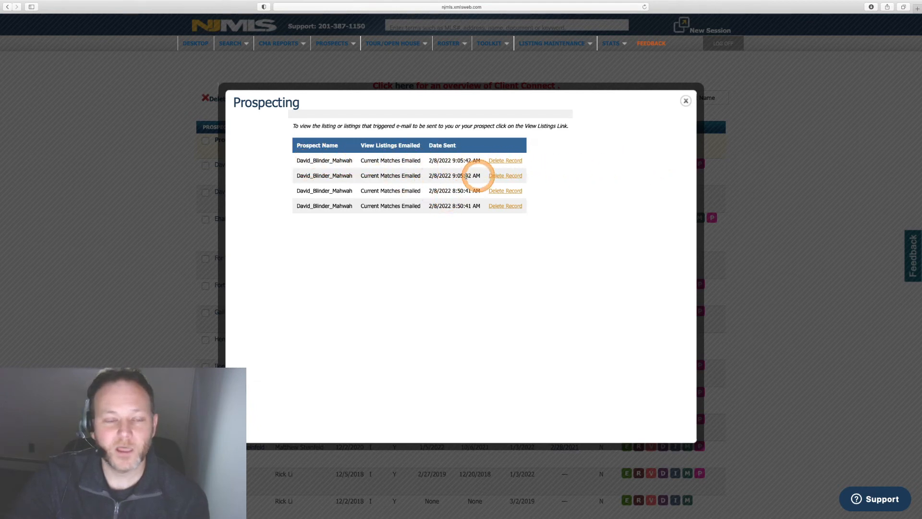
mouse_move(684, 99)
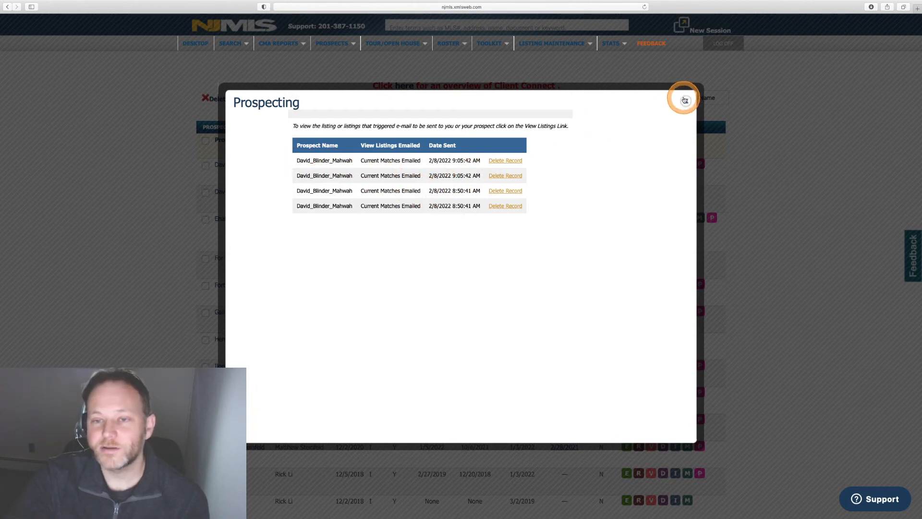
click(684, 99)
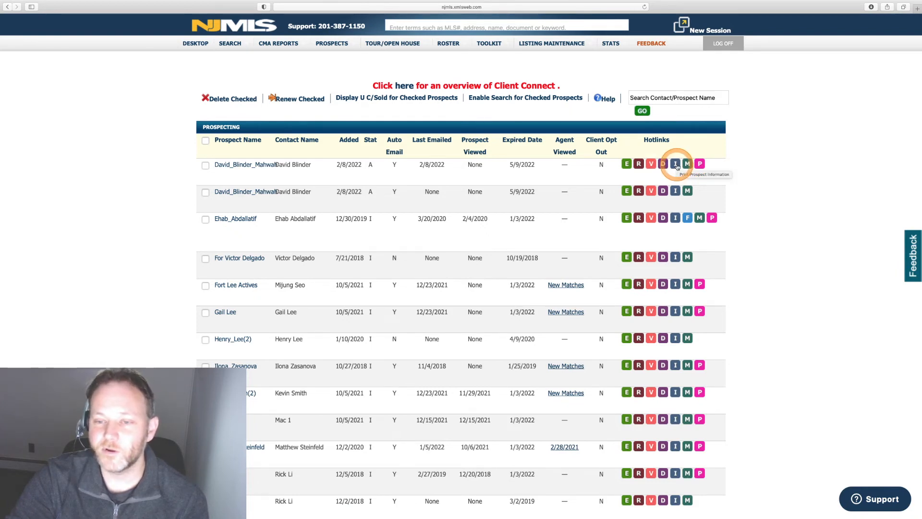
mouse_move(688, 164)
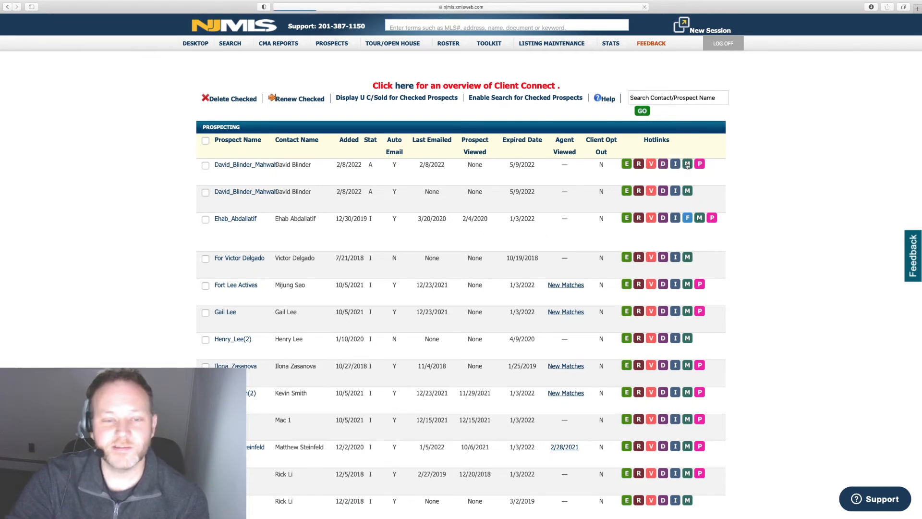
click(687, 164)
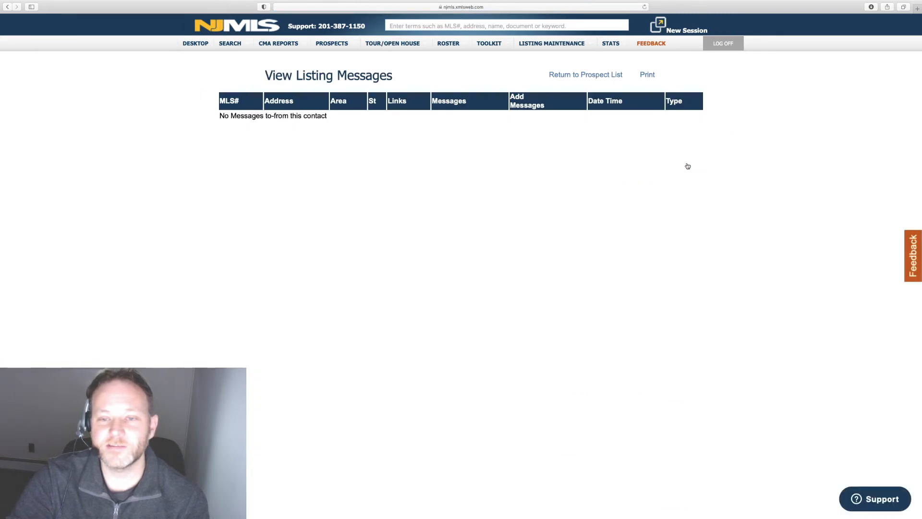
click(585, 74)
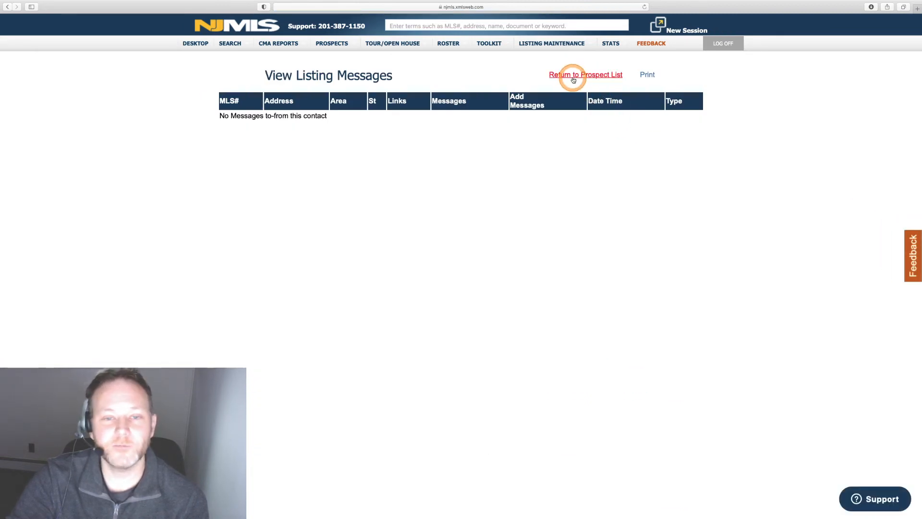
click(585, 74)
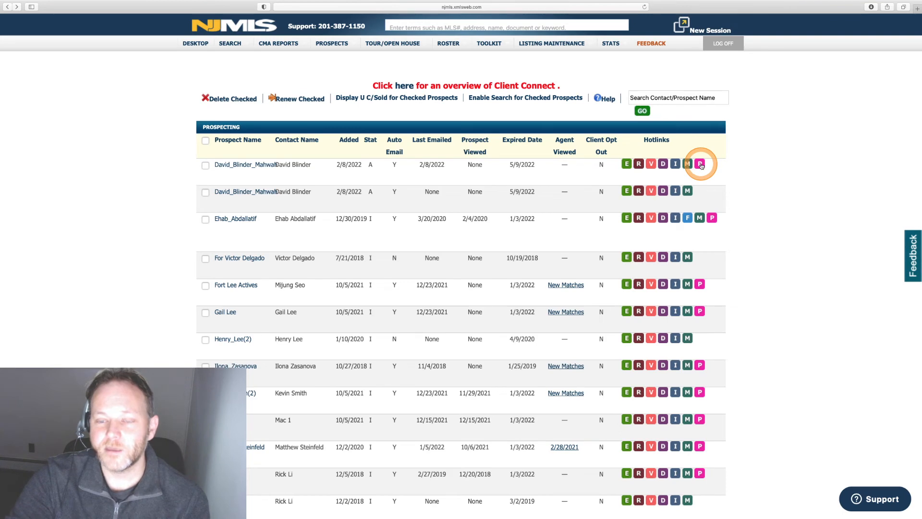
mouse_move(699, 163)
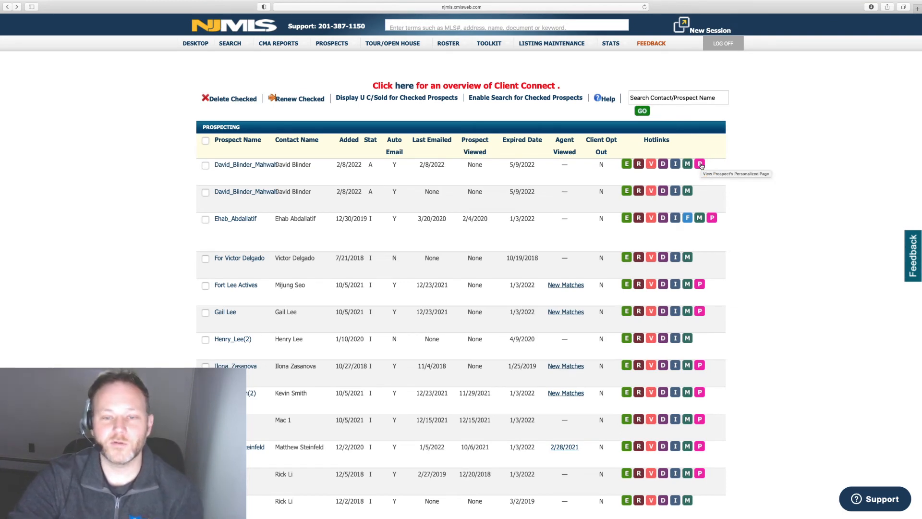
Enter the prospect's Collab Center portal via the P hotlink and dismiss the guided tour
click(700, 163)
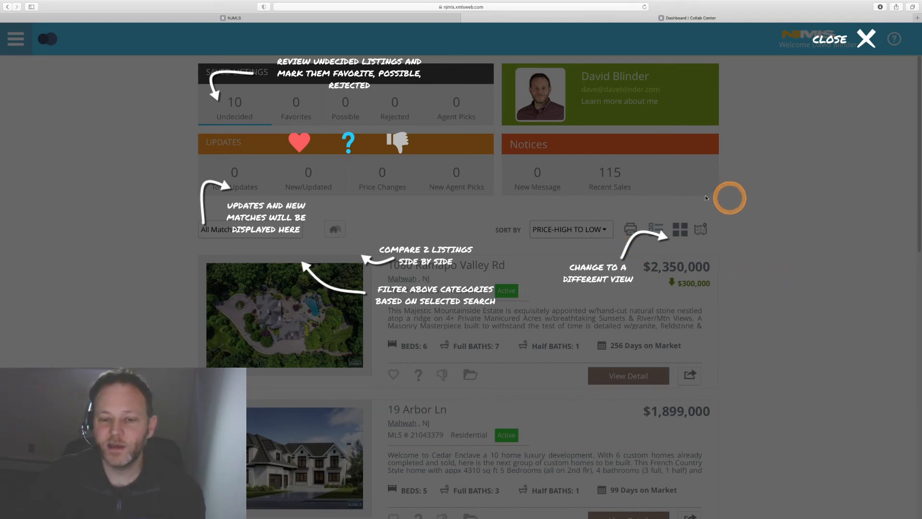
mouse_move(219, 173)
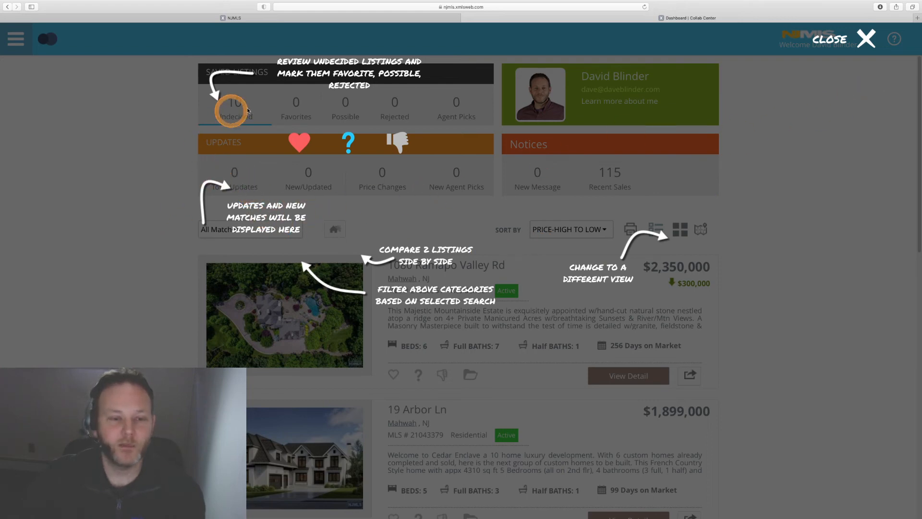
click(866, 39)
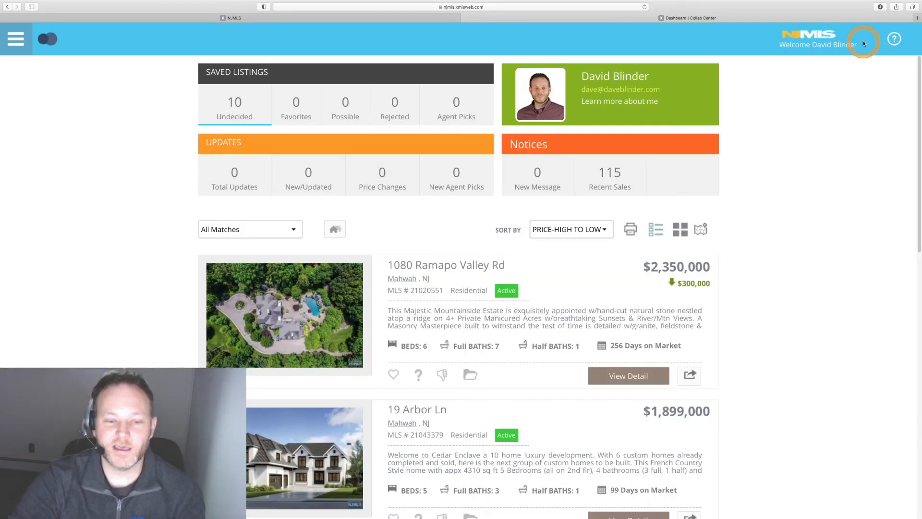
mouse_move(393, 362)
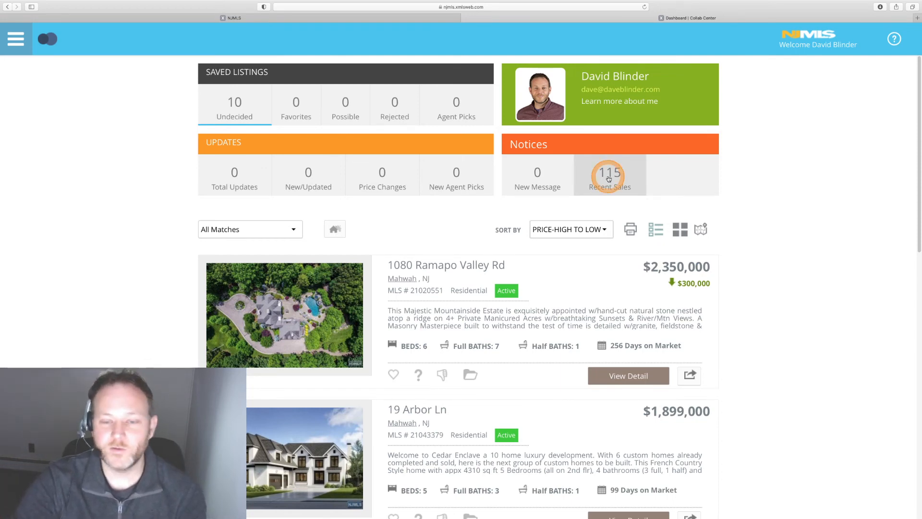
mouse_move(647, 213)
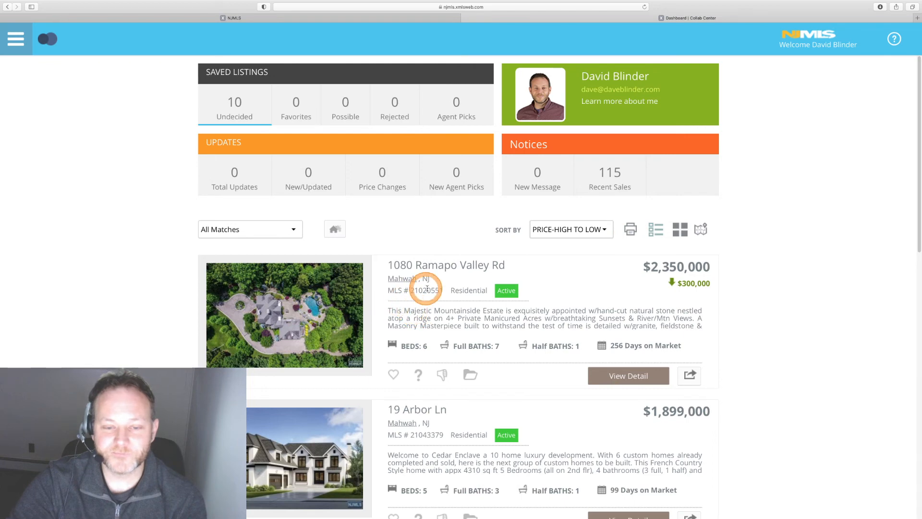
mouse_move(637, 360)
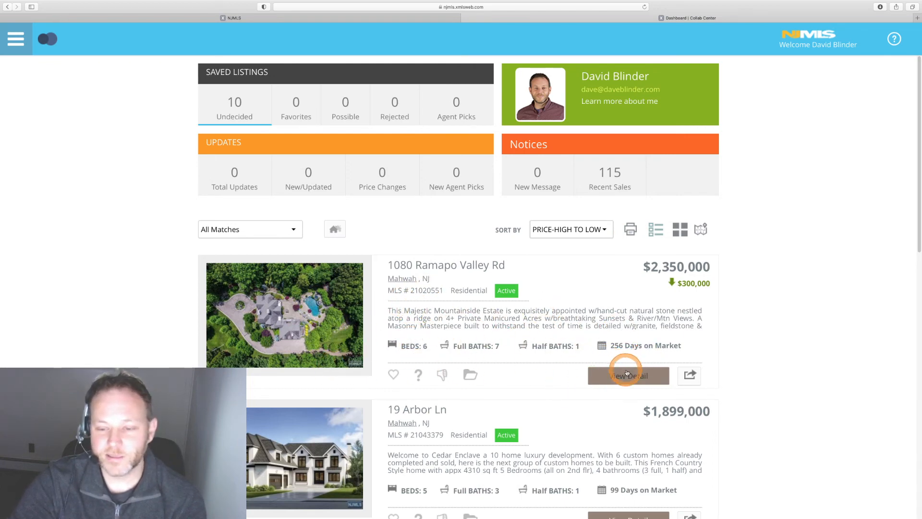
click(629, 376)
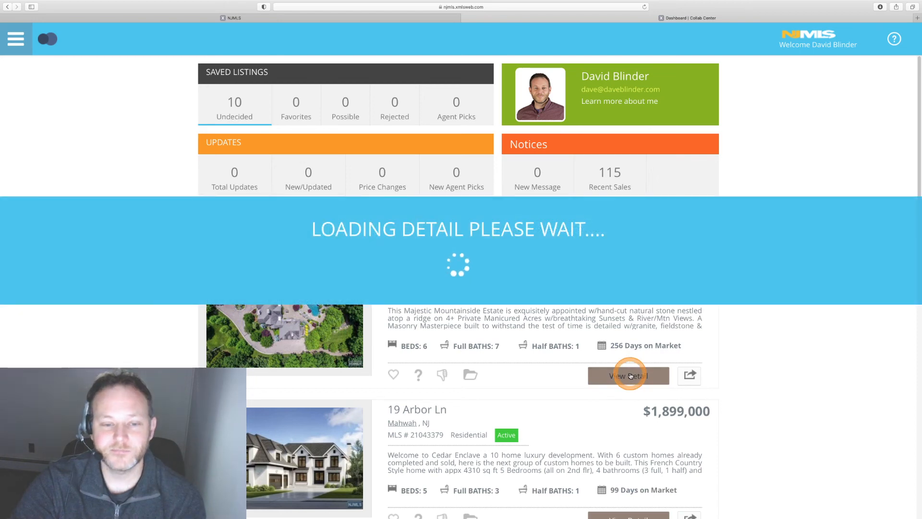
click(628, 375)
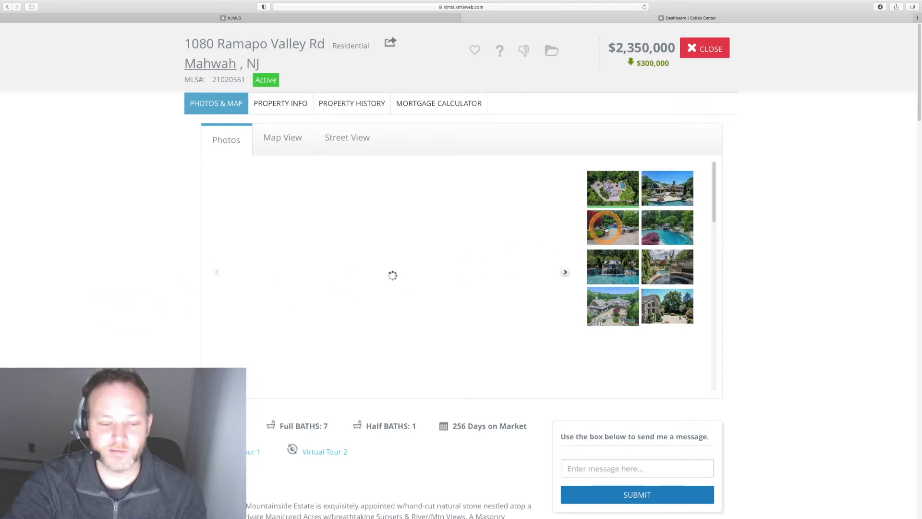
scroll(down, 3)
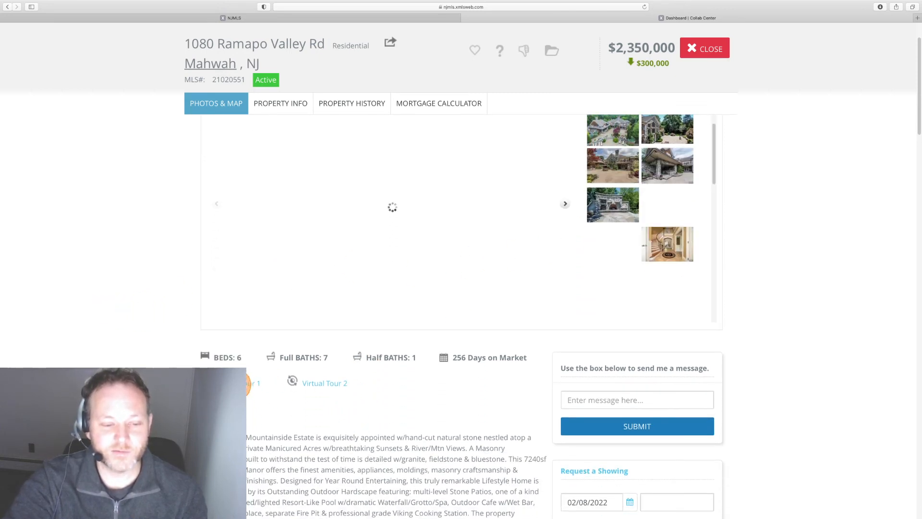
scroll(down, 3)
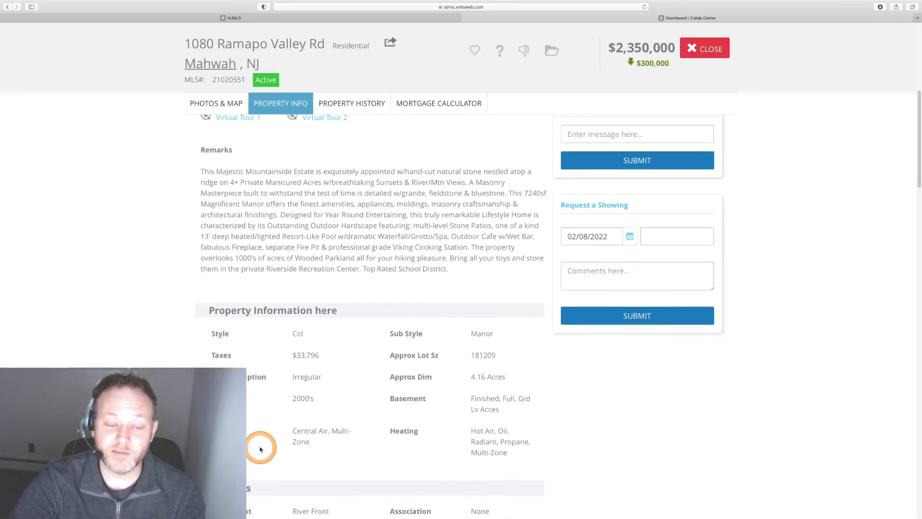
mouse_move(292, 356)
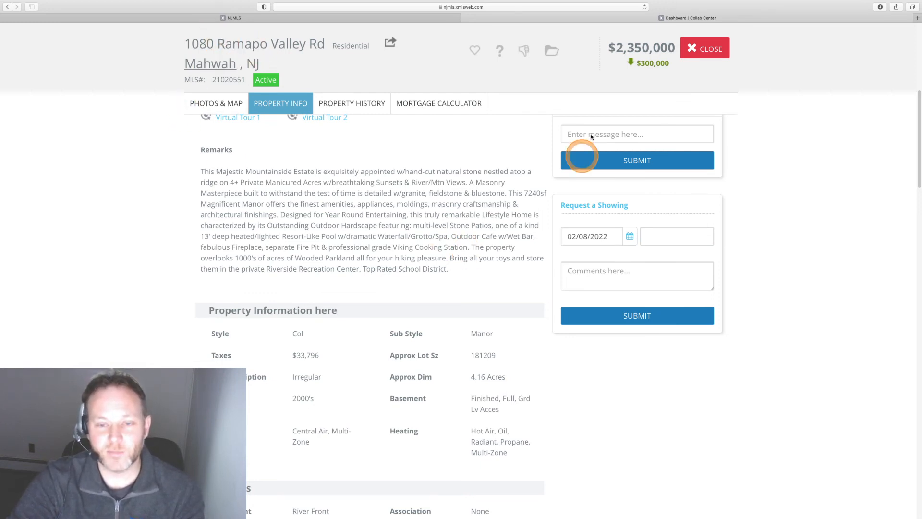
mouse_move(517, 372)
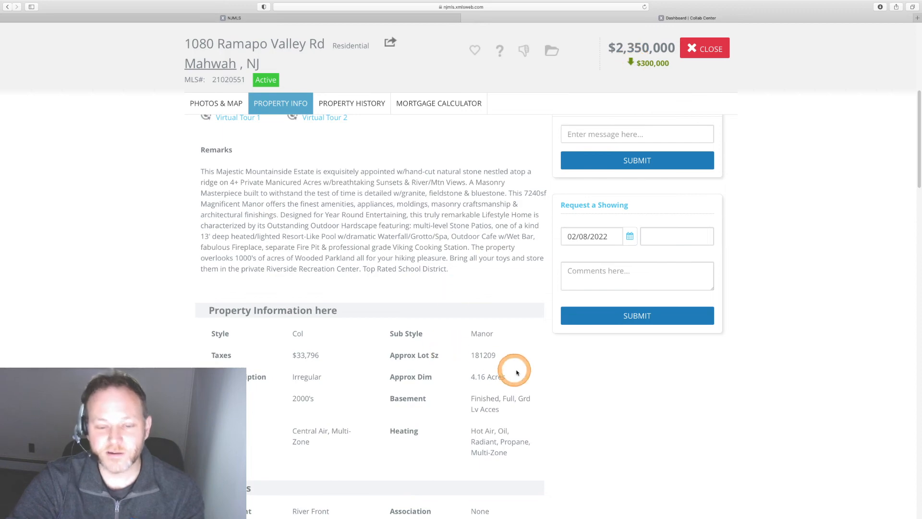
scroll(down, 3)
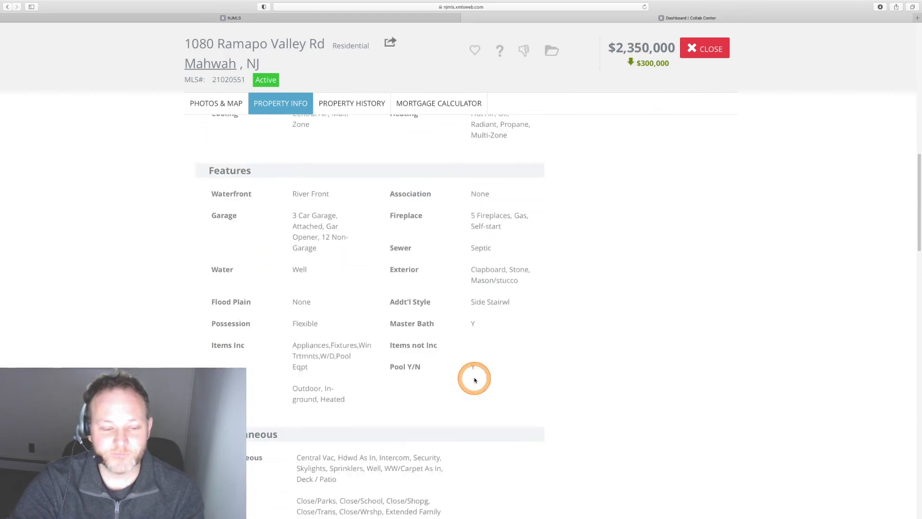
scroll(down, 3)
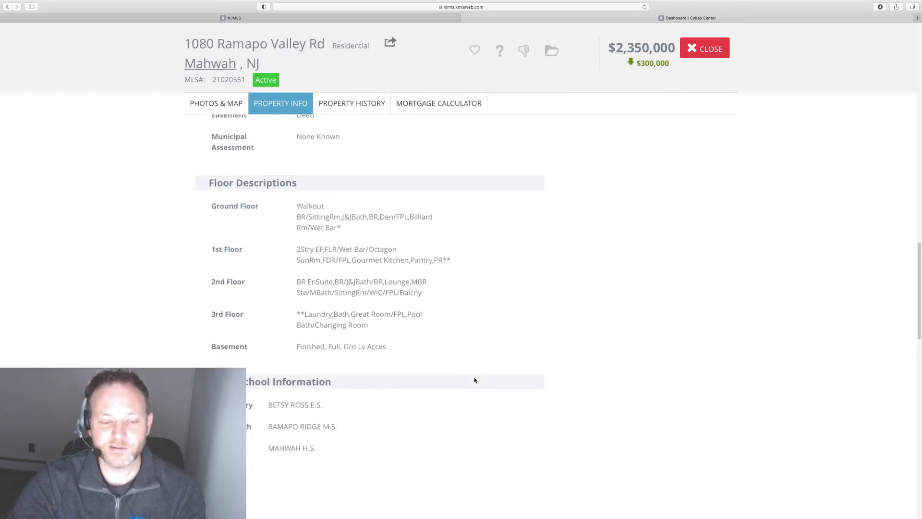
scroll(down, 3)
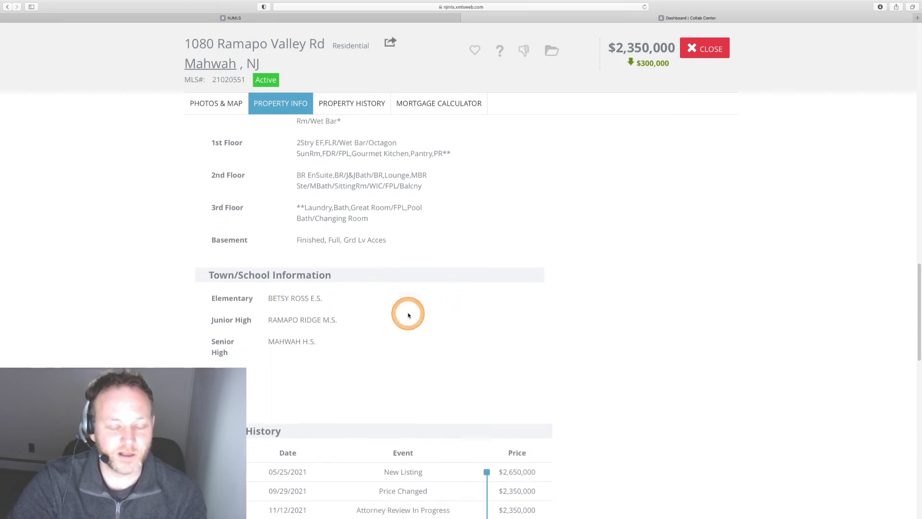
Review the listing's price history, return to Photos & Map, and close the detail view
click(352, 103)
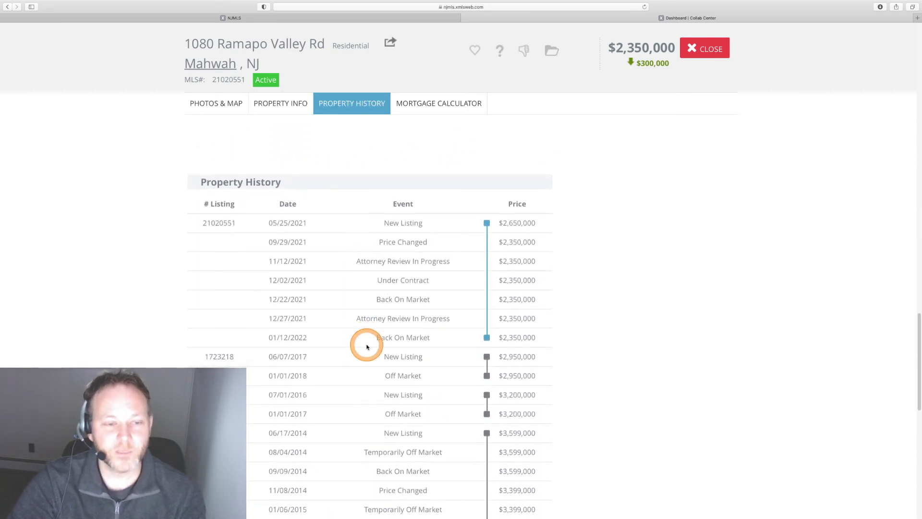
scroll(down, 3)
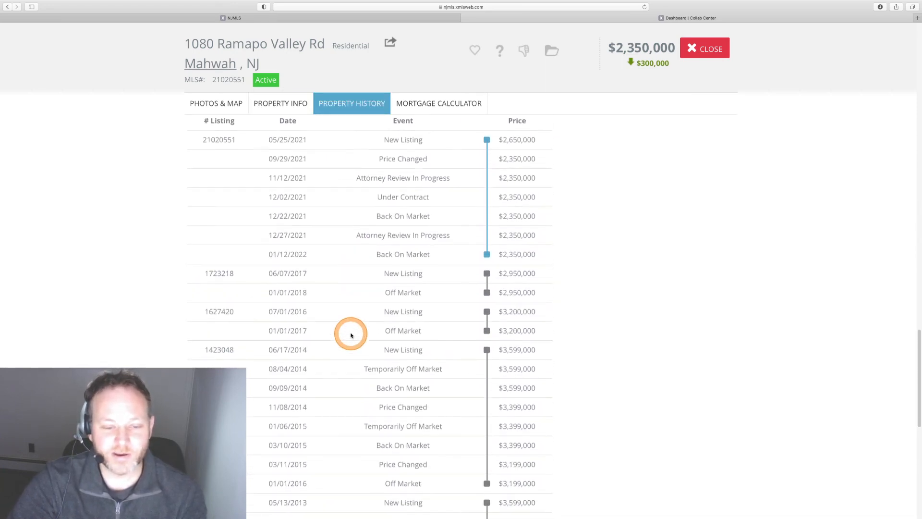
click(216, 103)
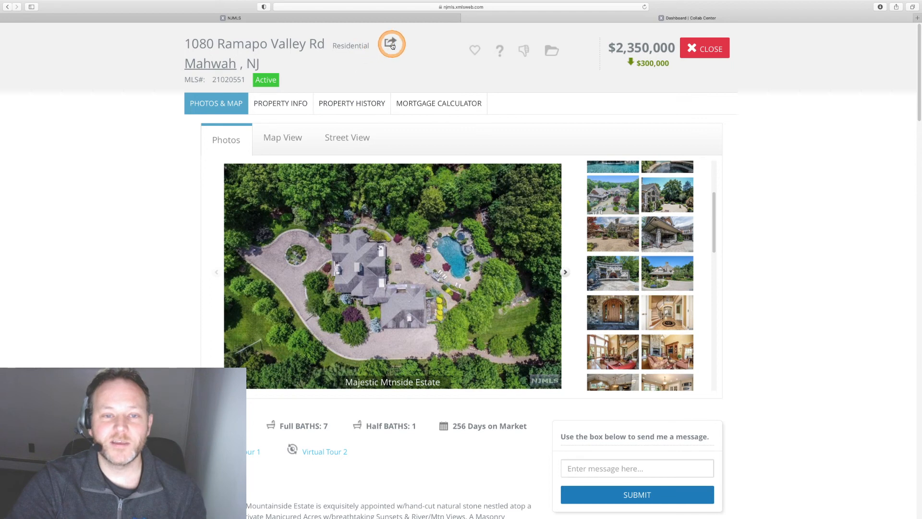
click(391, 44)
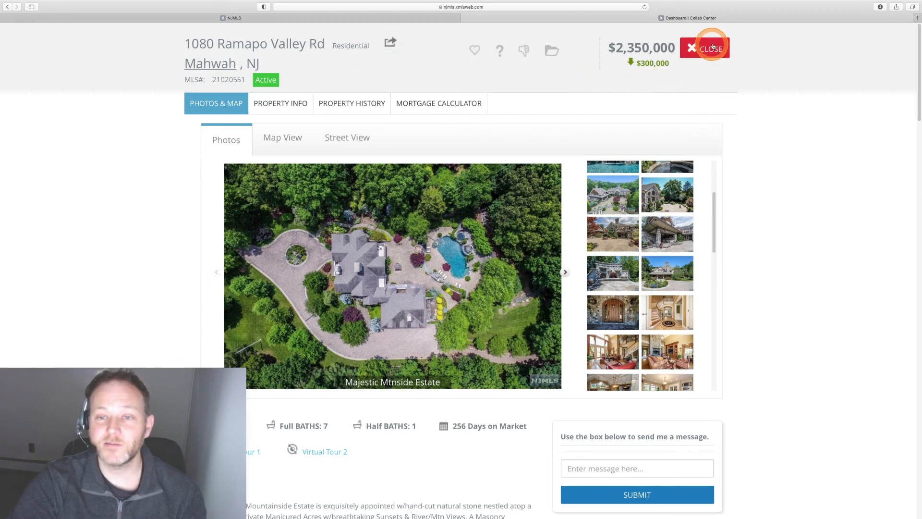
mouse_move(534, 51)
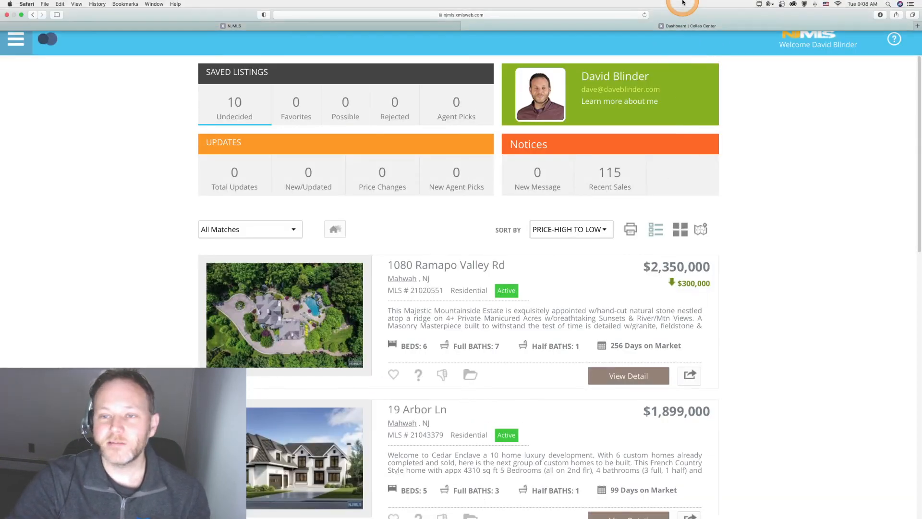
mouse_move(686, 26)
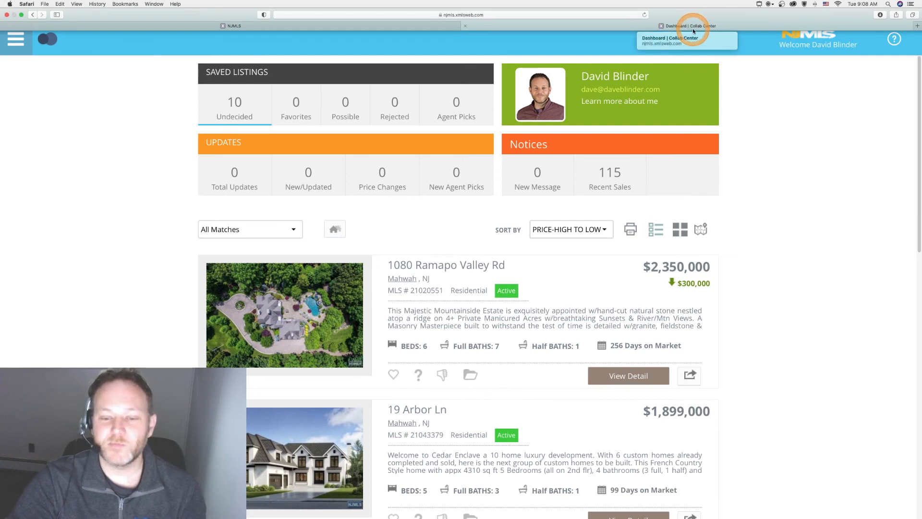
mouse_move(716, 170)
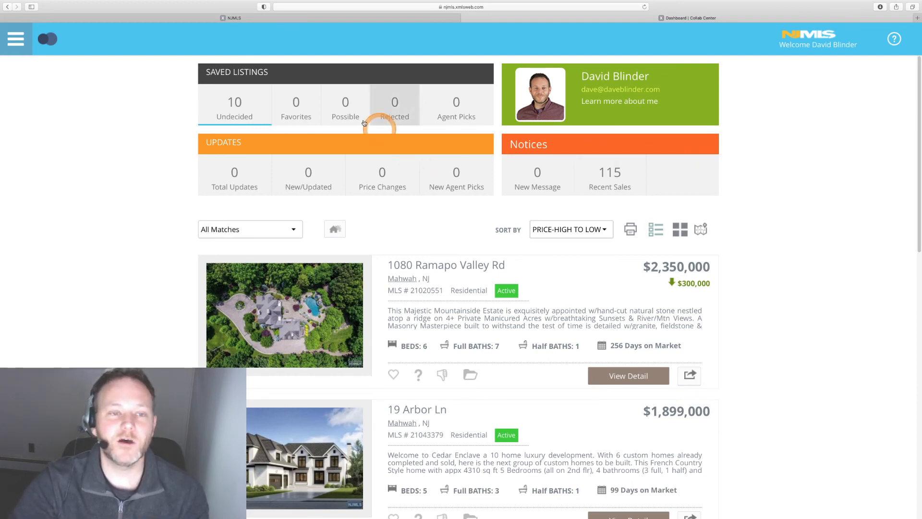
Leave the Collab Center dashboard for the NJMLS browser tab showing the Mahwah prospects
click(231, 17)
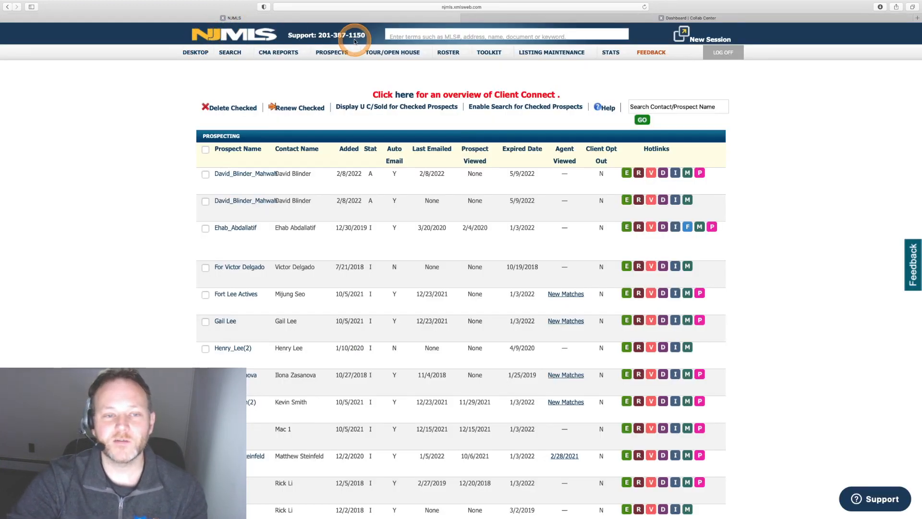
click(195, 52)
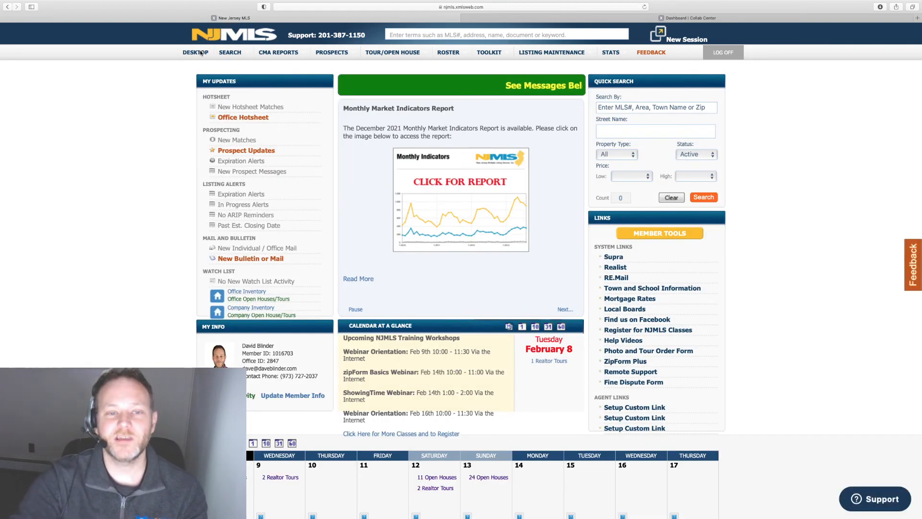
Go to the NJMLS desktop home page and choose Manage Saved Searches from the Search menu
click(332, 51)
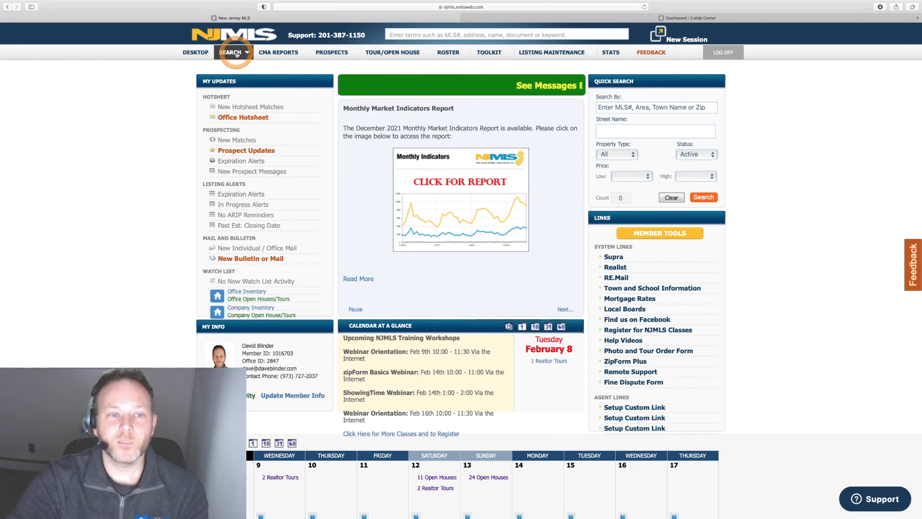
click(232, 52)
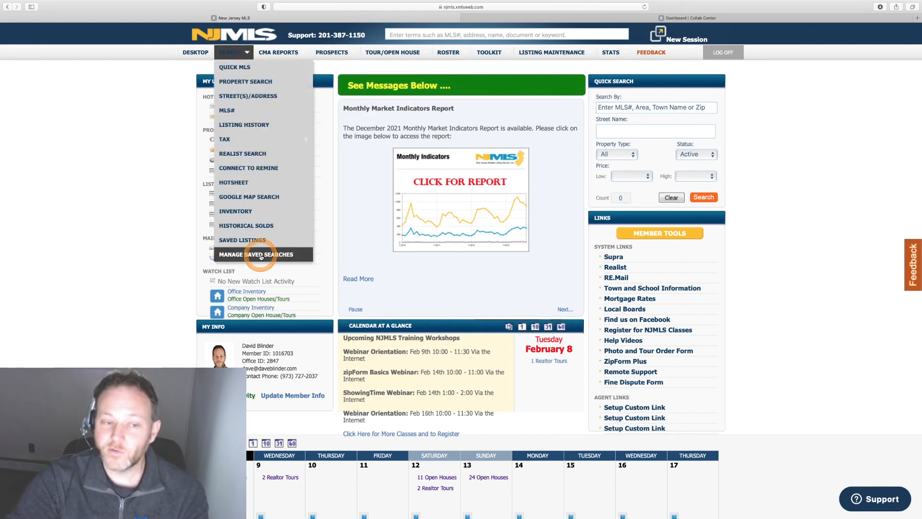
click(255, 253)
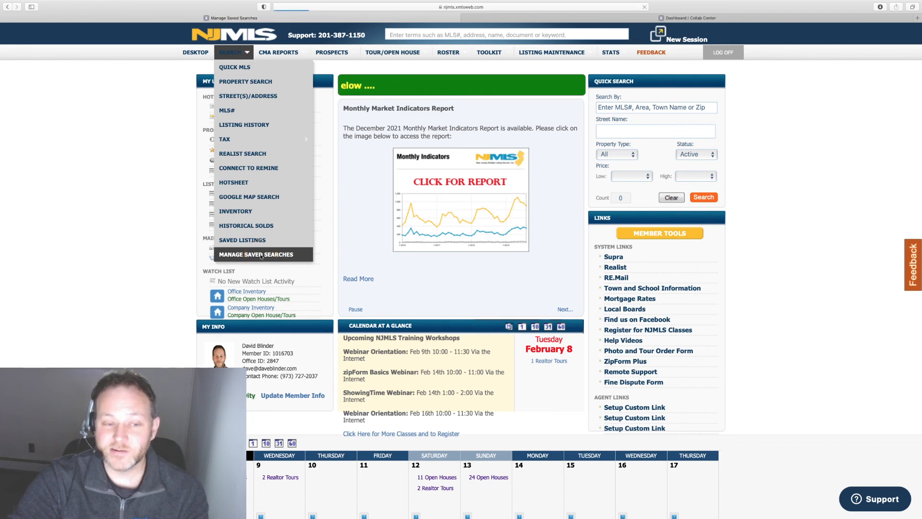
Browse the Manage Saved Searches list and load one saved search (four counties, 4+ beds, $500,000–$750,000) into Property Search
click(255, 253)
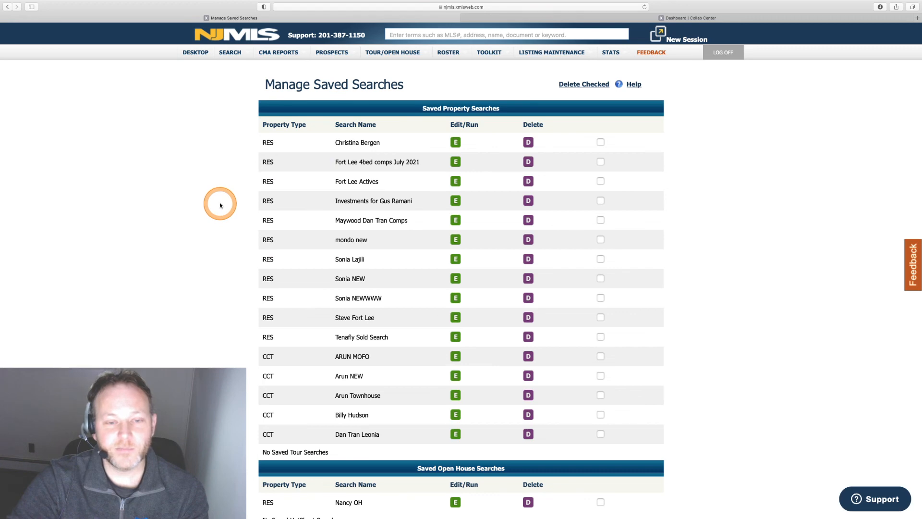
scroll(down, 3)
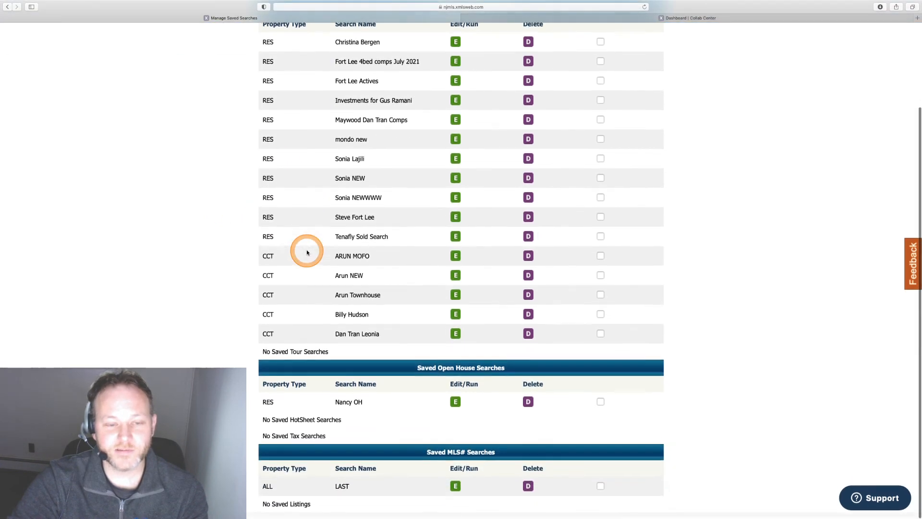
scroll(up, 3)
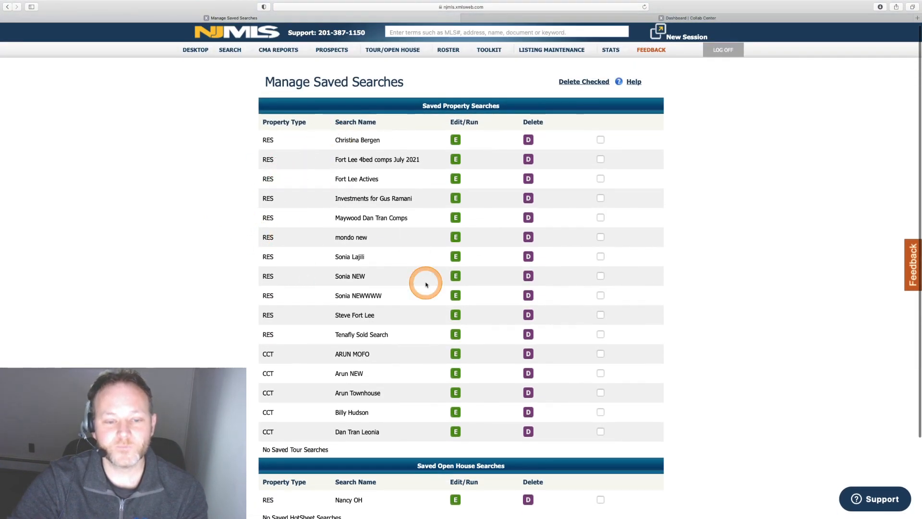
scroll(down, 3)
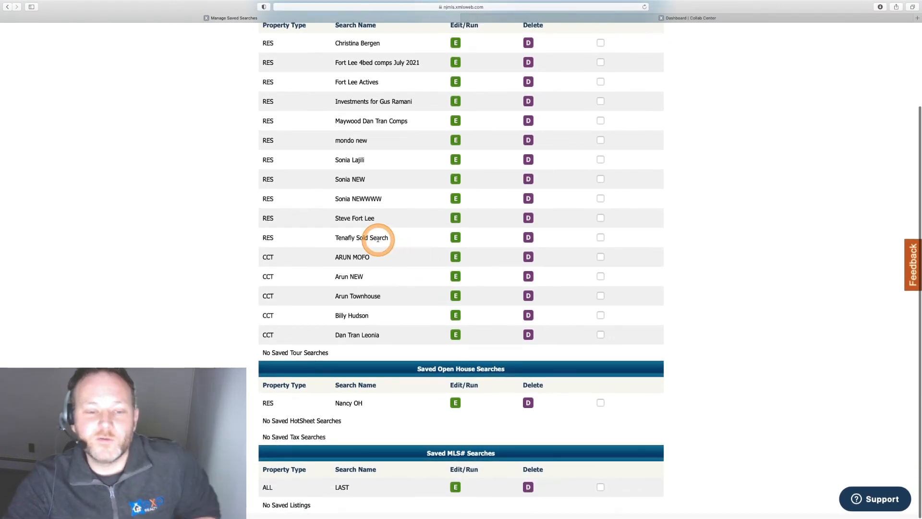
scroll(up, 3)
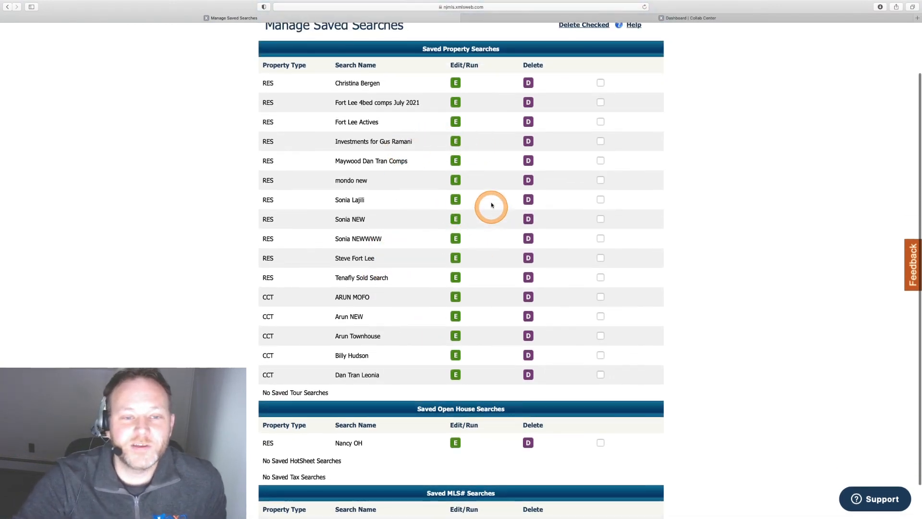
scroll(down, 3)
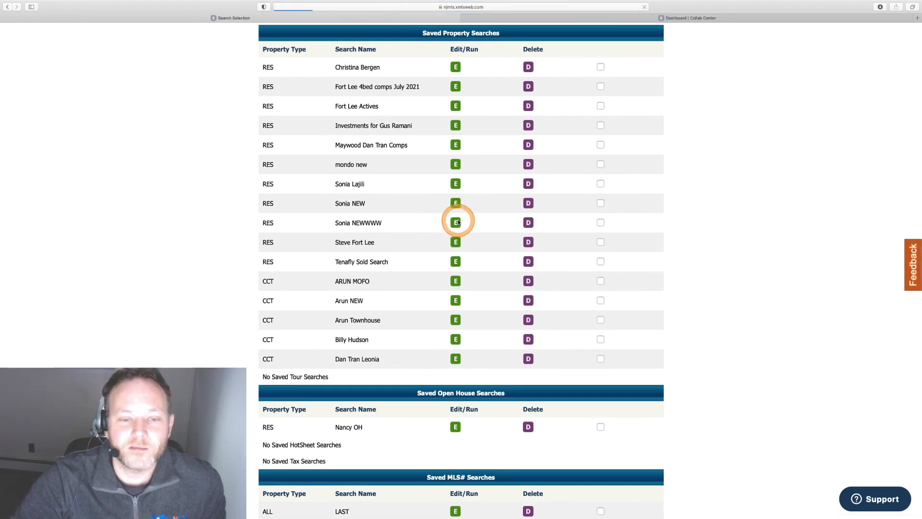
click(455, 222)
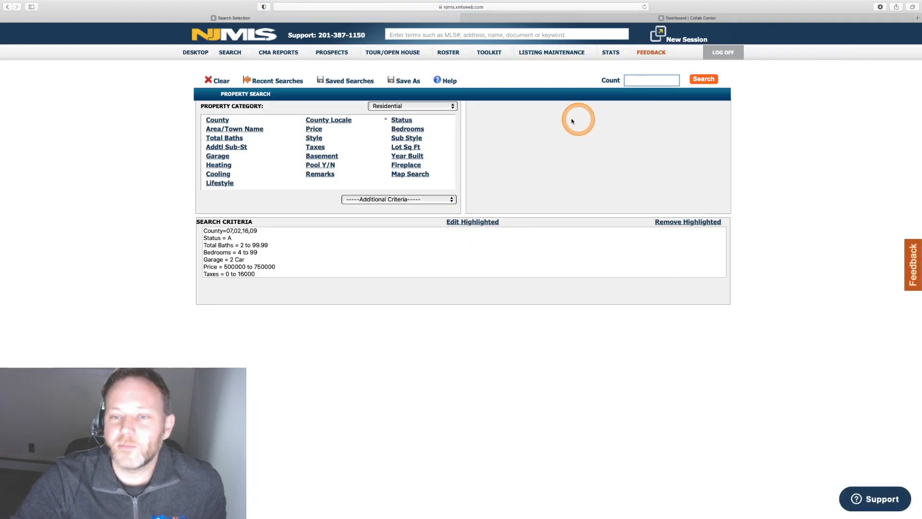
mouse_move(522, 118)
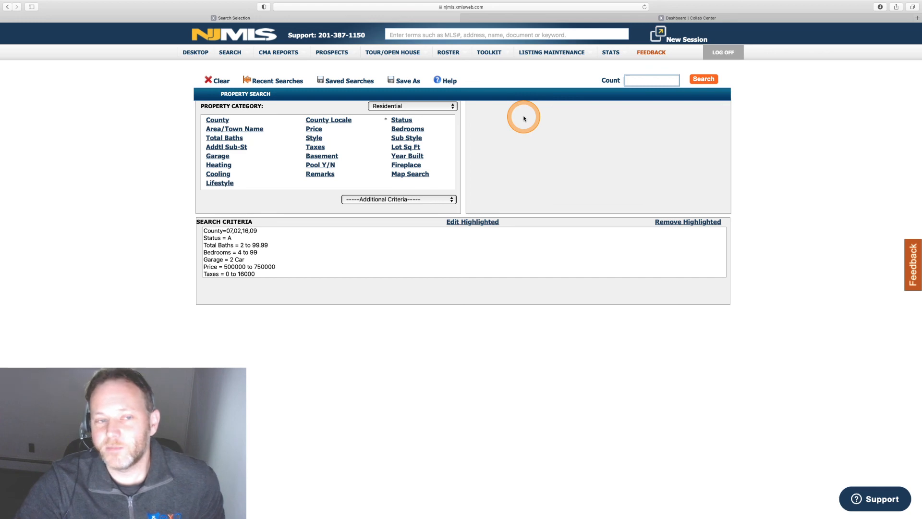
click(230, 52)
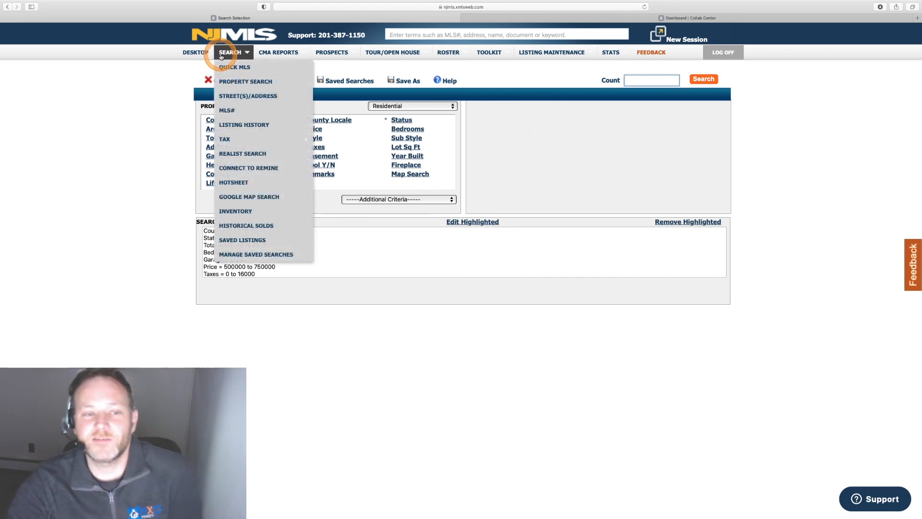